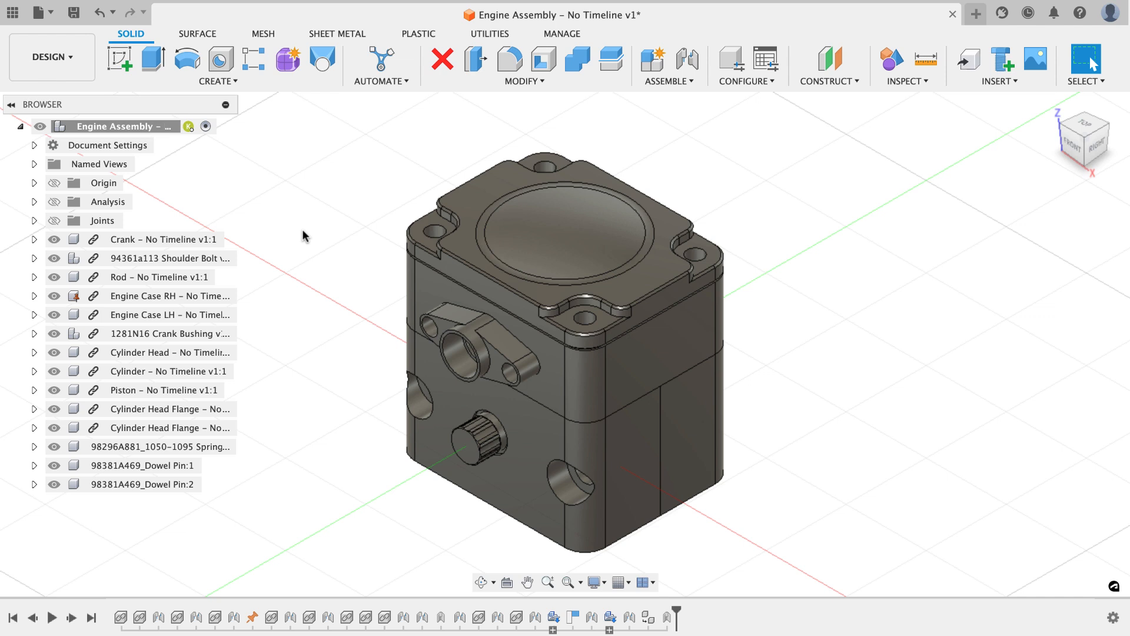
mouse_move(330, 275)
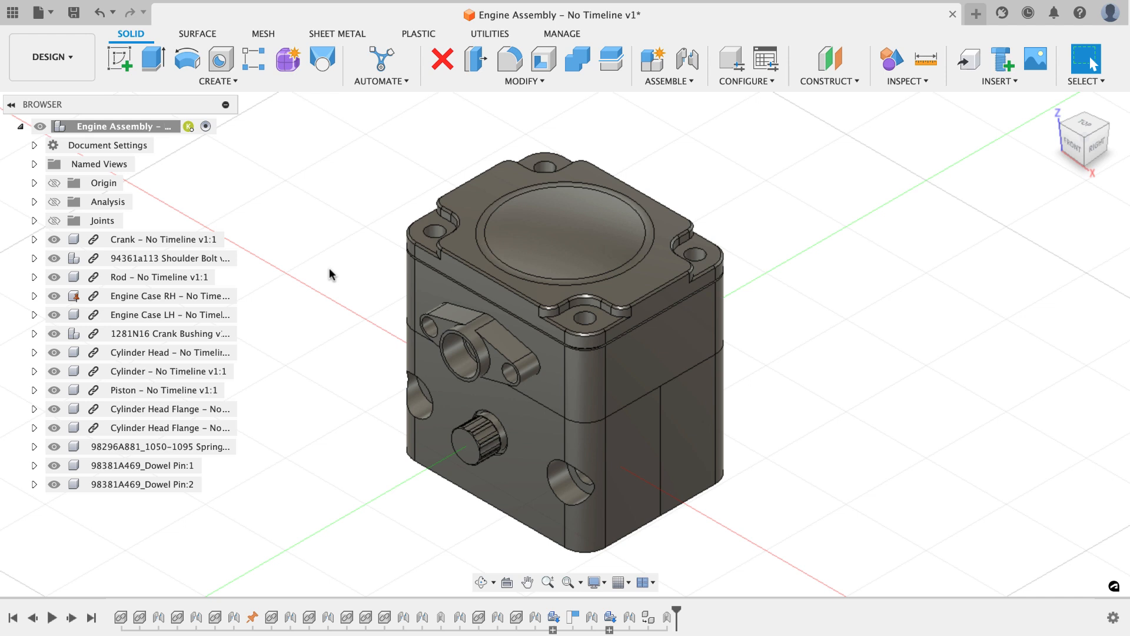
mouse_move(341, 299)
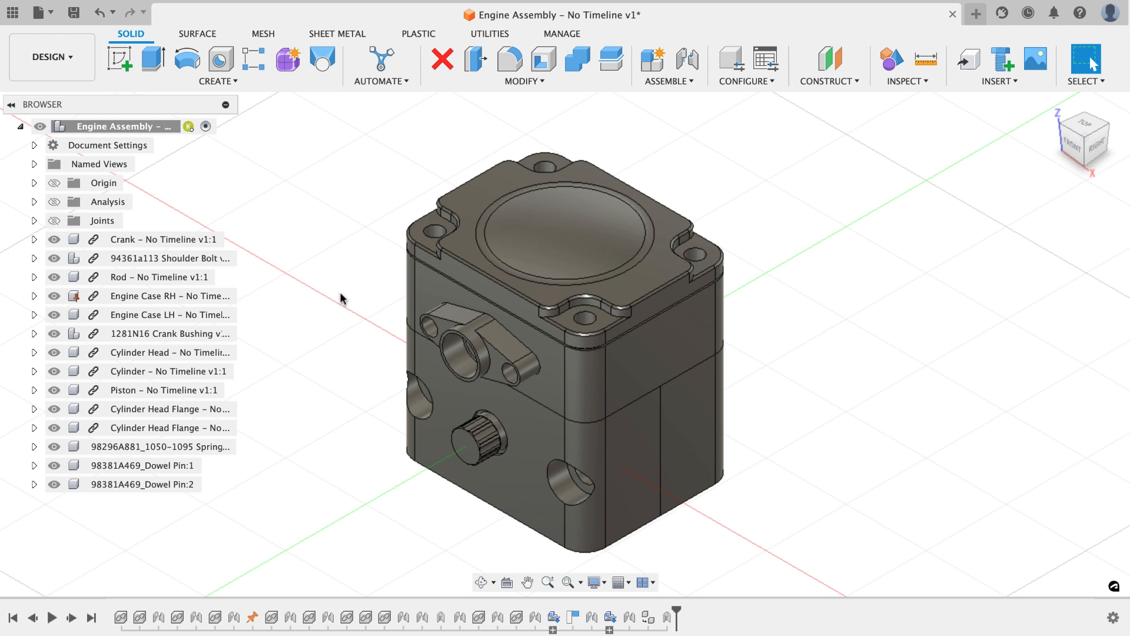
mouse_move(330, 351)
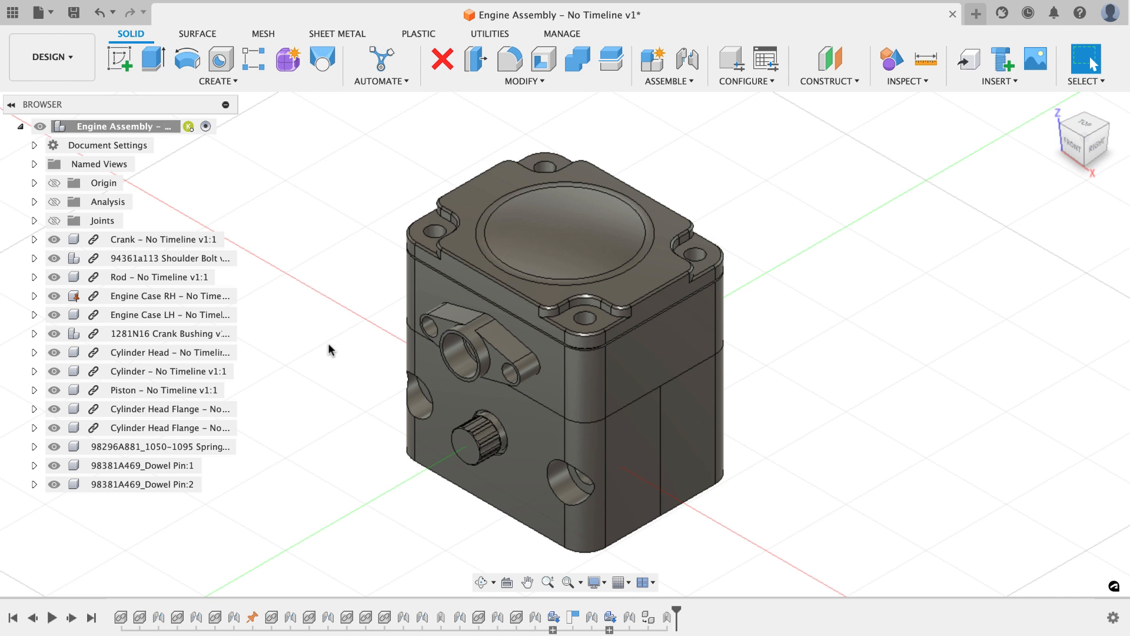
mouse_move(340, 350)
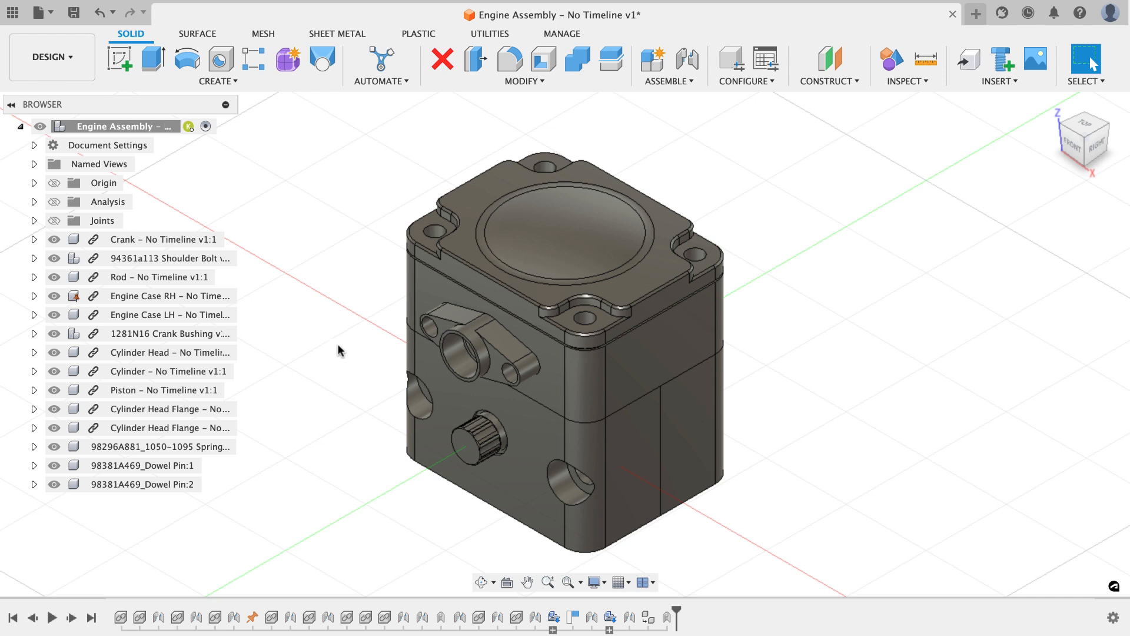
mouse_move(445, 311)
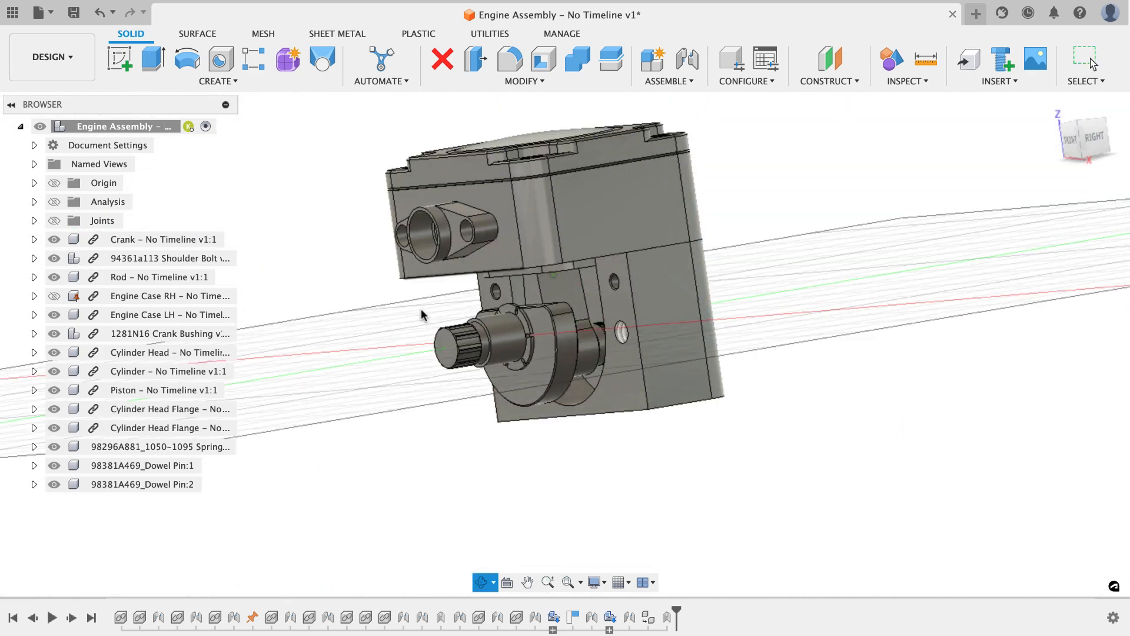
Step: Review the Cylinder drawing and start a new, empty untitled design
click(168, 370)
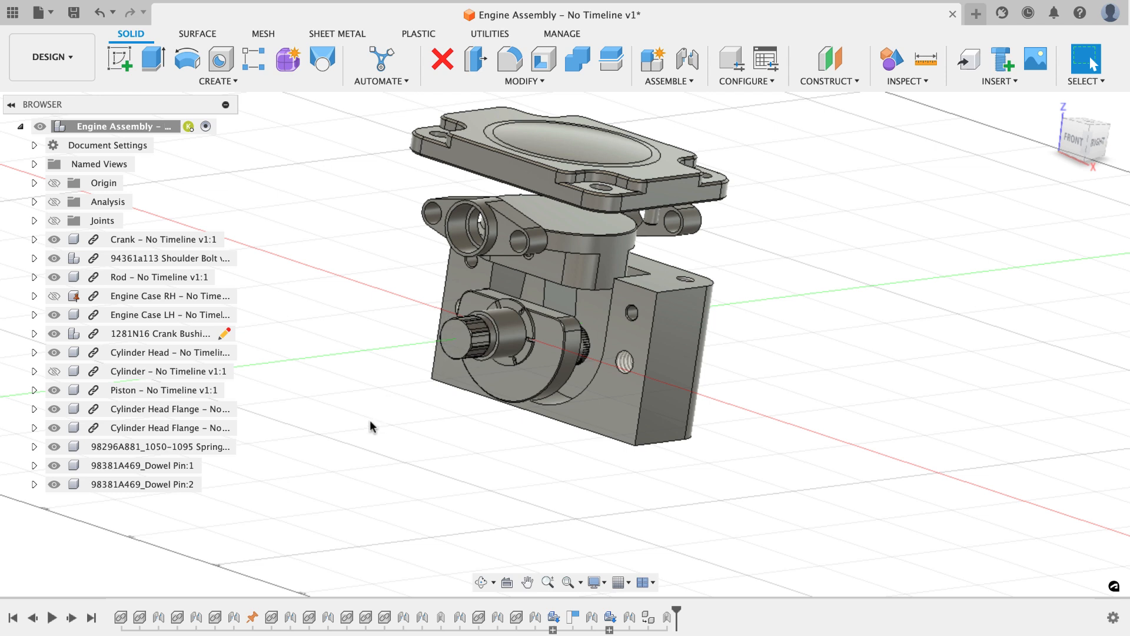
mouse_move(86, 292)
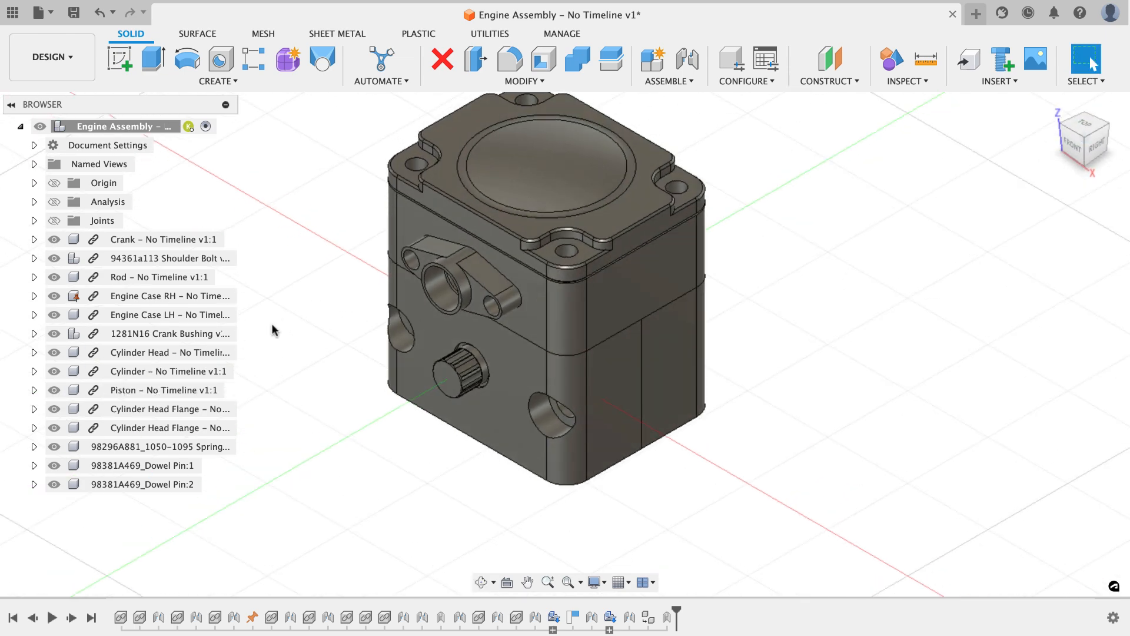
right_click(156, 371)
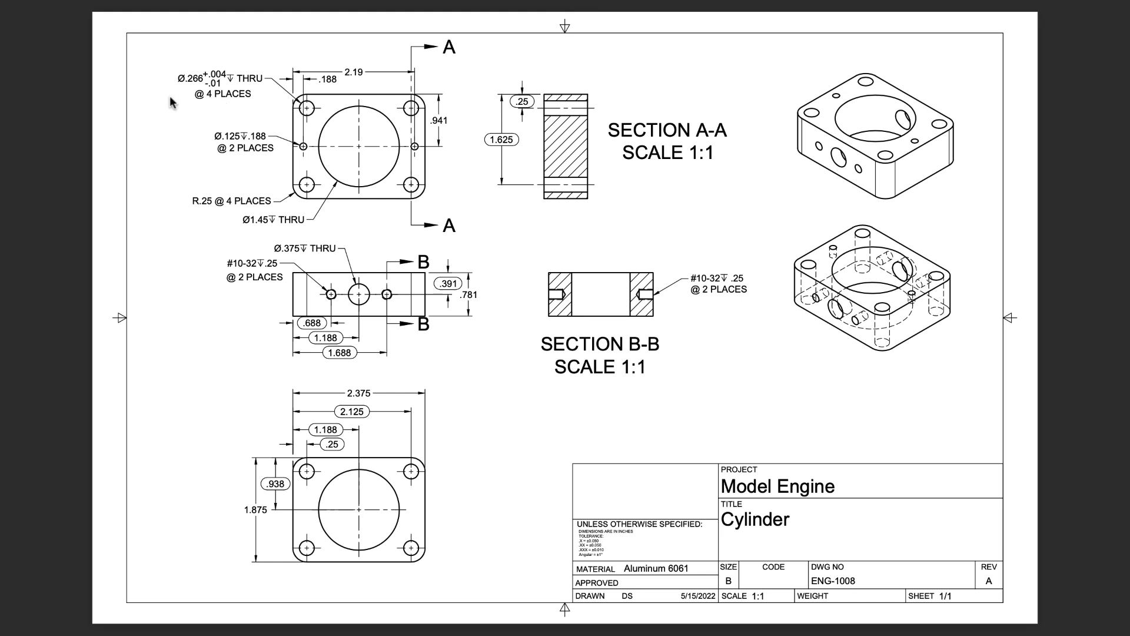
mouse_move(171, 101)
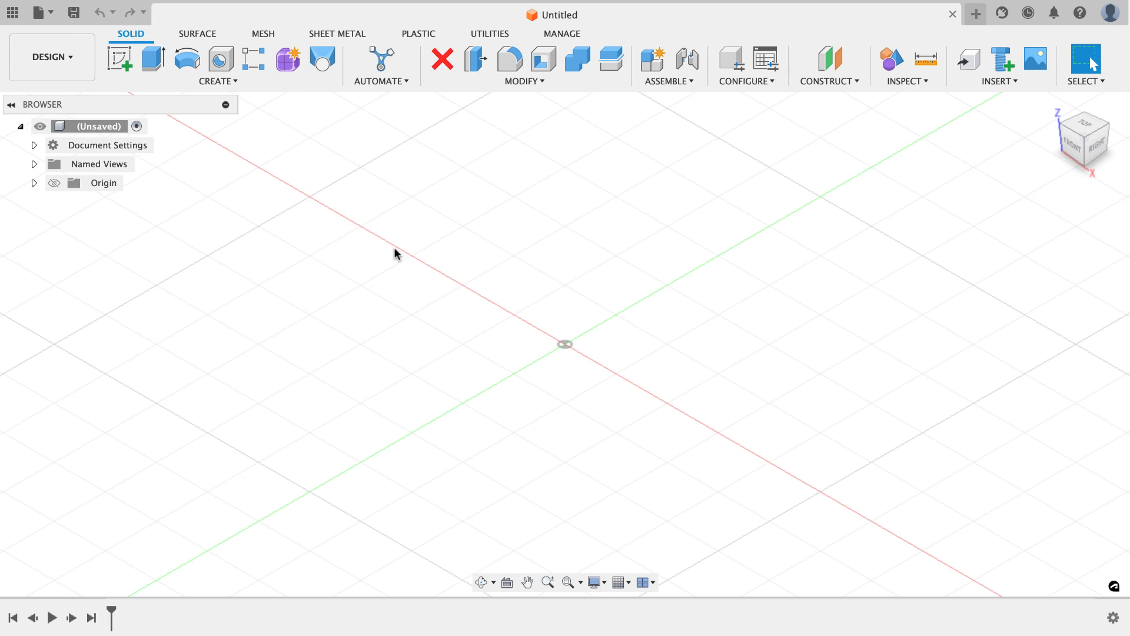
mouse_move(325, 206)
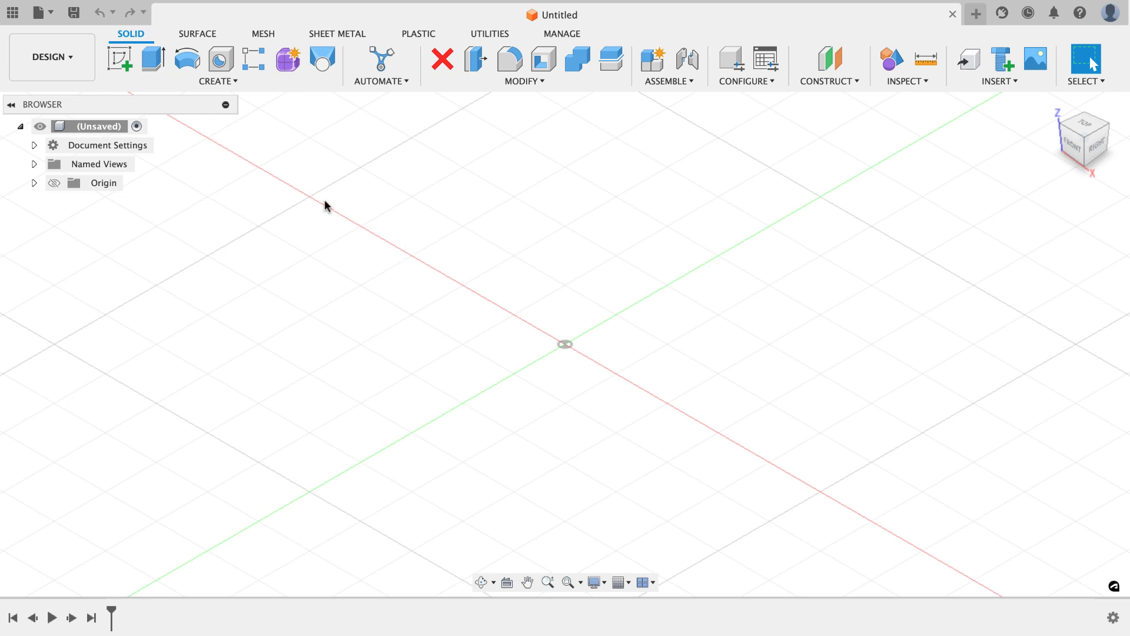
Step: Save the empty design under the name 'Cylinder' in Autodesk Model Engine Project
click(72, 13)
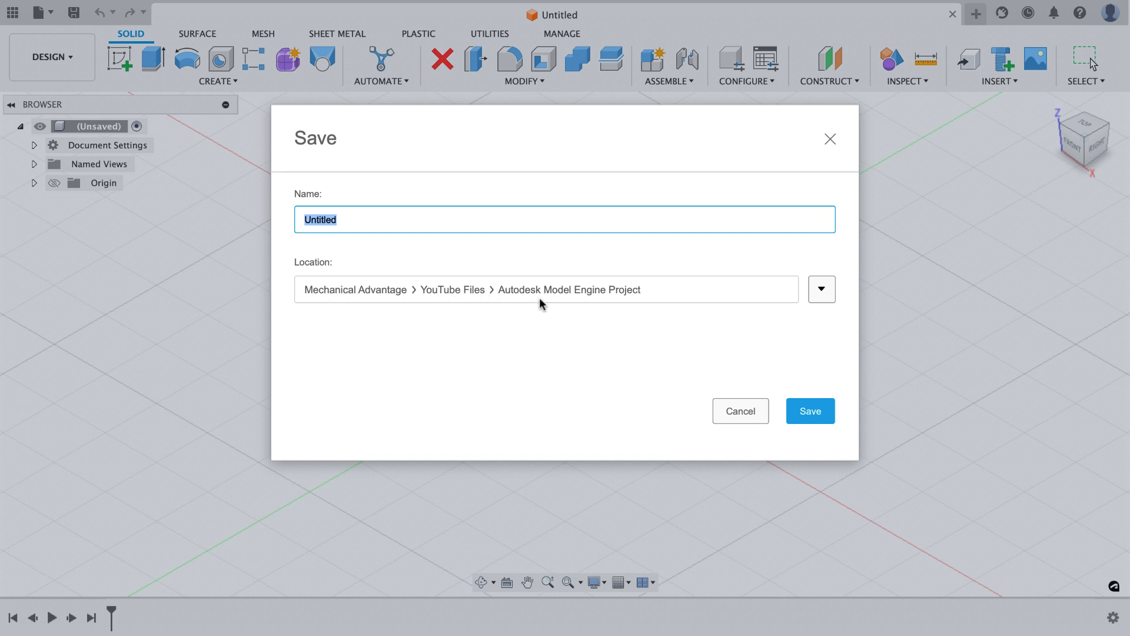
mouse_move(552, 304)
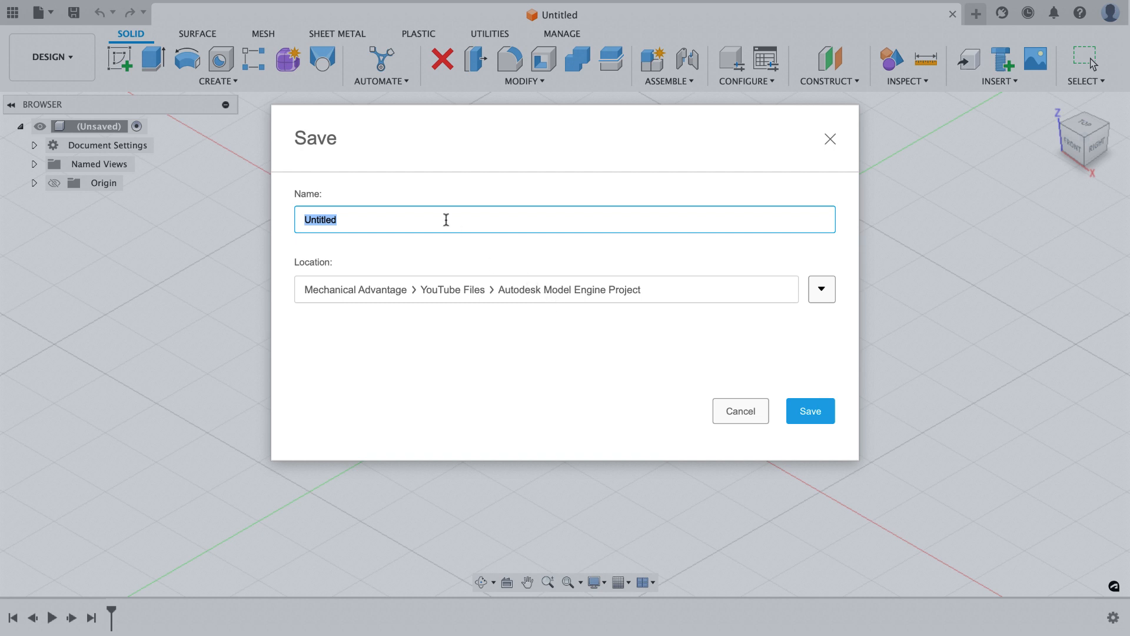
text(Cylin)
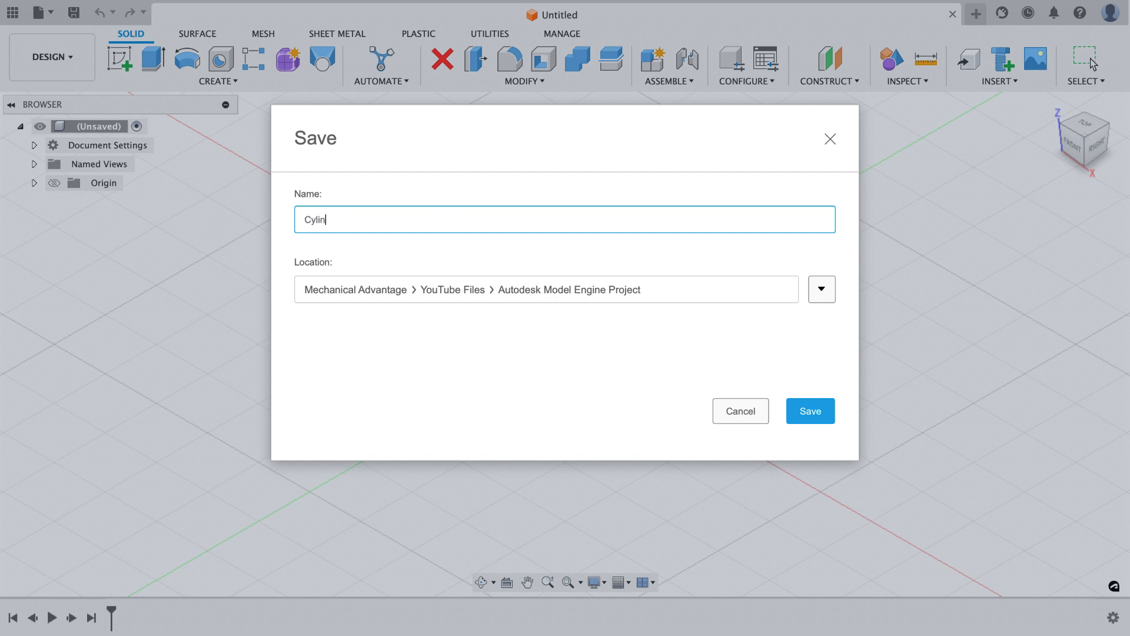
text(der)
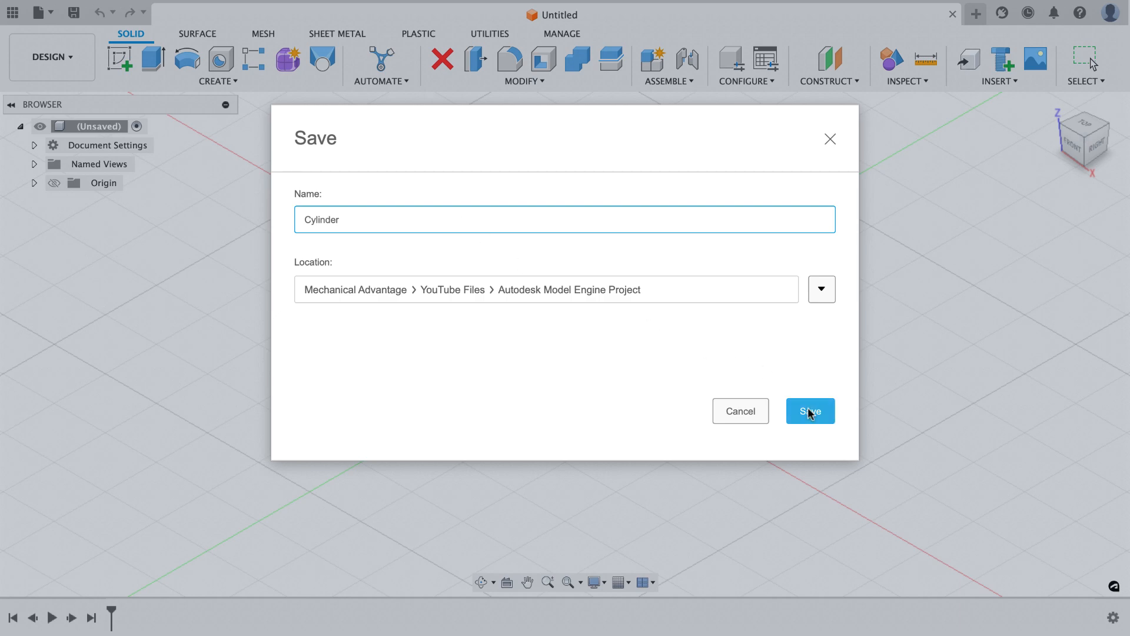
click(809, 411)
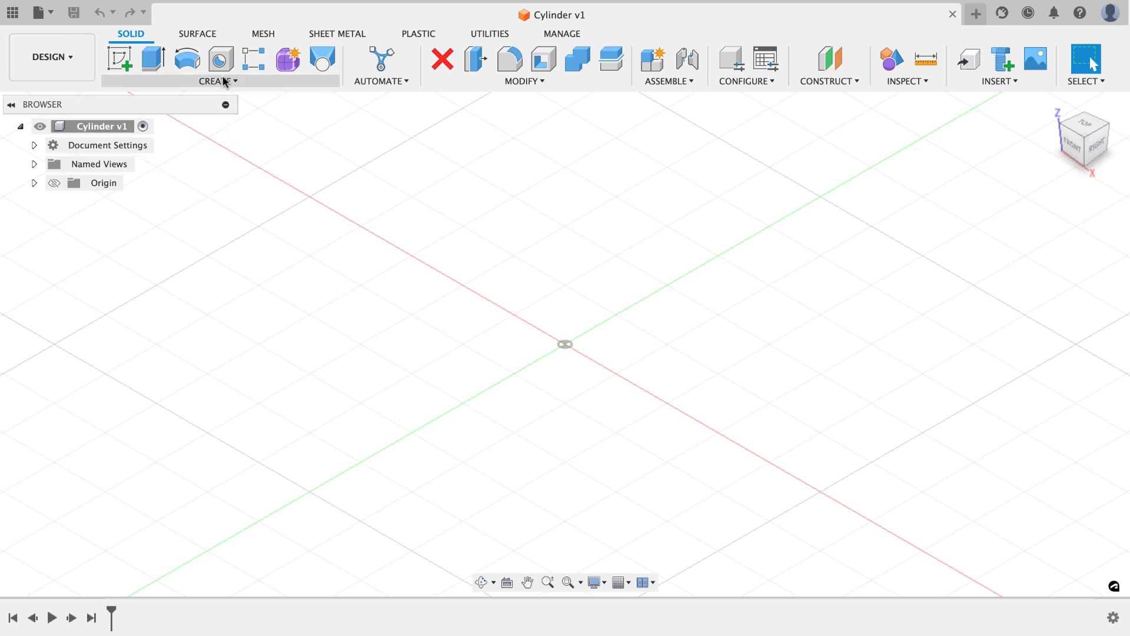
Step: Add a new component named Cylinder under the top-level design
click(216, 80)
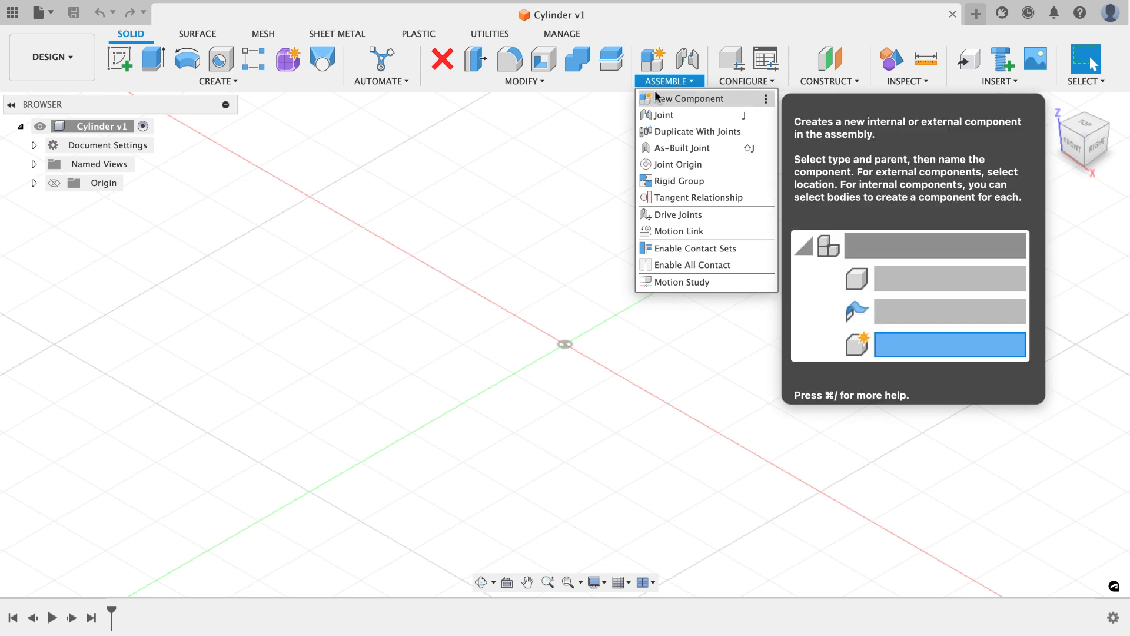
click(96, 126)
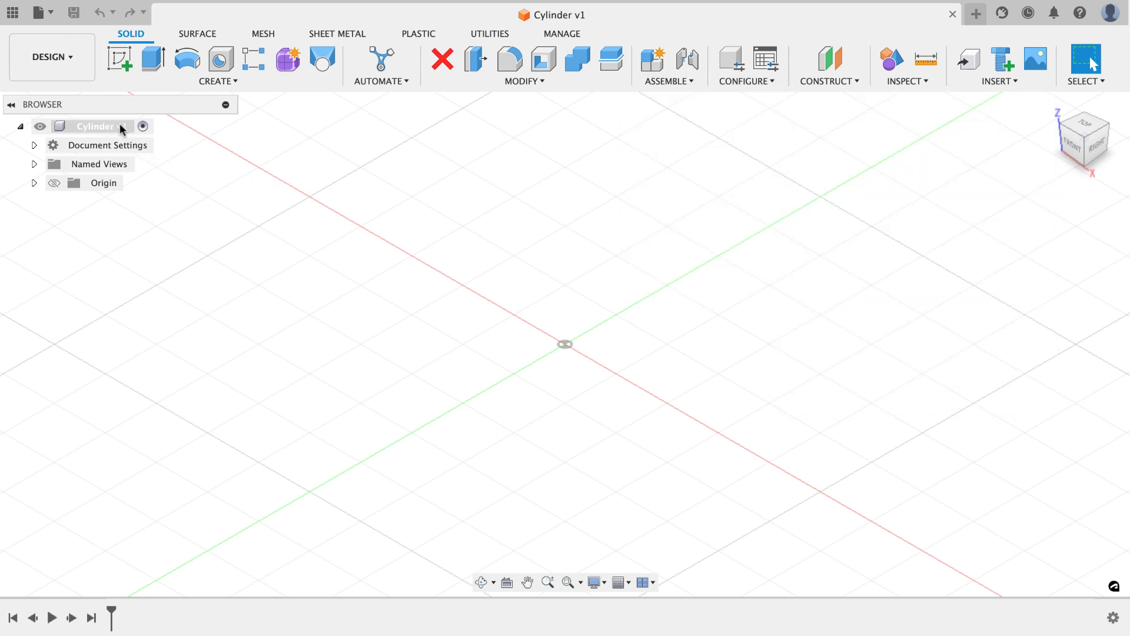
right_click(94, 126)
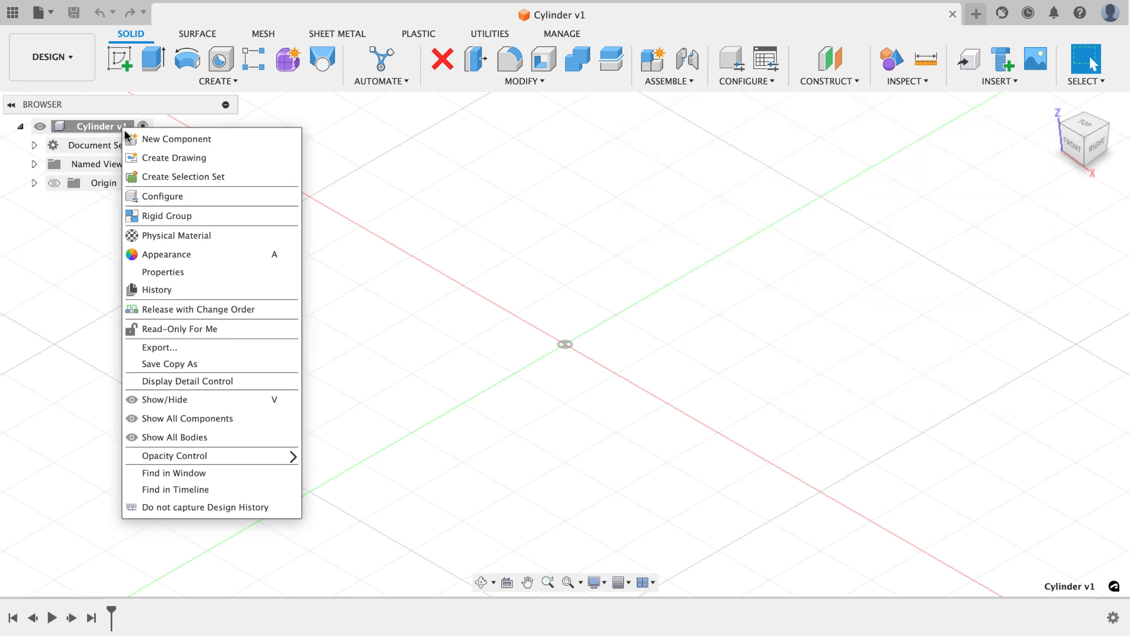
click(177, 138)
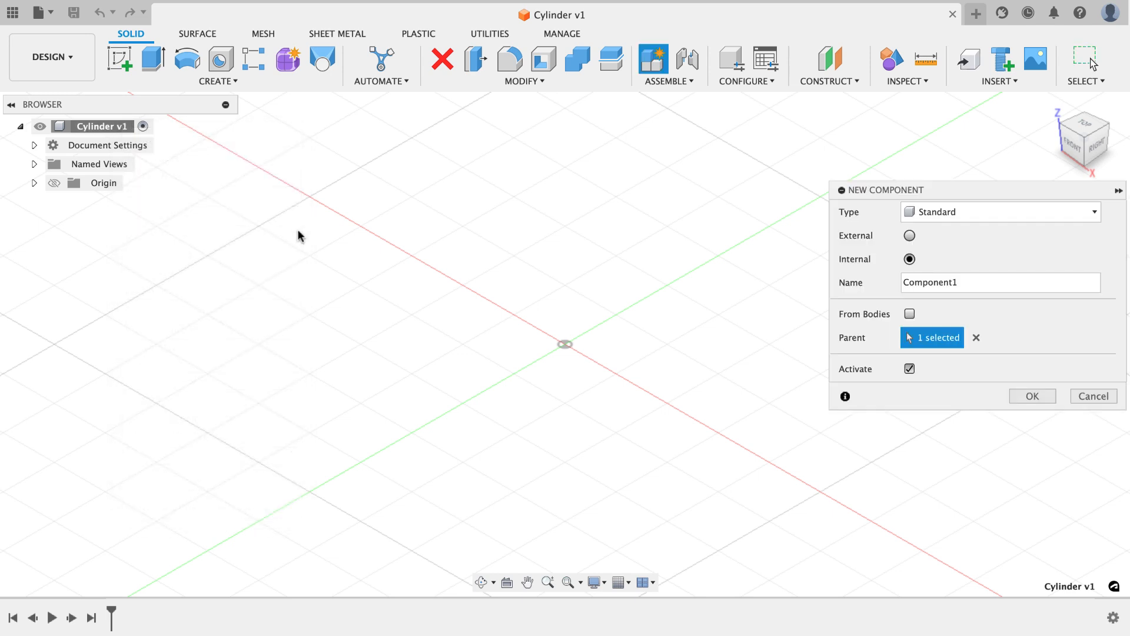
mouse_move(789, 306)
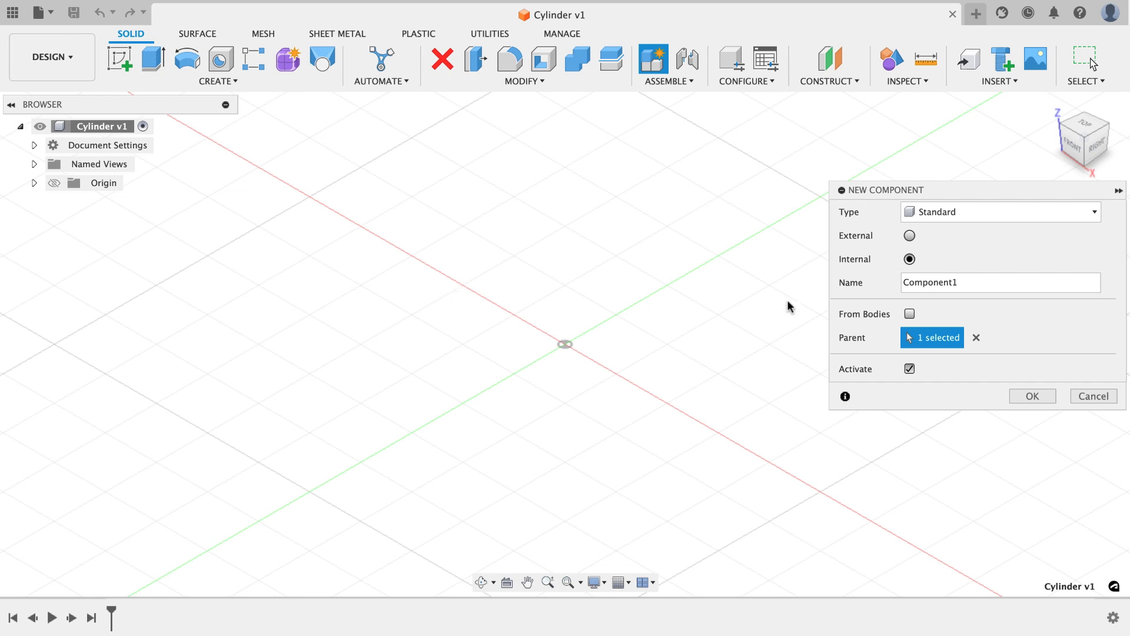
text(Cylinder)
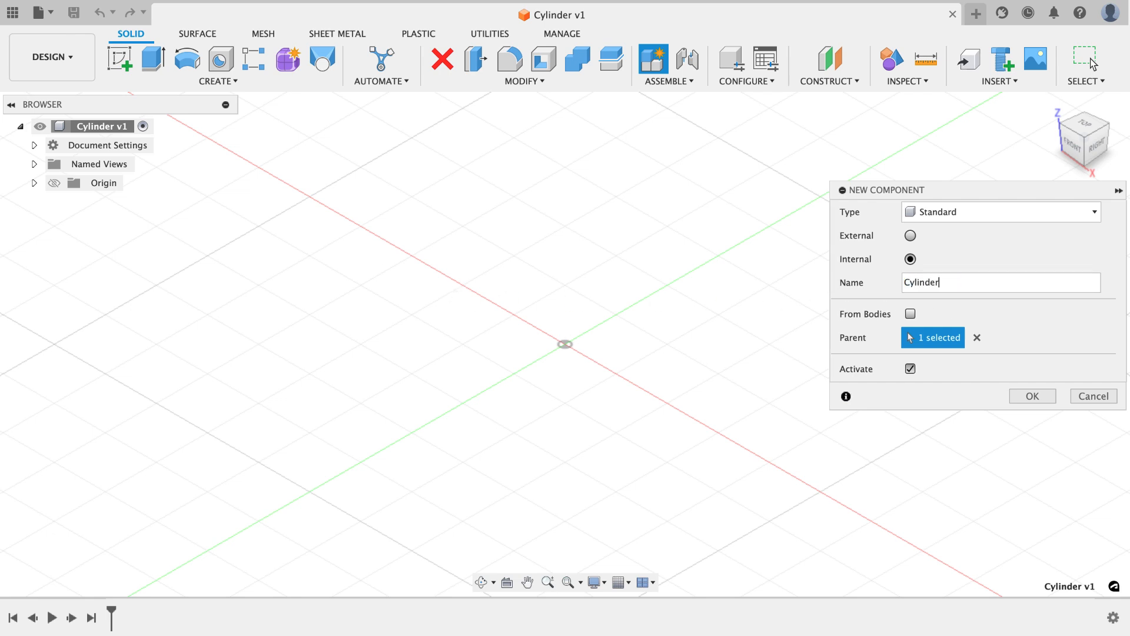
click(1032, 396)
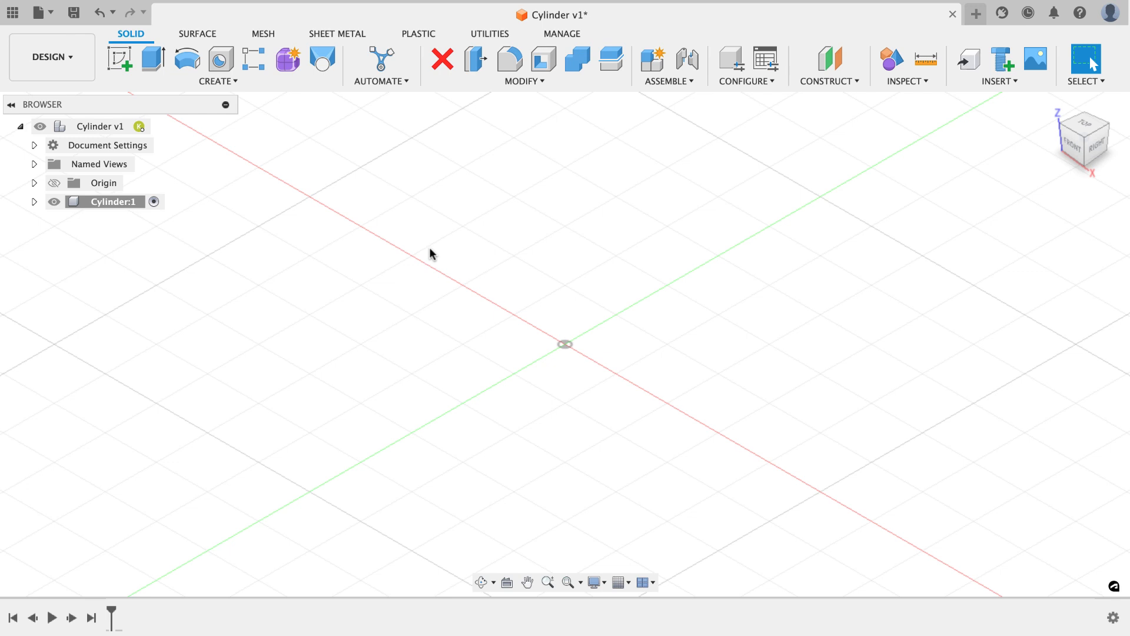
mouse_move(152, 254)
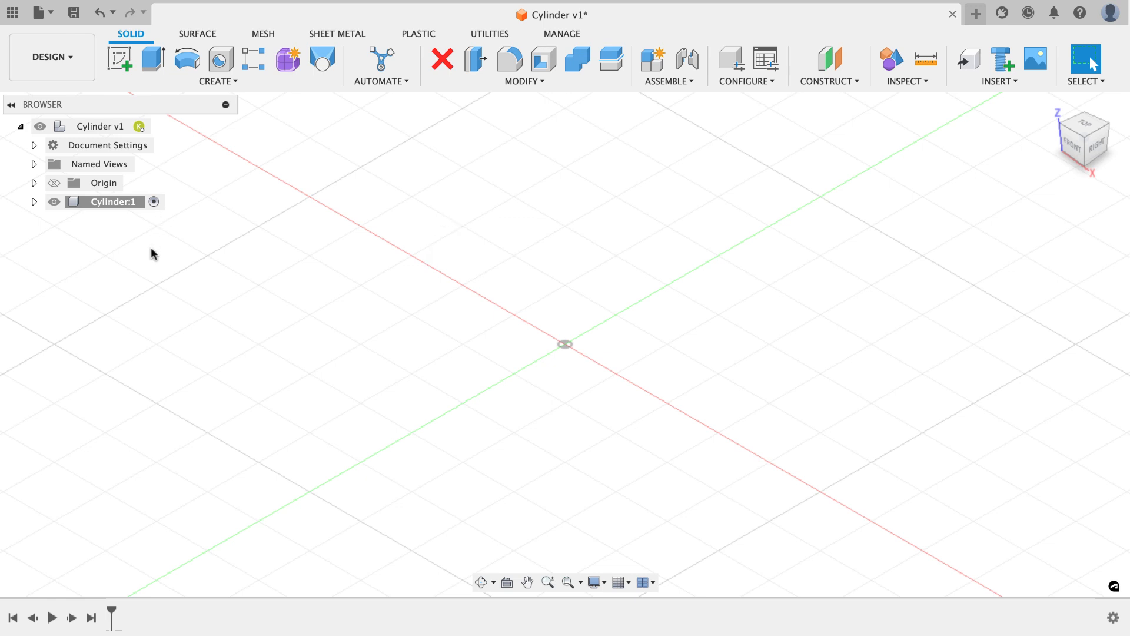
right_click(112, 202)
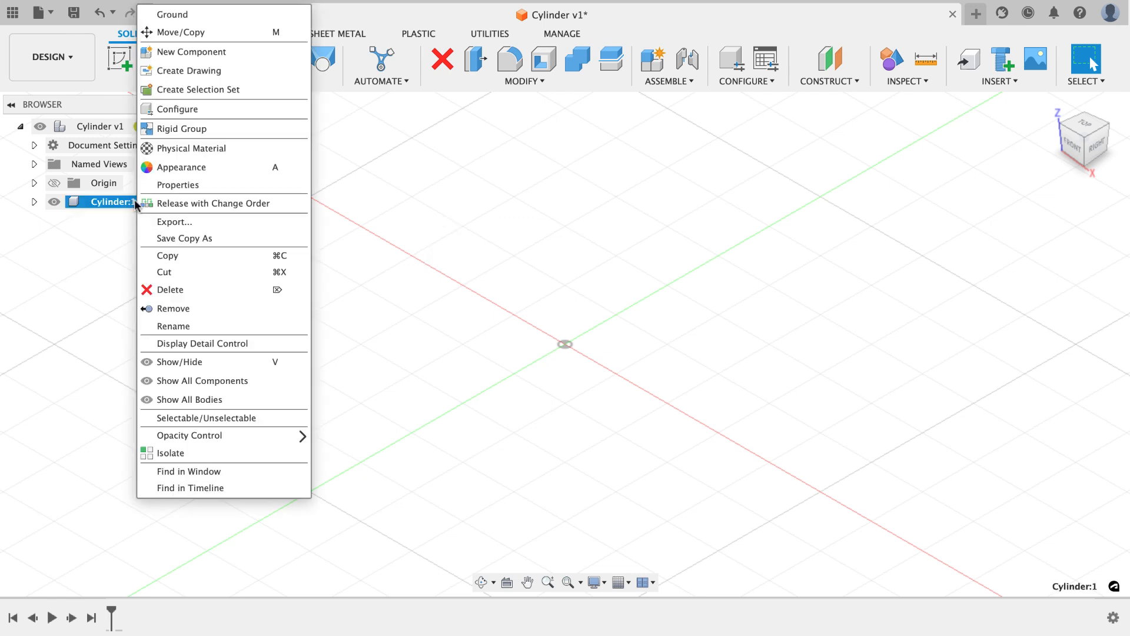
mouse_move(183, 14)
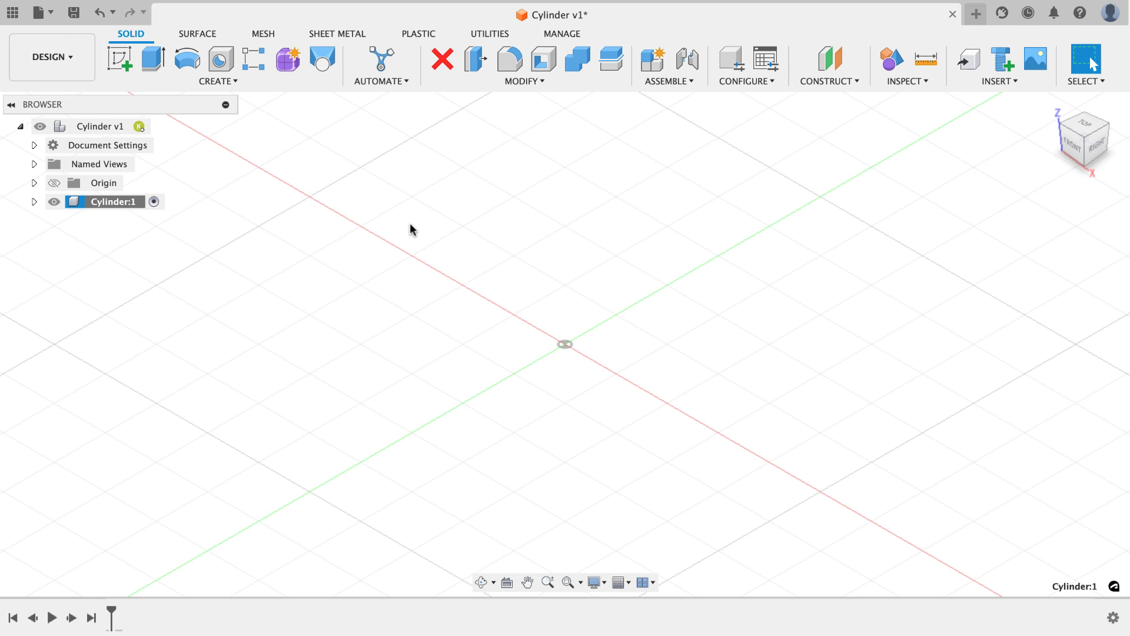
mouse_move(505, 224)
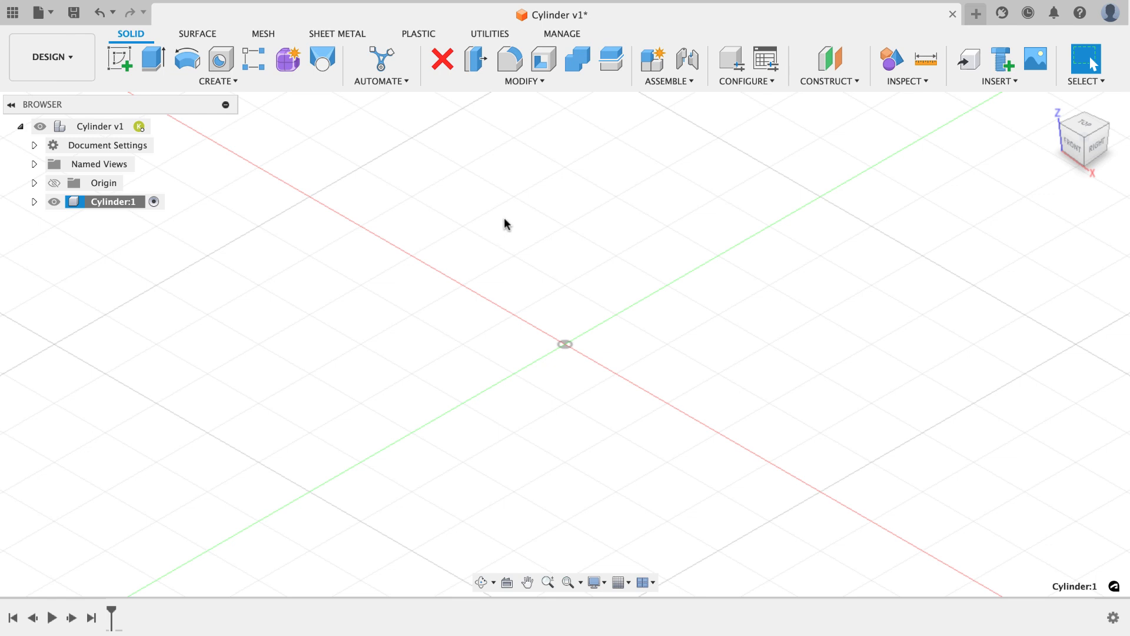
Step: Create a rigid as-built joint on the Cylinder component
click(667, 81)
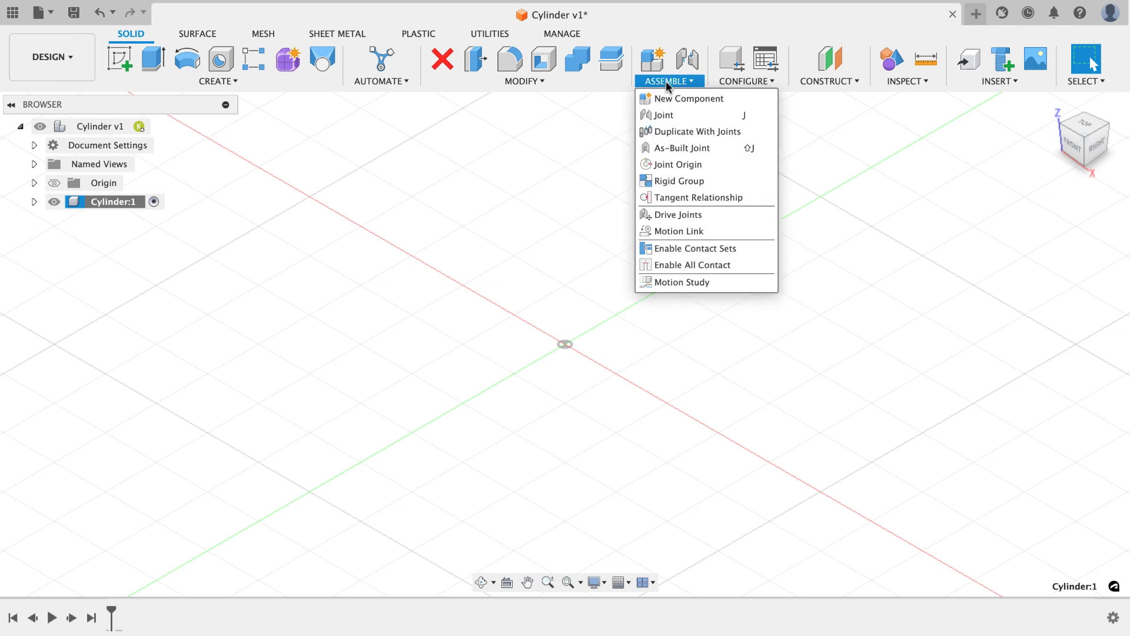
mouse_move(678, 132)
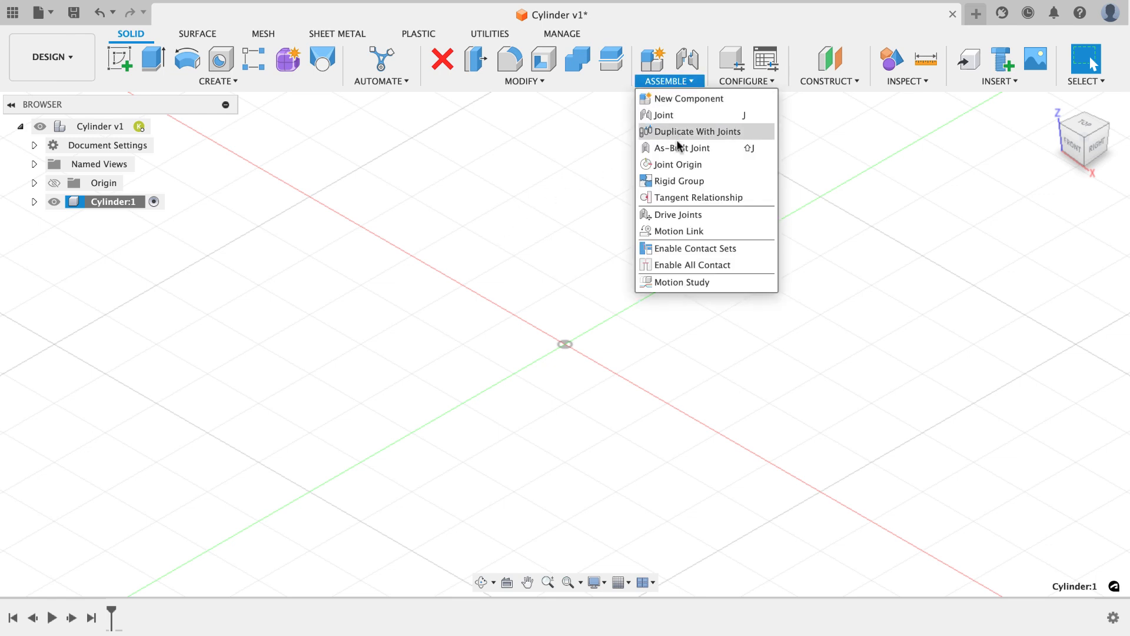
click(683, 147)
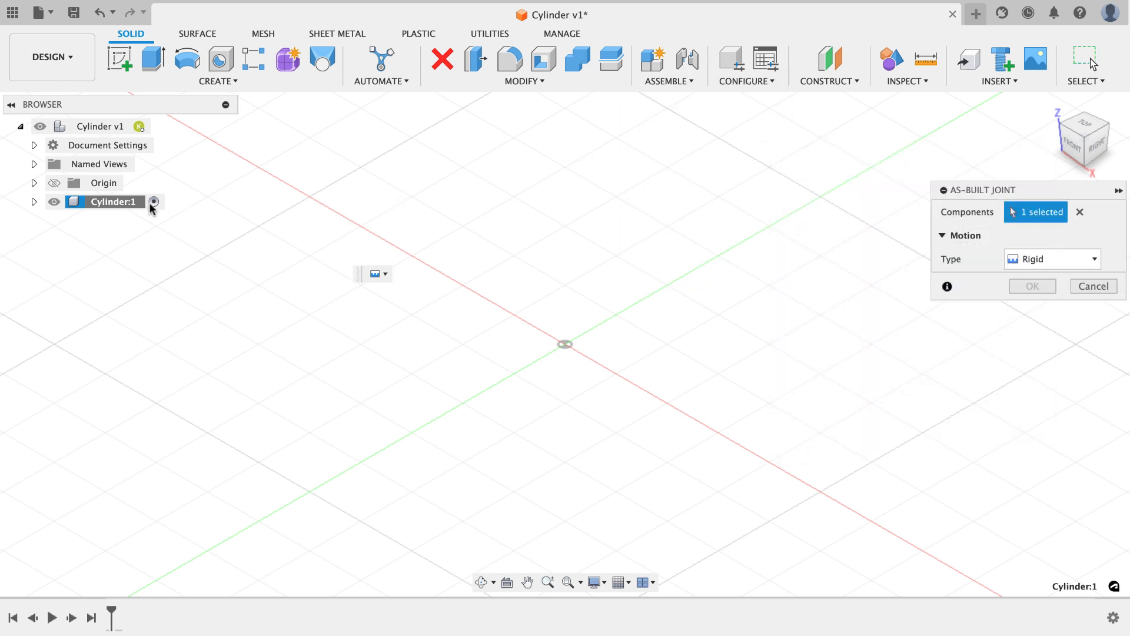
click(112, 201)
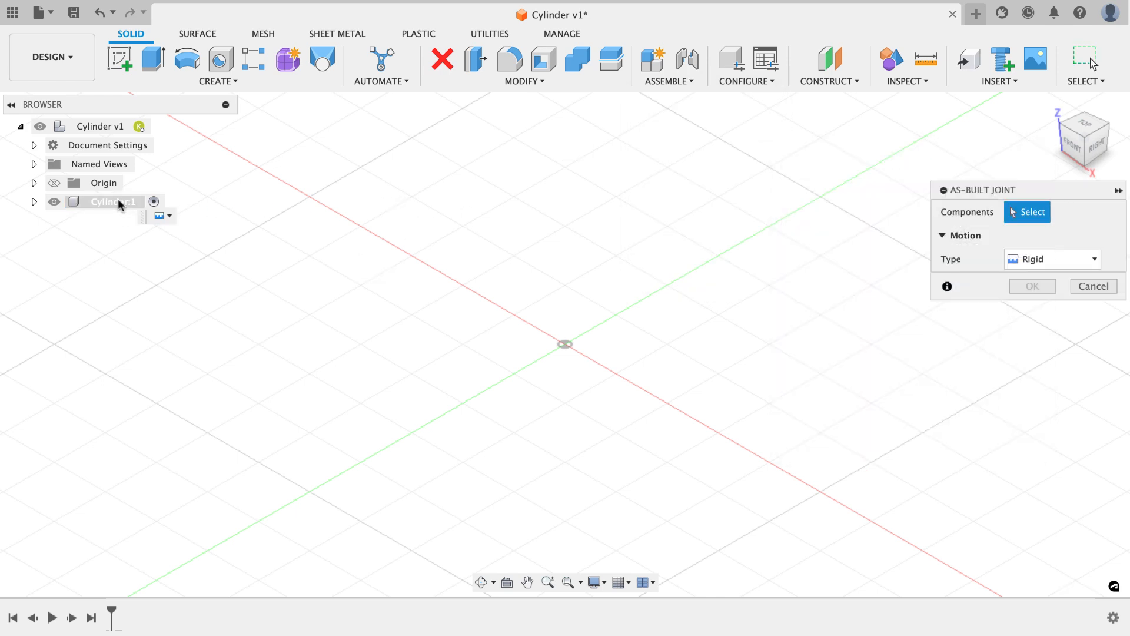
click(111, 202)
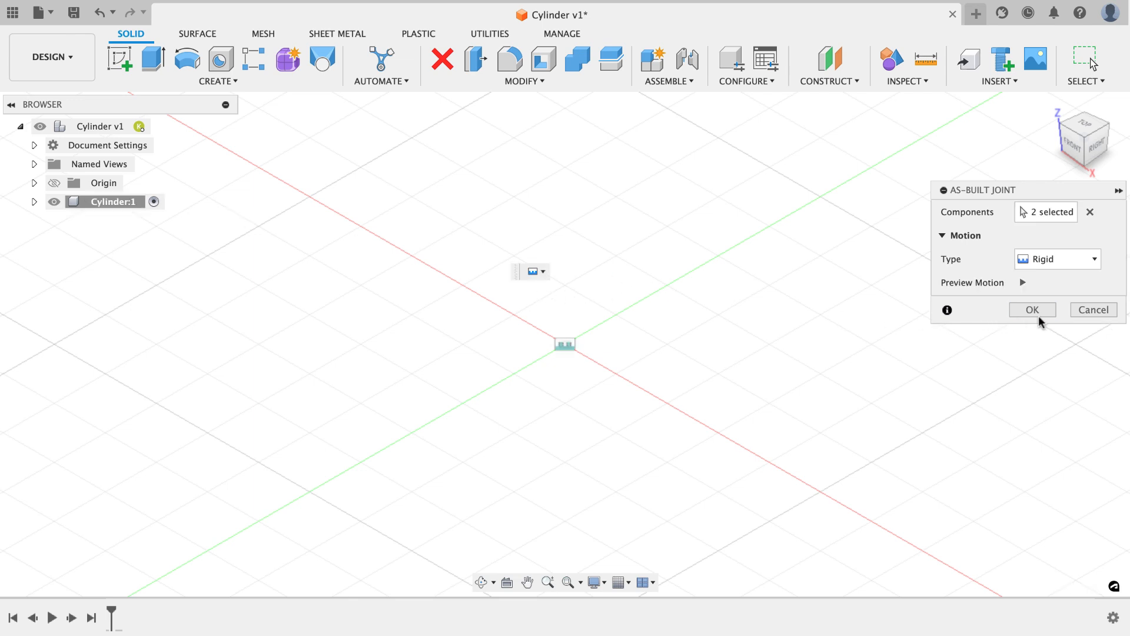
click(1031, 309)
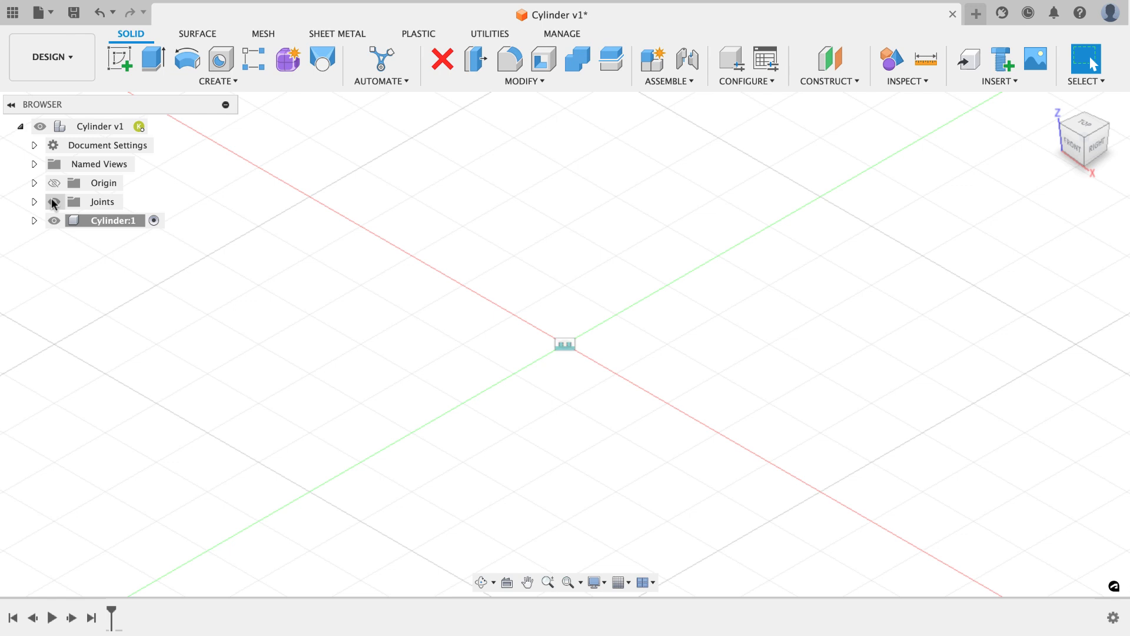
click(53, 202)
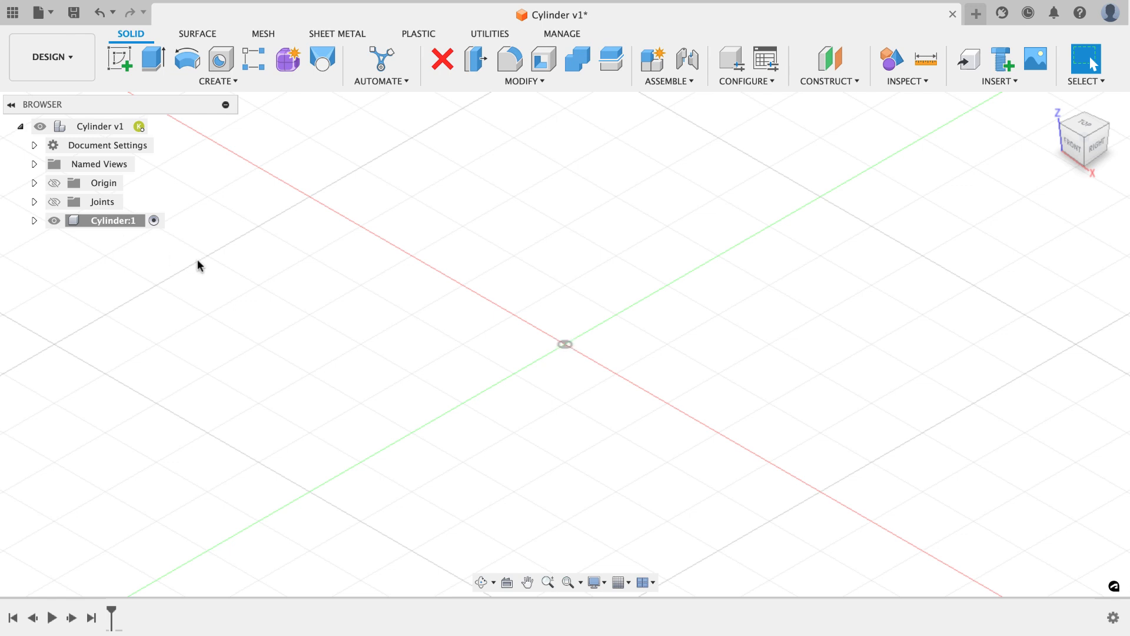
mouse_move(280, 241)
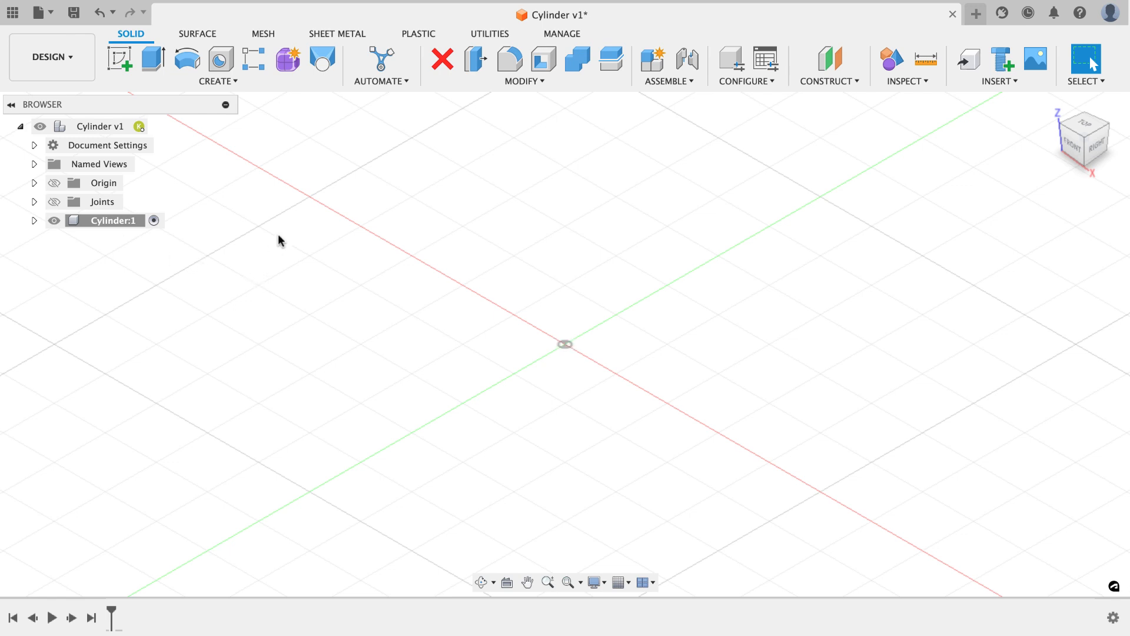
Step: Sketch a 2.375 by 1.875 in centre rectangle on the XY plane and finish it
click(120, 59)
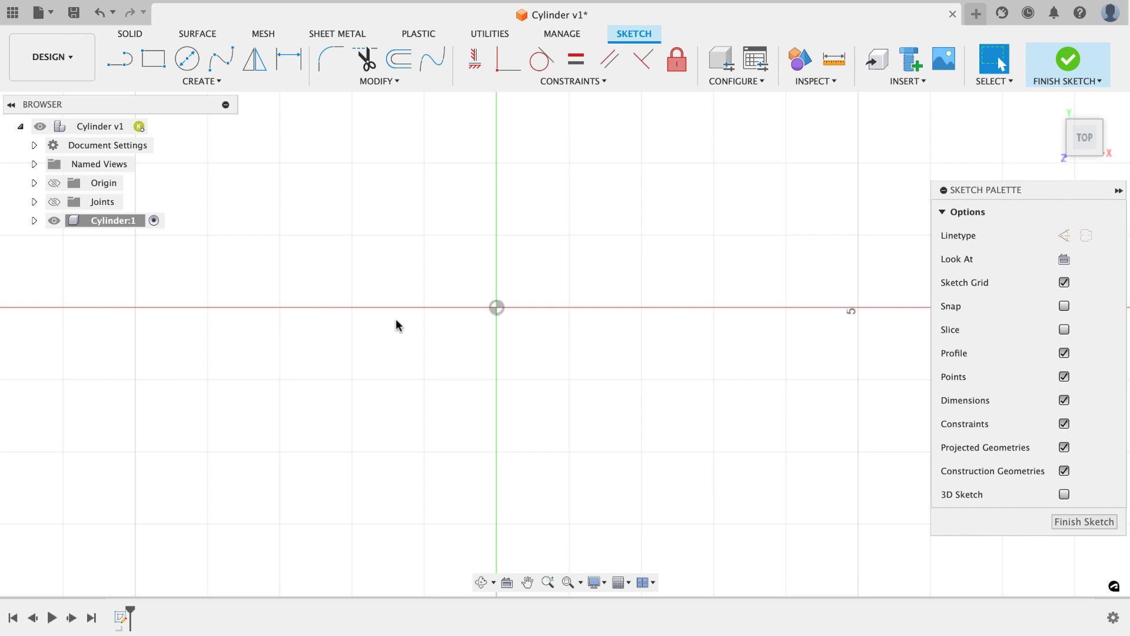
mouse_move(409, 312)
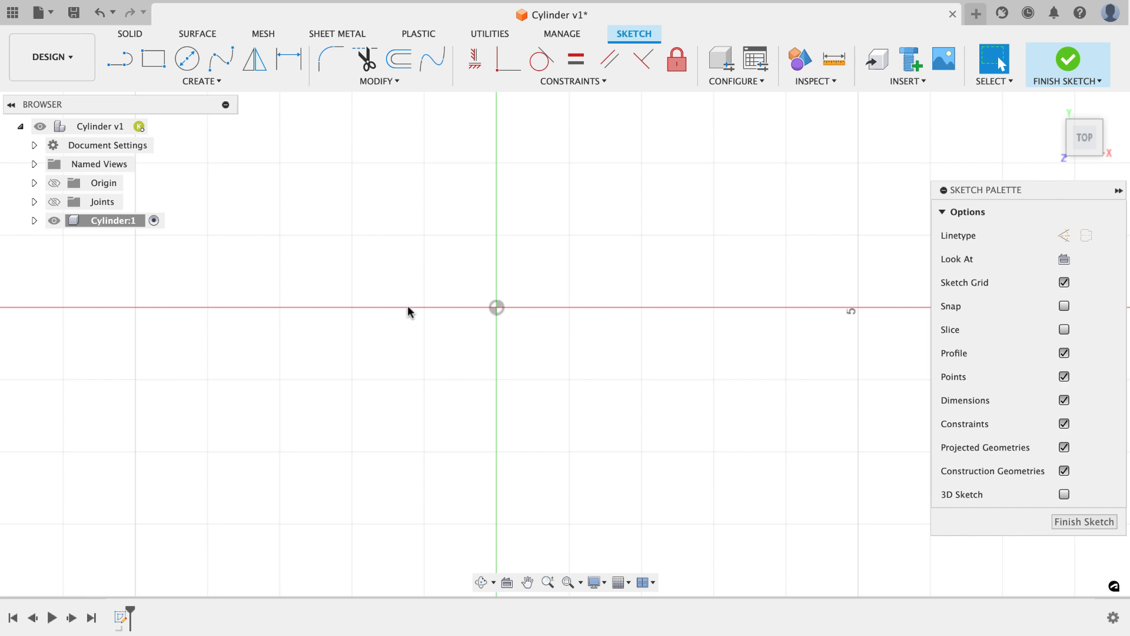
click(201, 81)
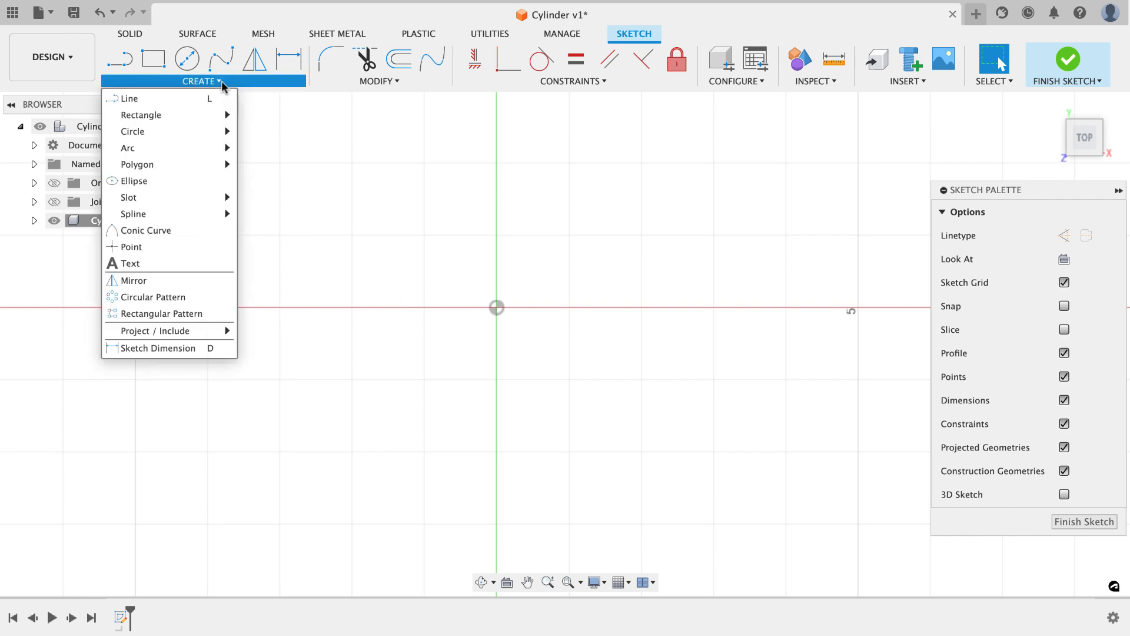
mouse_move(141, 115)
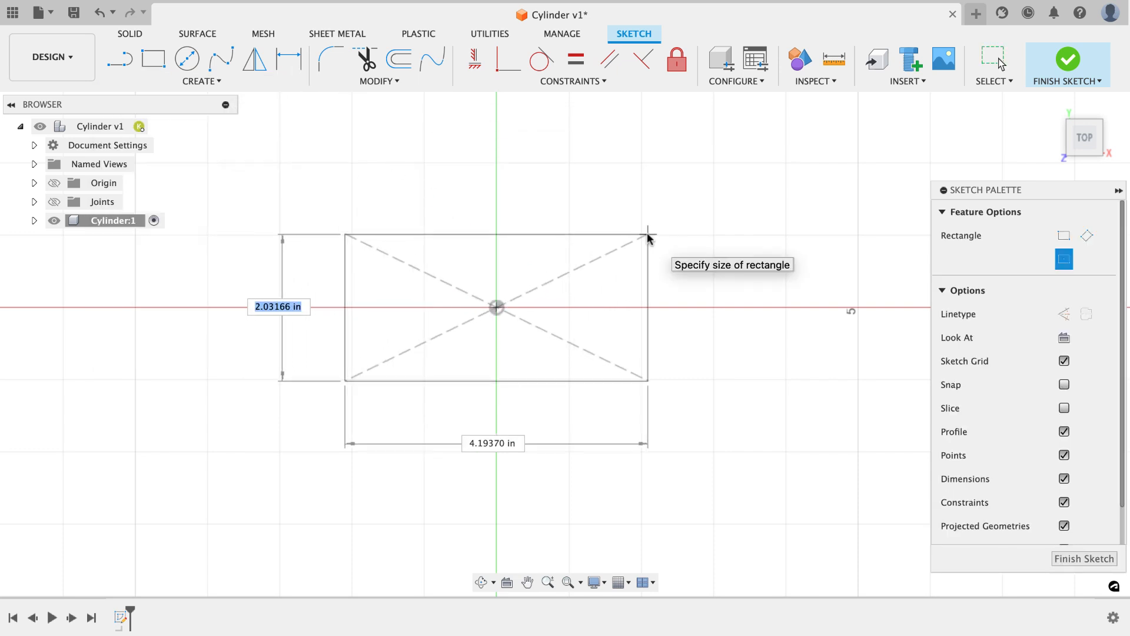
text(1.875 in)
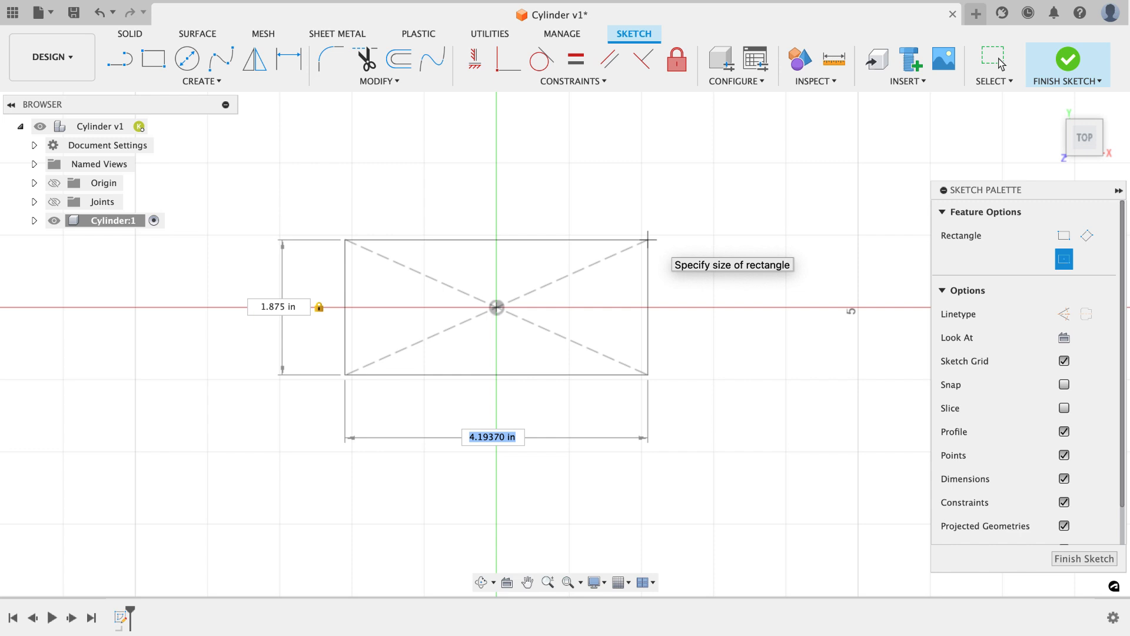
text(2.375)
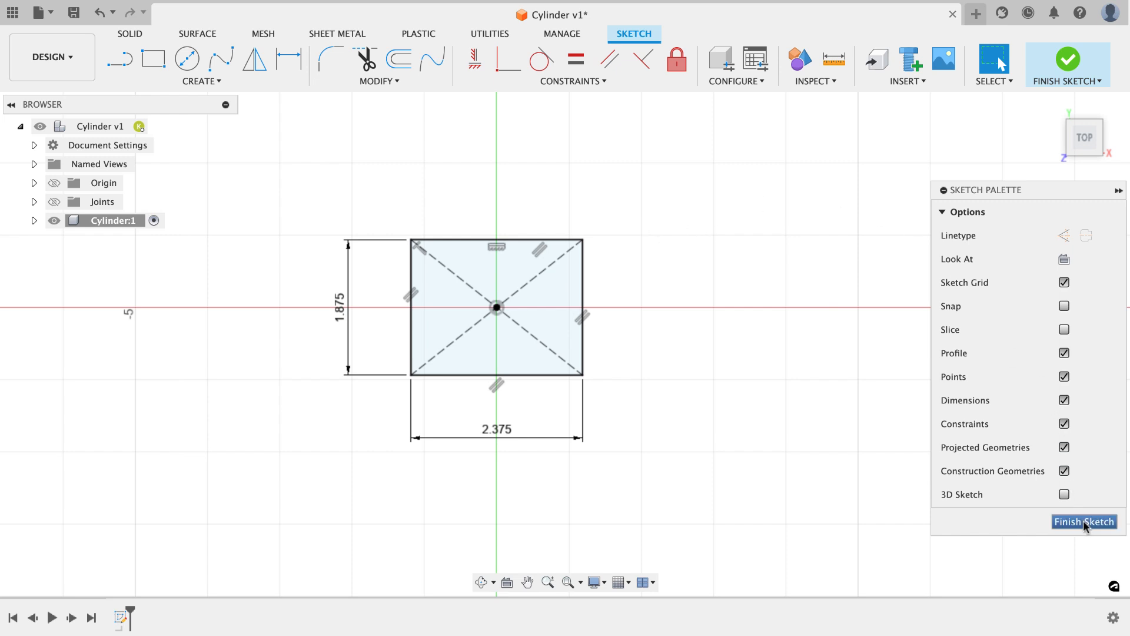
click(1083, 521)
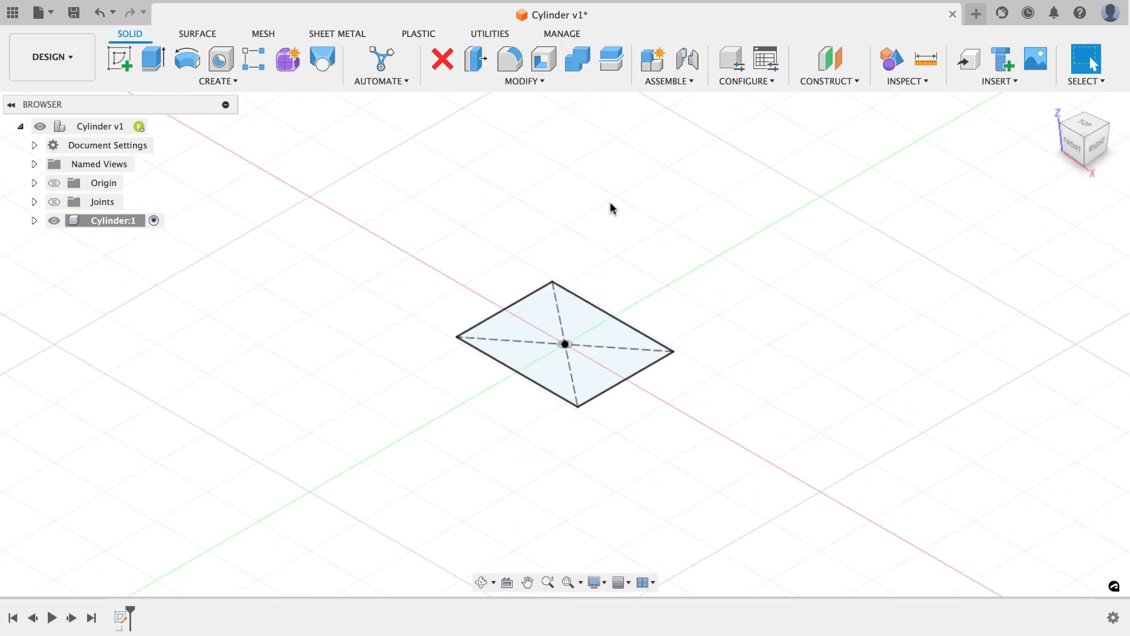
mouse_move(152, 57)
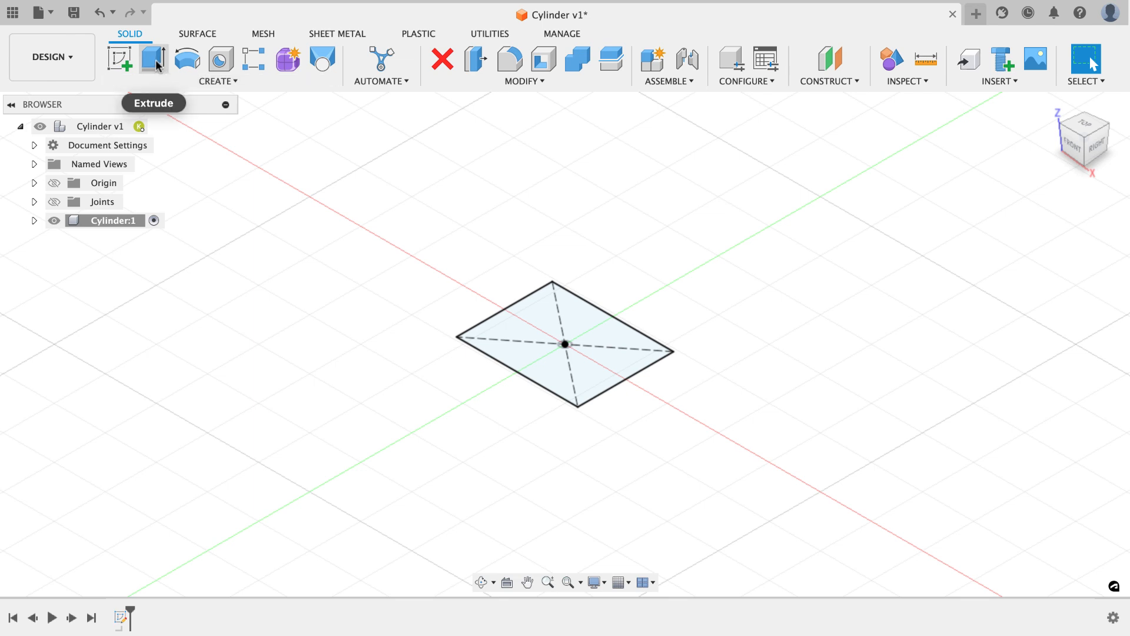
Step: Extrude the rectangle profile 0.781 in into a solid block
click(153, 59)
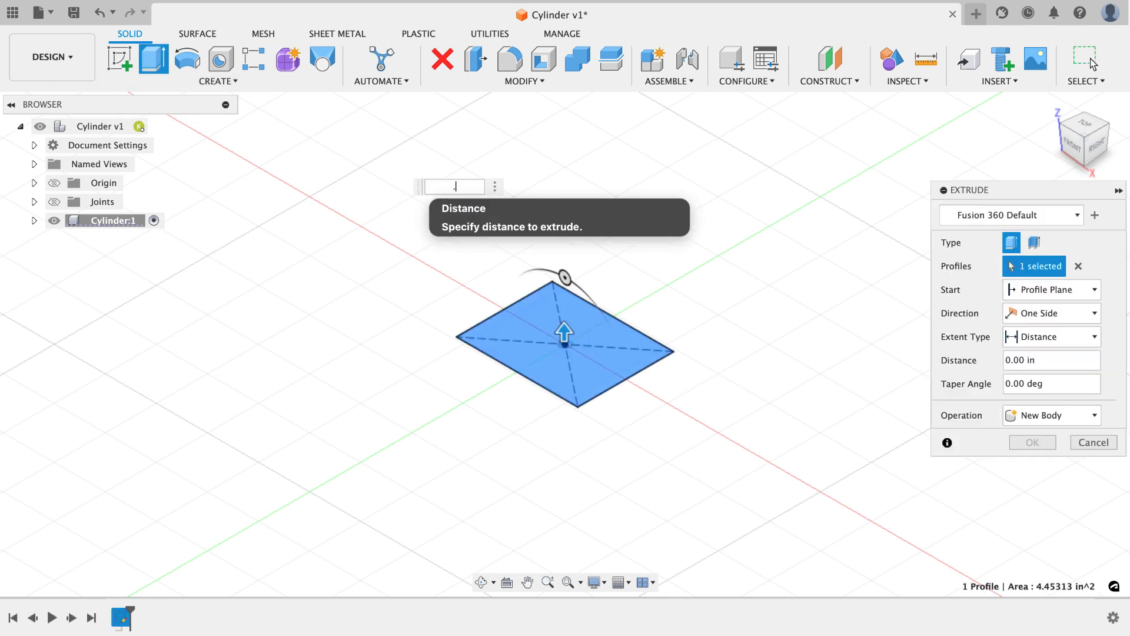
drag(565, 332, 564, 285)
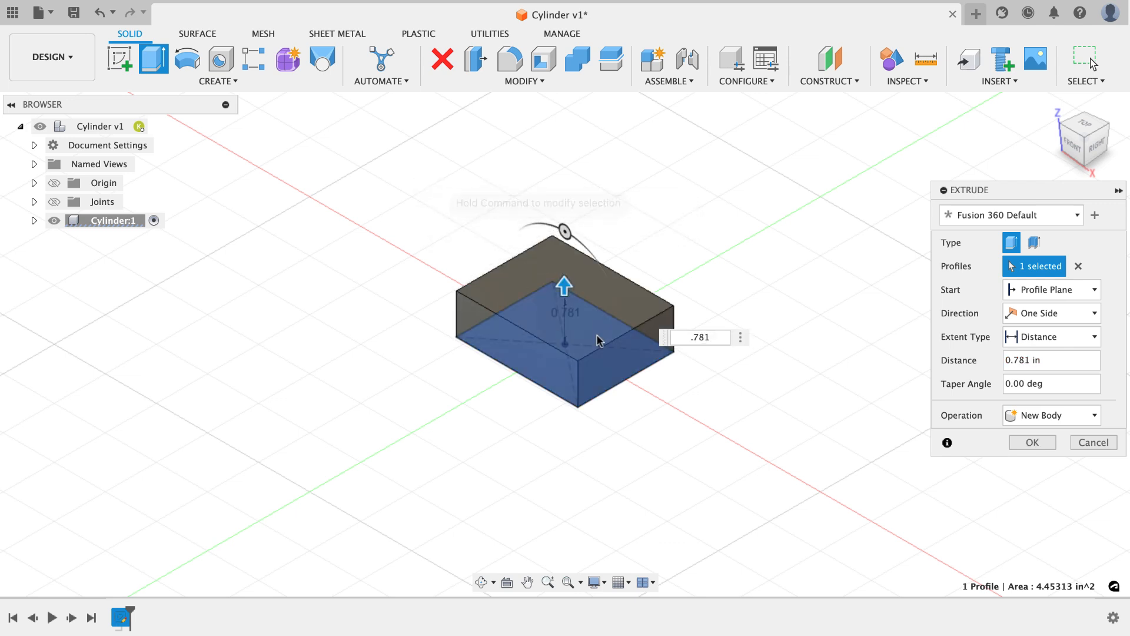
click(1031, 442)
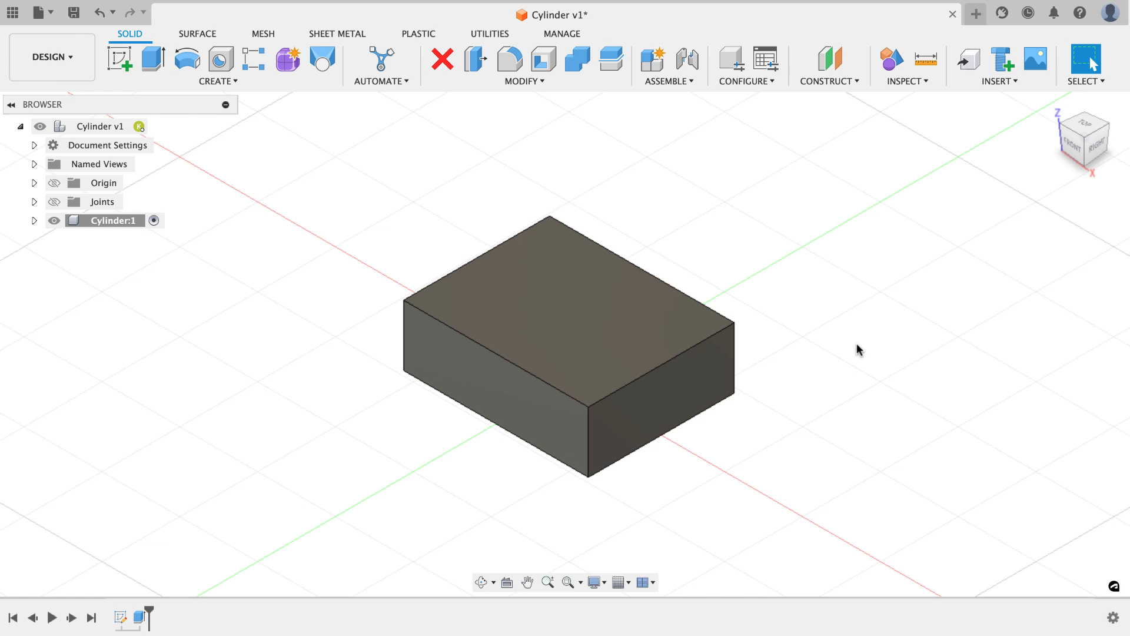
mouse_move(867, 343)
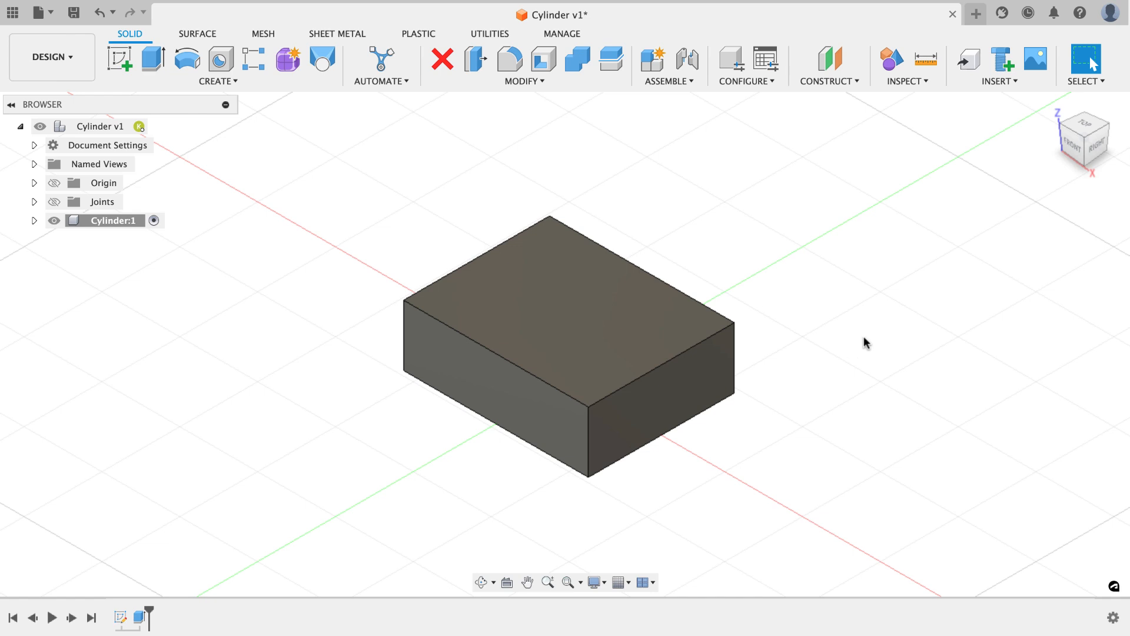
mouse_move(511, 183)
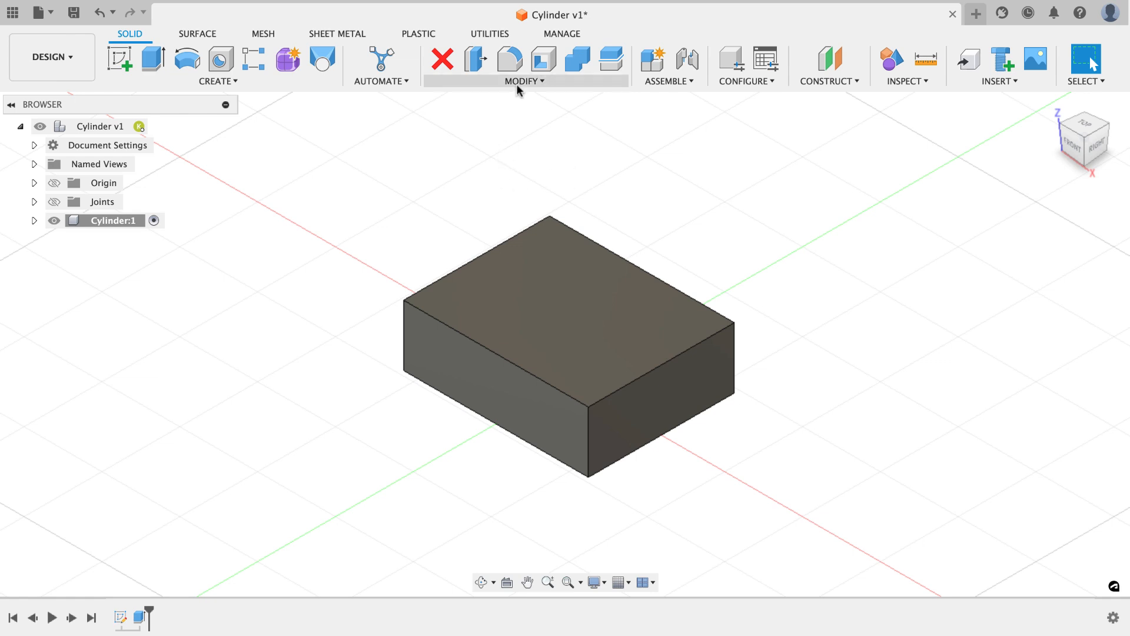
Step: Fillet the block's four vertical corner edges with a 0.25 in radius
click(508, 59)
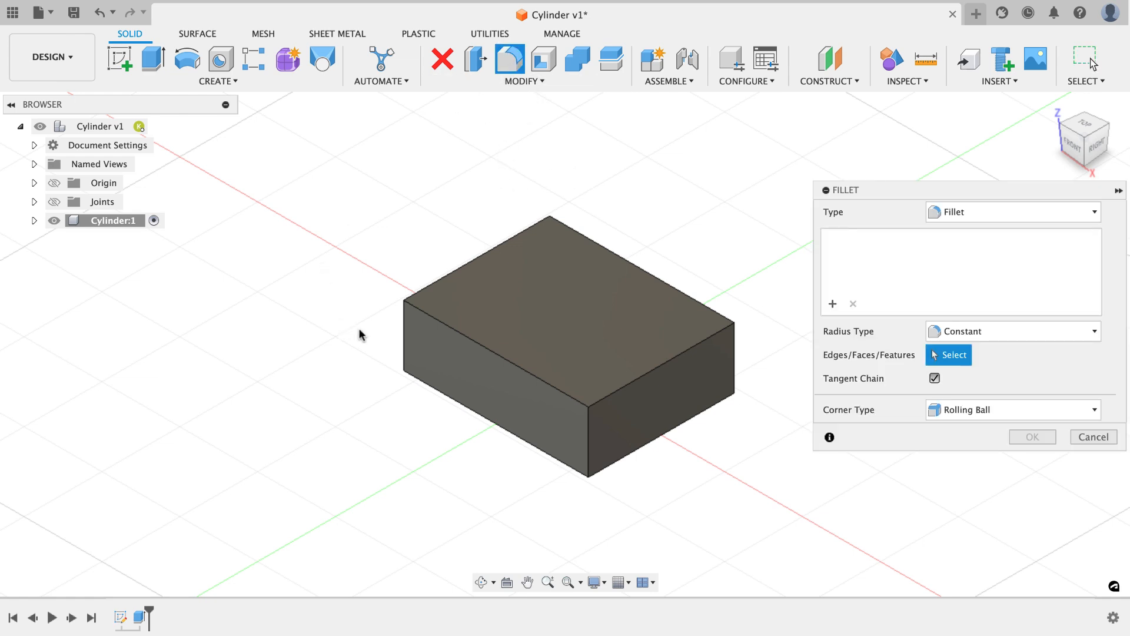
click(404, 331)
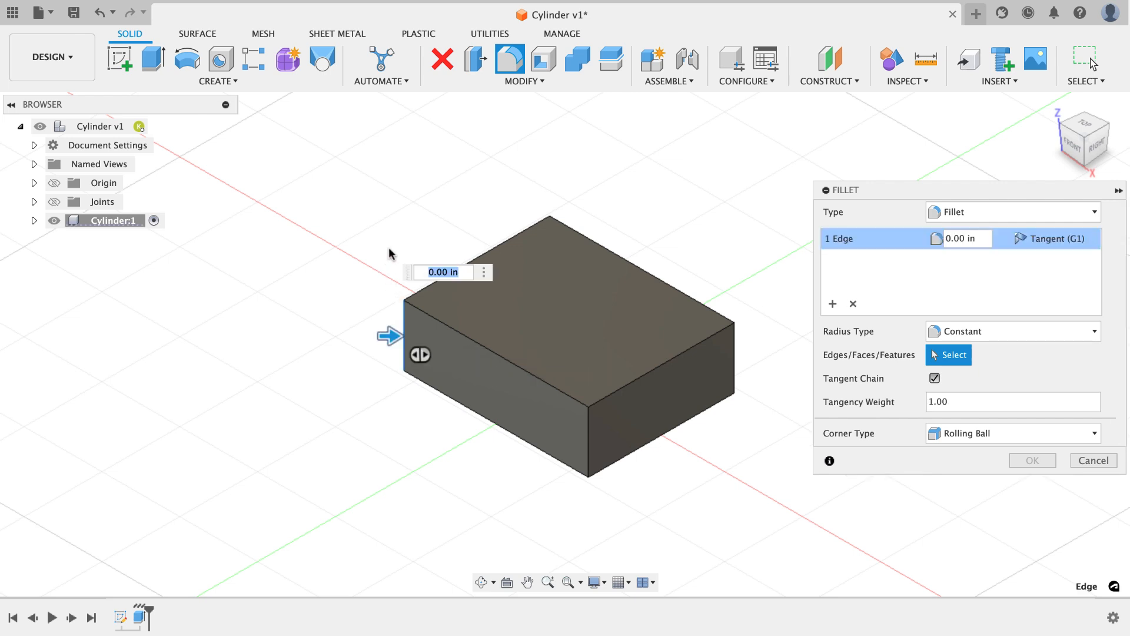
mouse_move(551, 231)
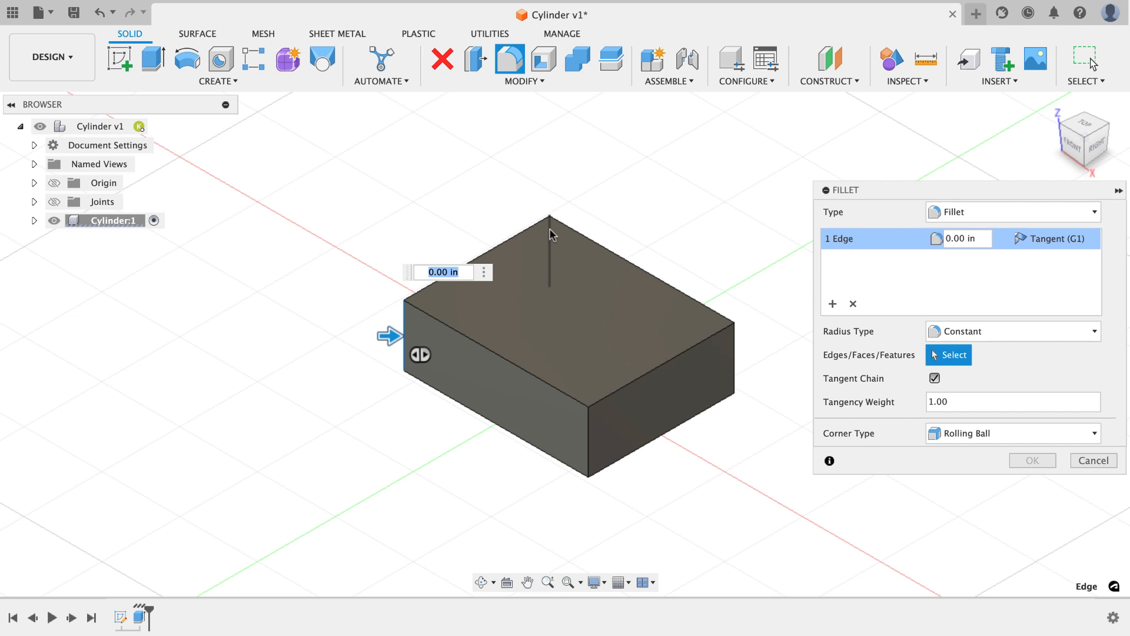
click(549, 216)
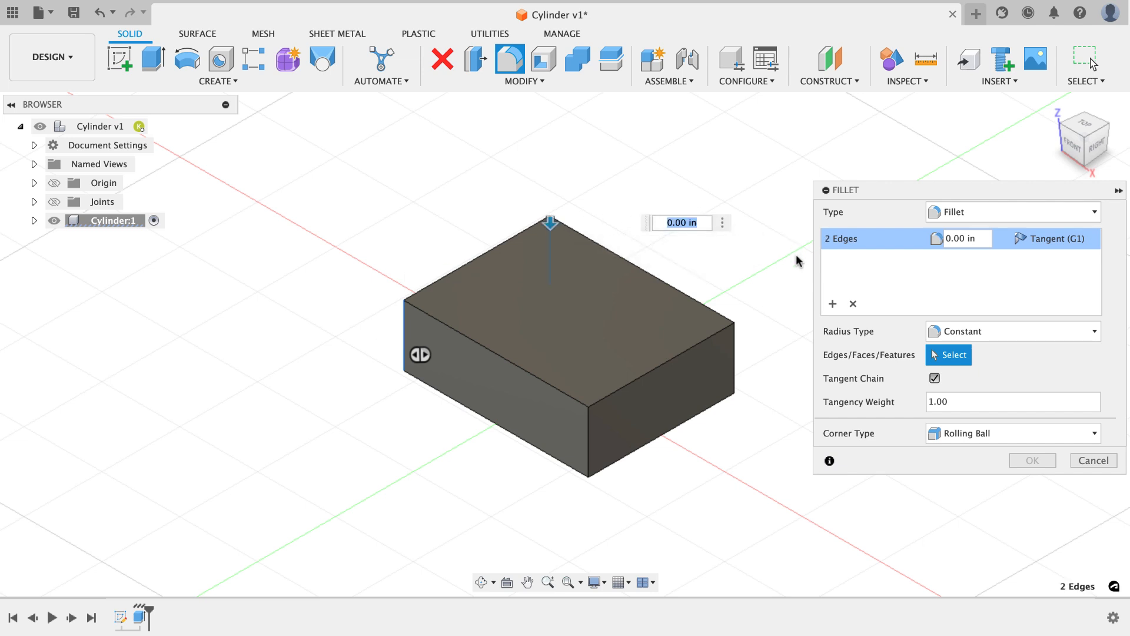
click(588, 441)
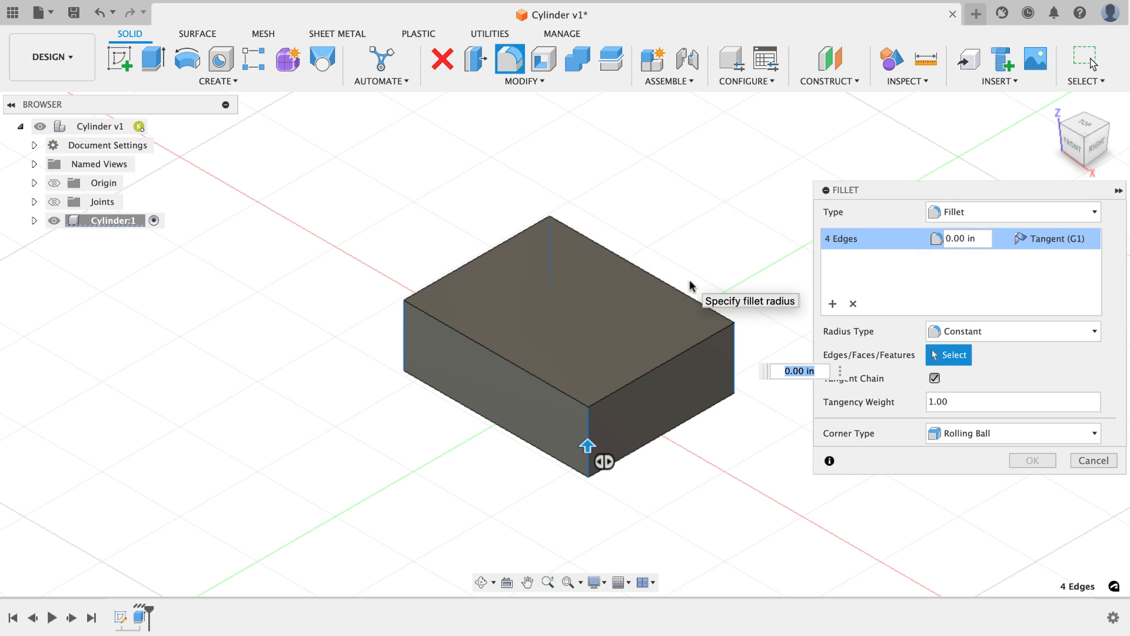
text(.25)
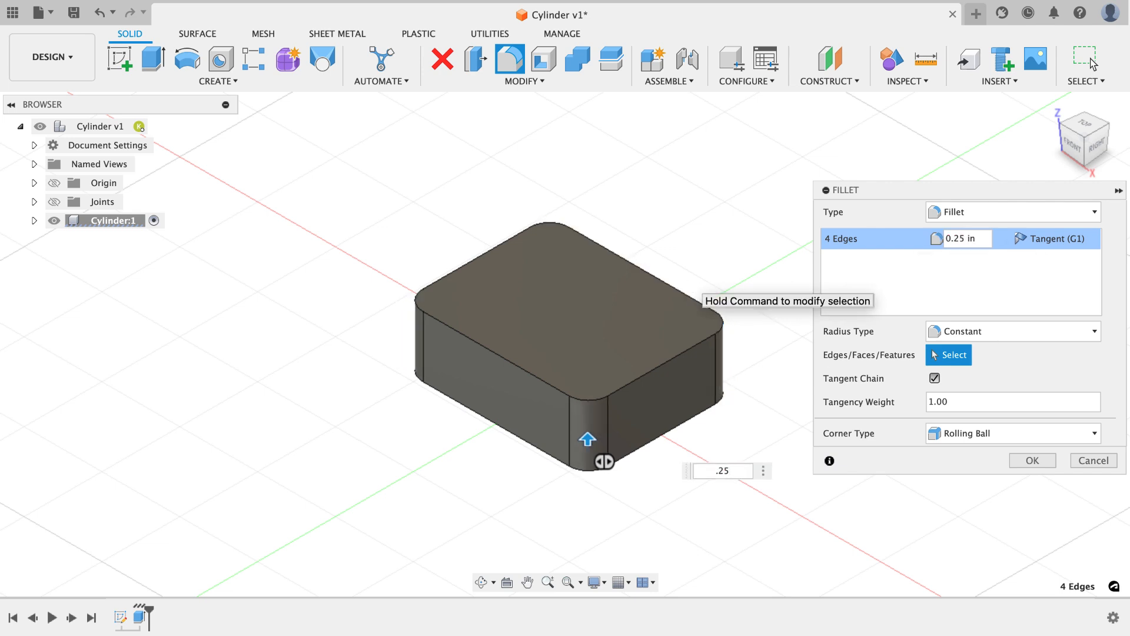
click(1032, 460)
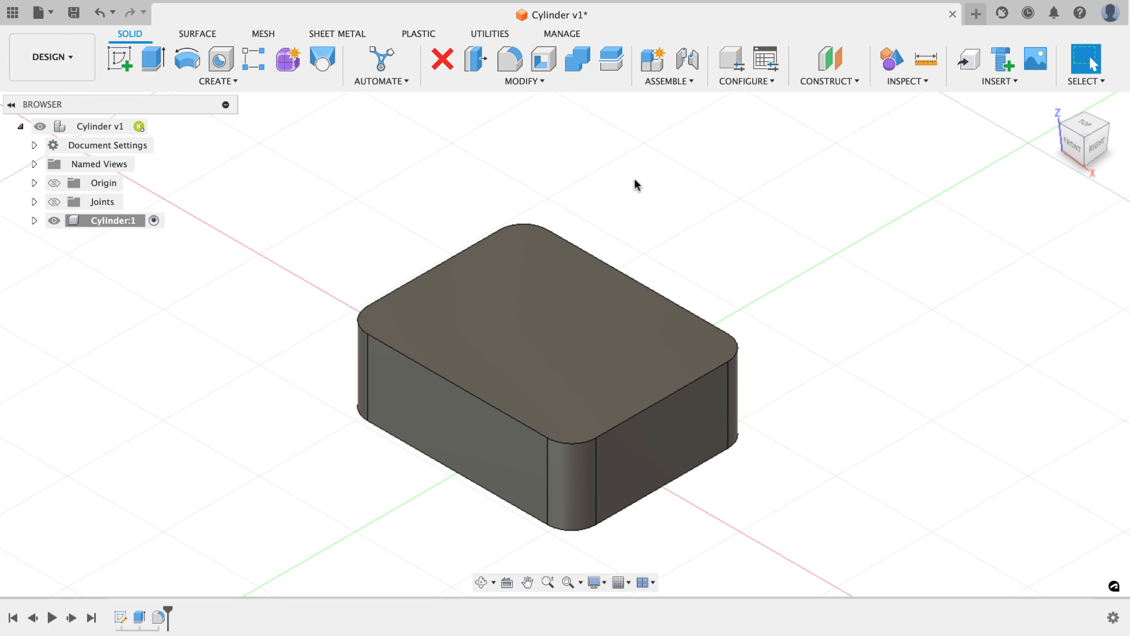
mouse_move(363, 156)
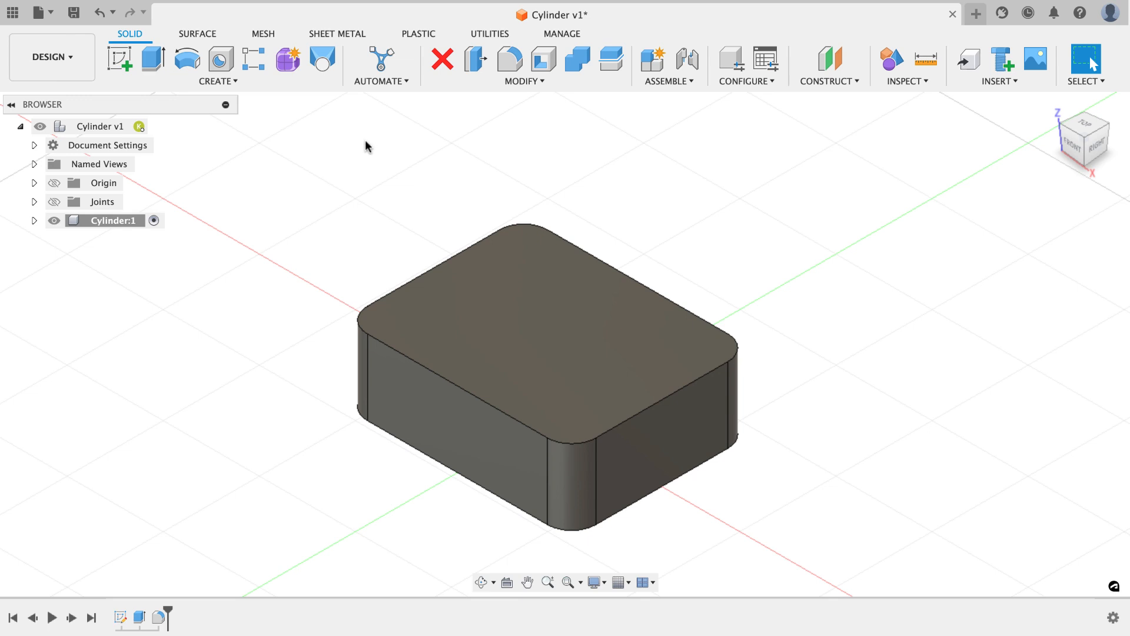
mouse_move(220, 59)
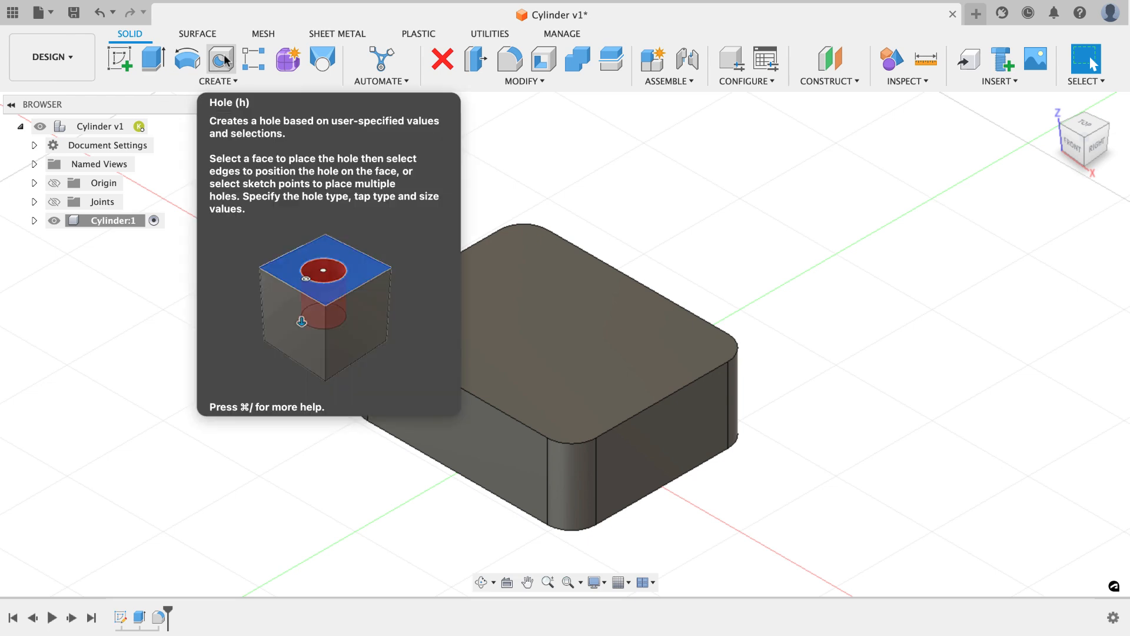
Step: Add a hole centred on the top face, extents All, 1.45 in diameter
click(221, 59)
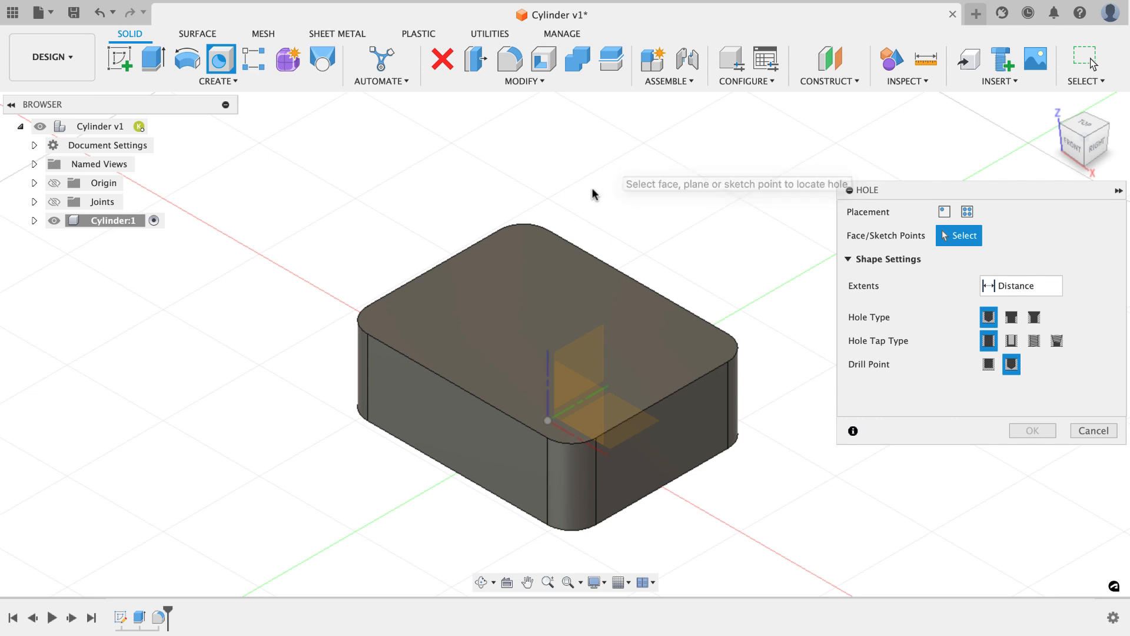
mouse_move(510, 270)
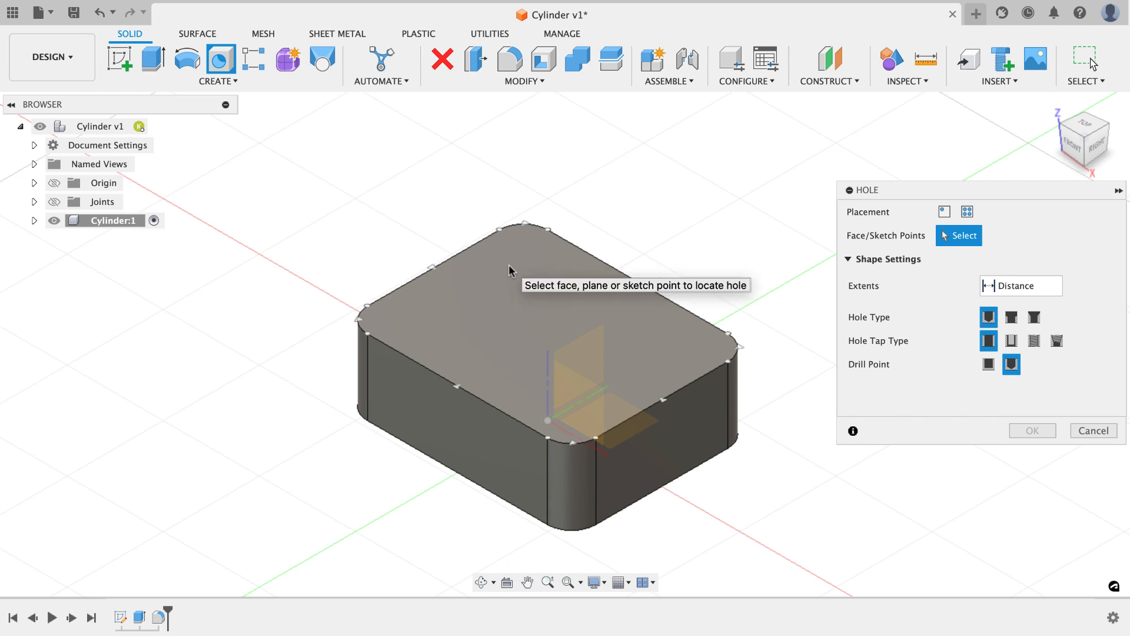
mouse_move(545, 326)
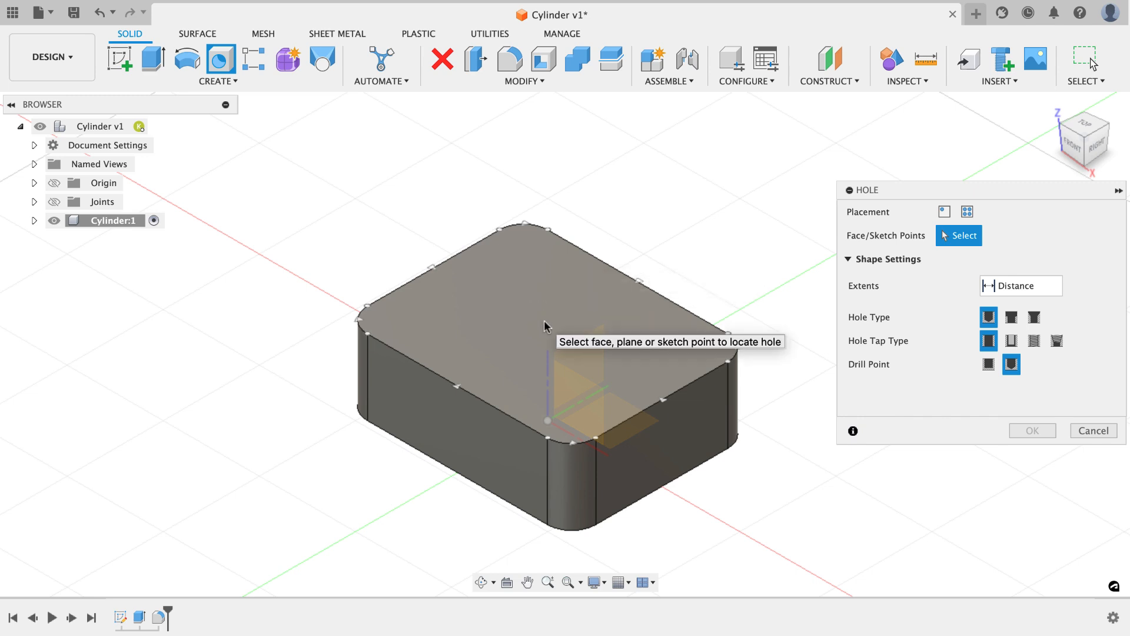
click(530, 271)
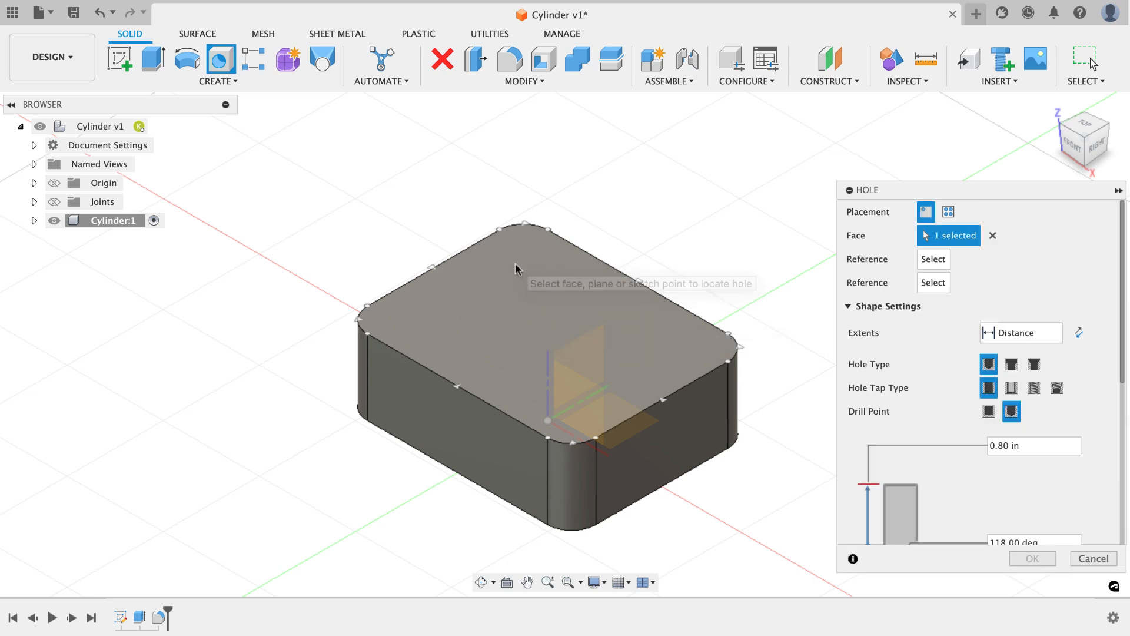
click(513, 266)
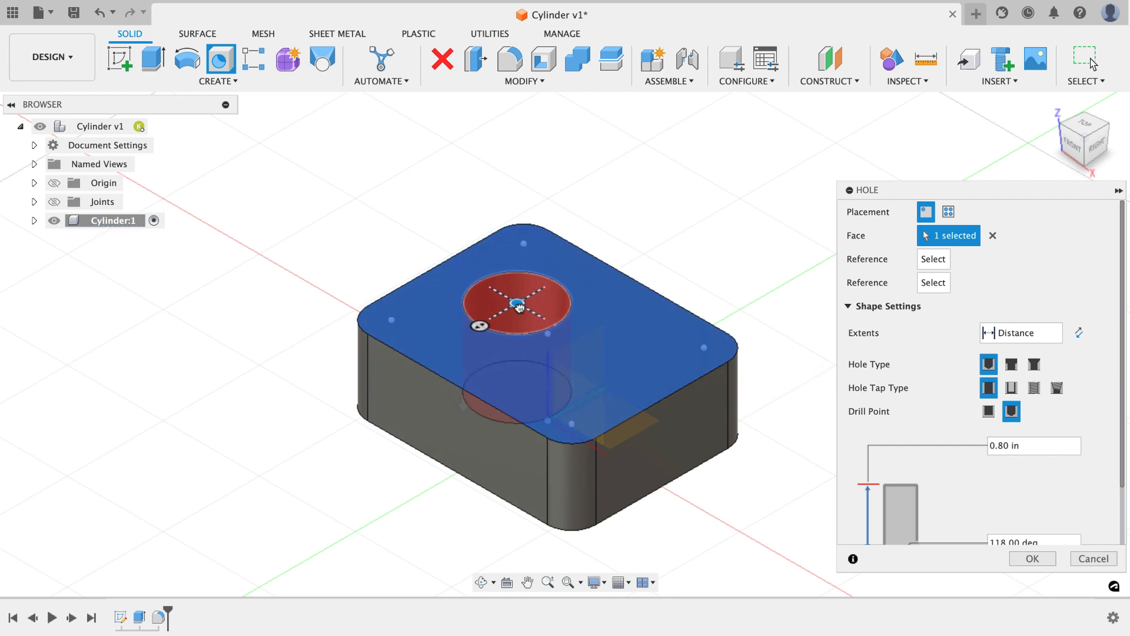
drag(517, 302, 549, 334)
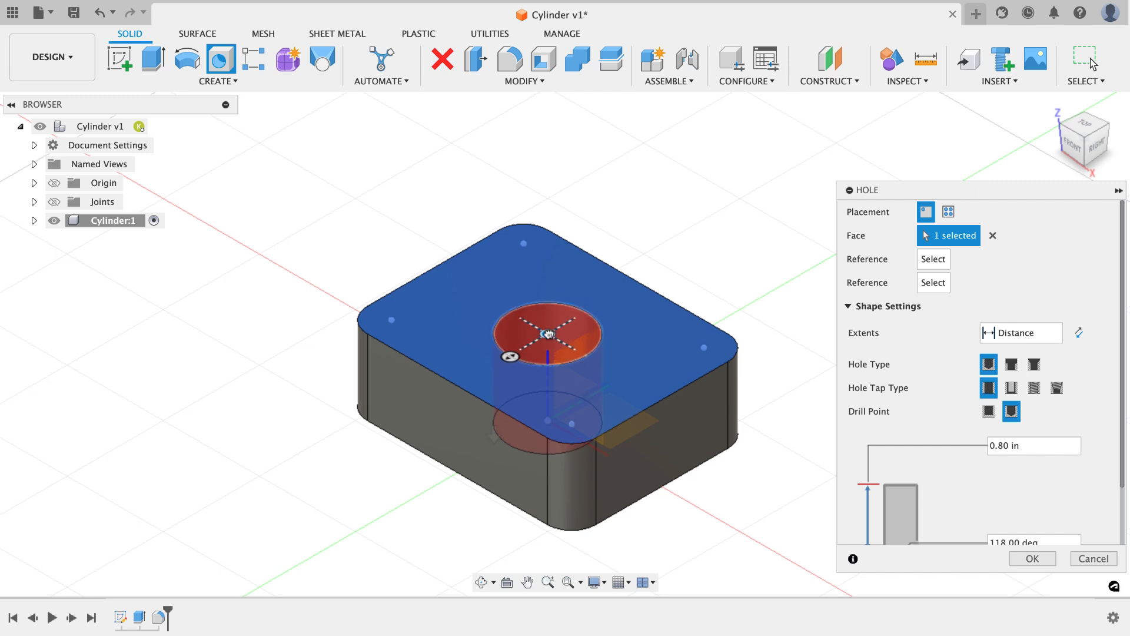
mouse_move(550, 334)
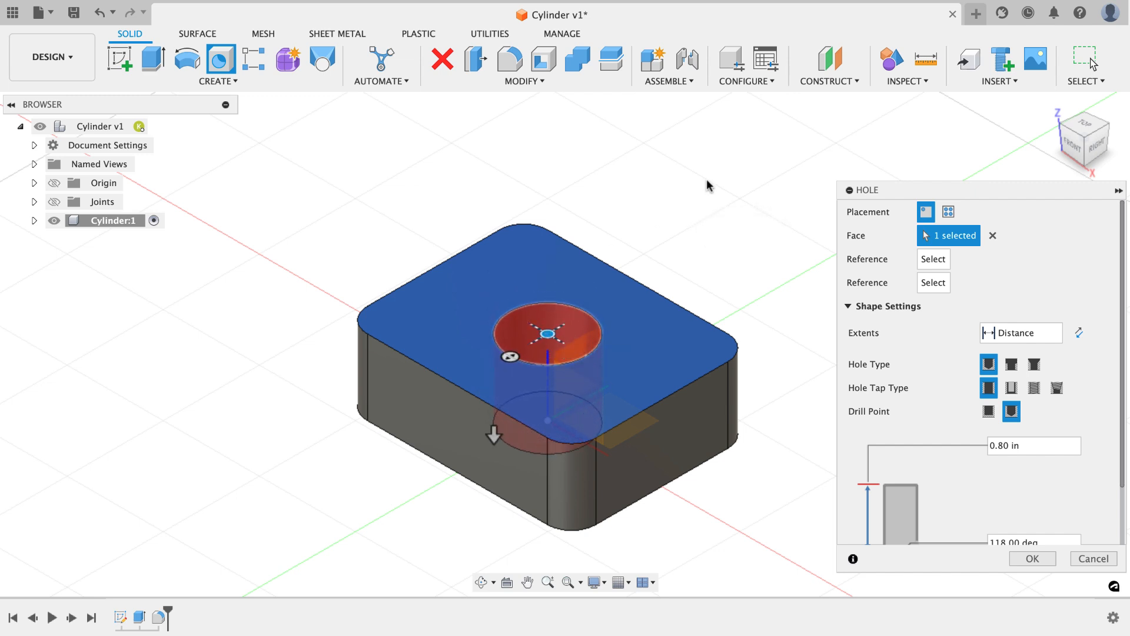
mouse_move(748, 272)
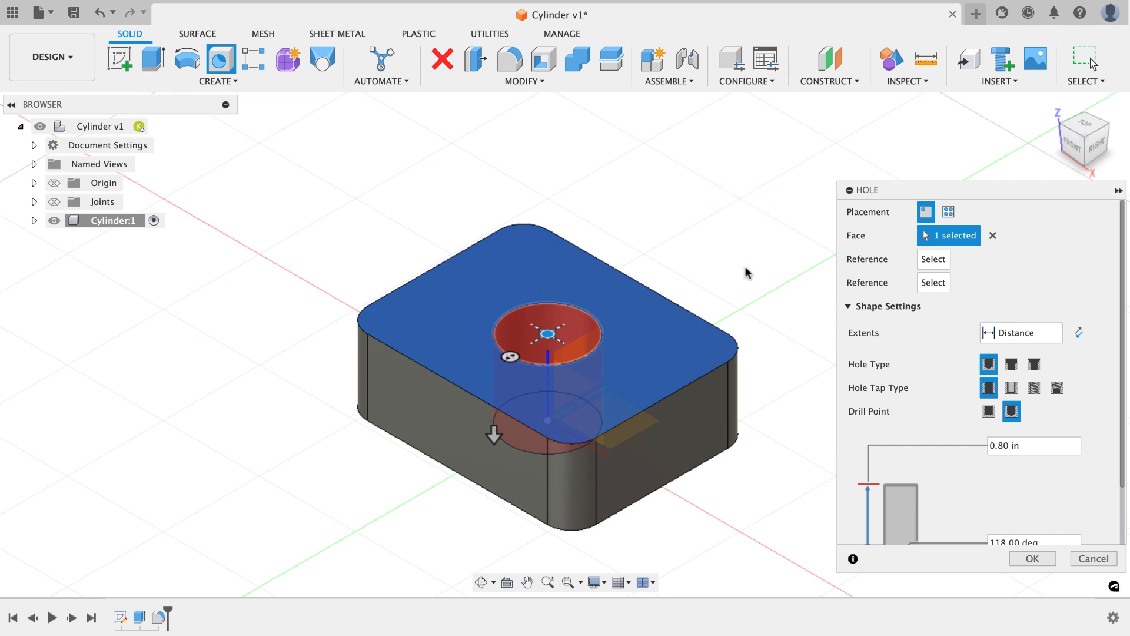
click(1020, 332)
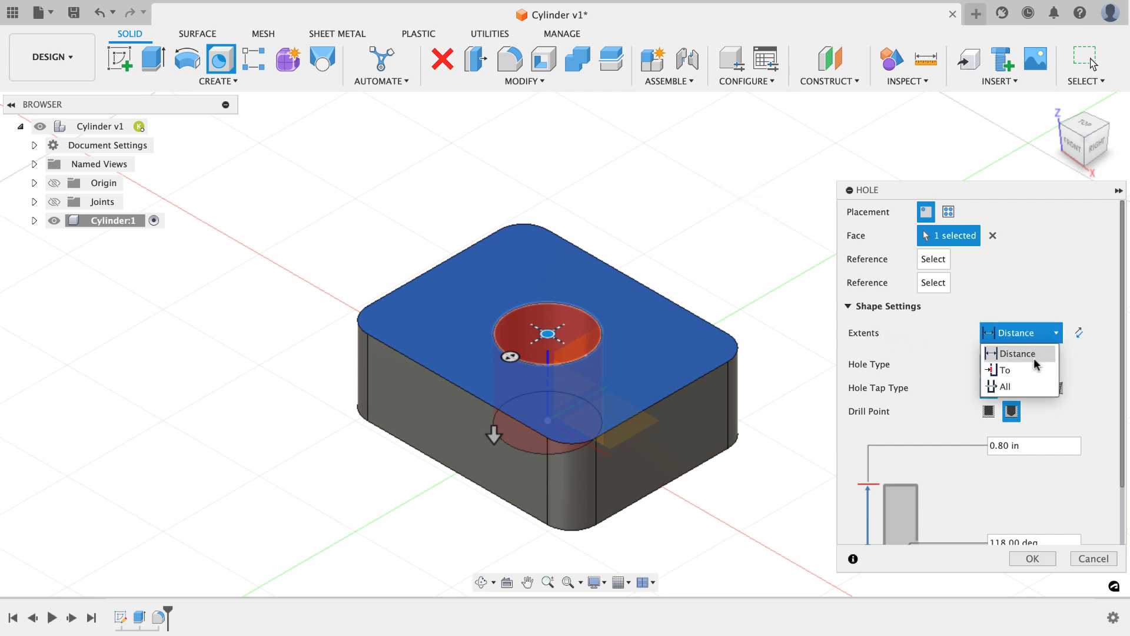
click(1001, 386)
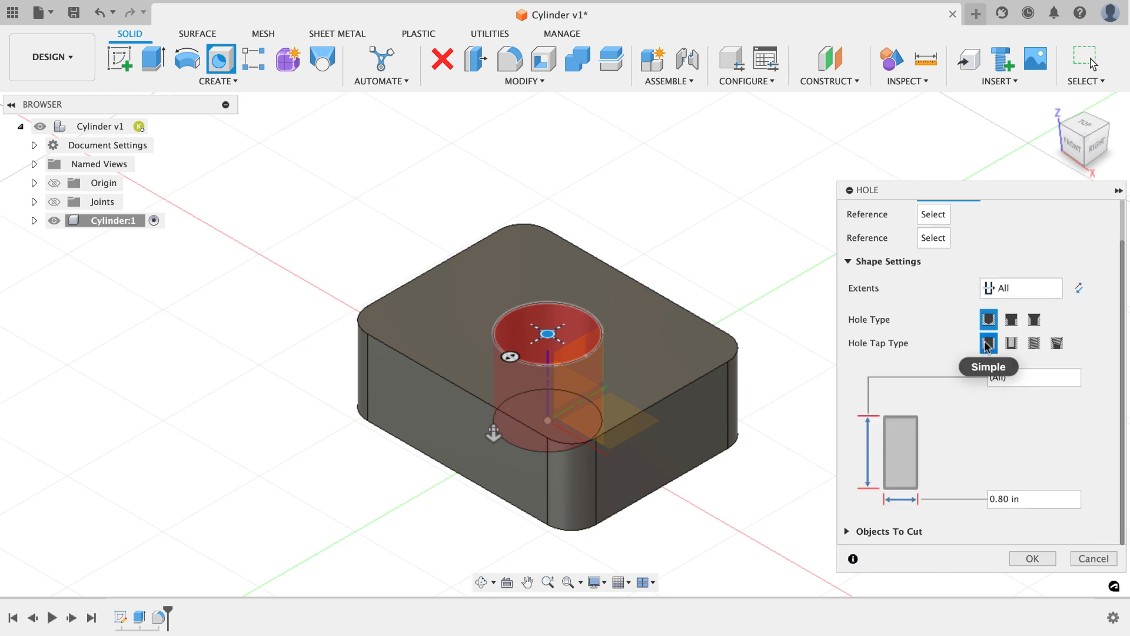
click(1034, 499)
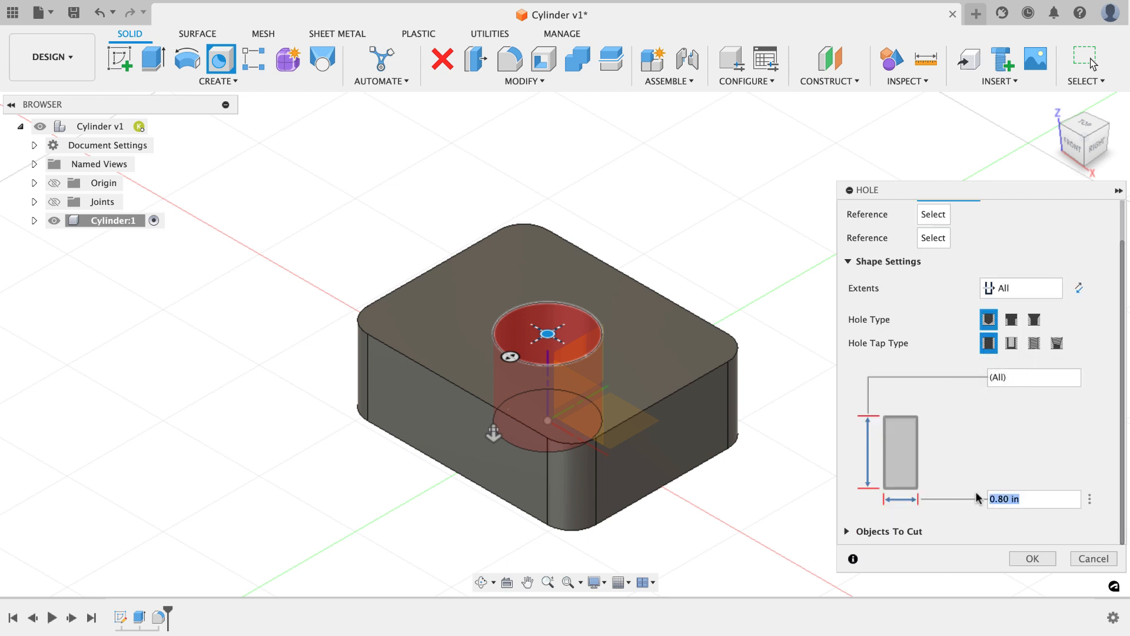
text(1.45)
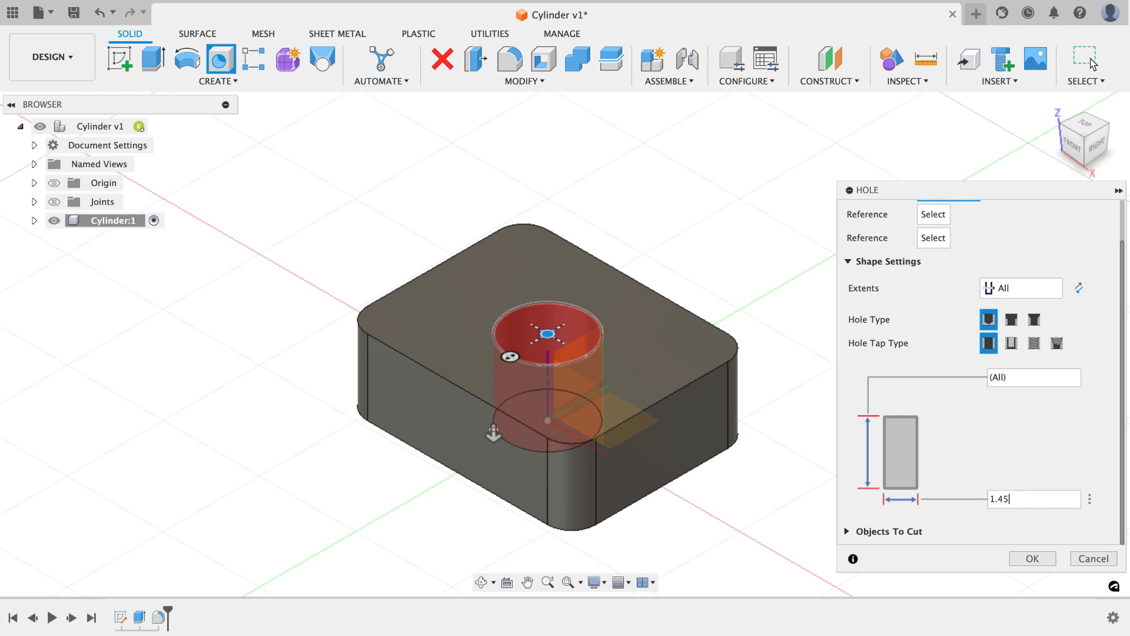
click(1032, 559)
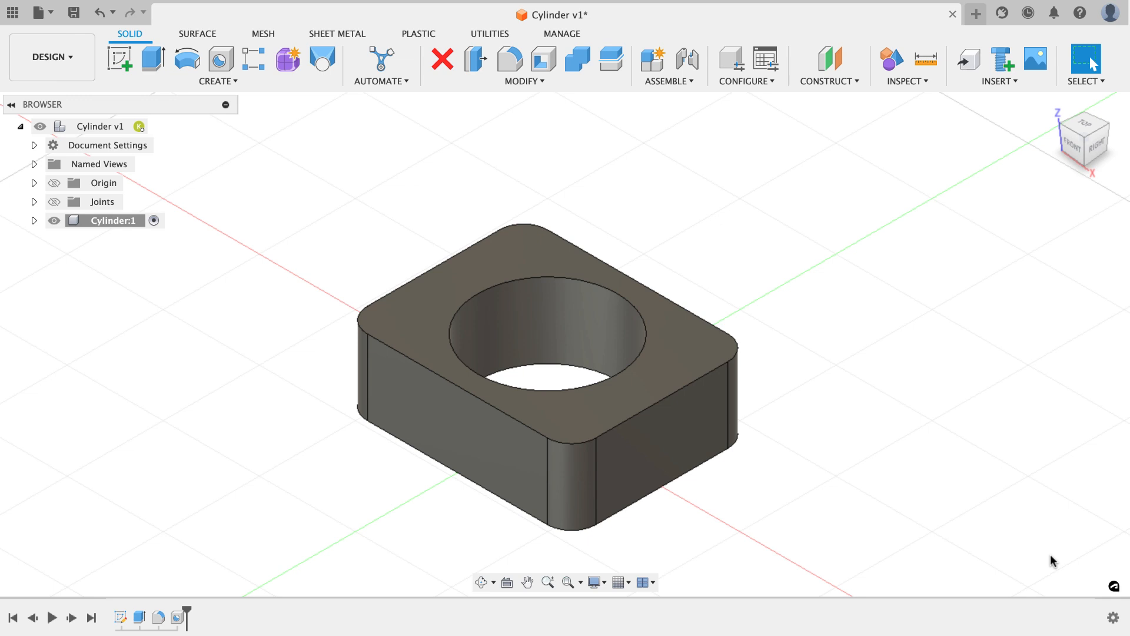
mouse_move(877, 312)
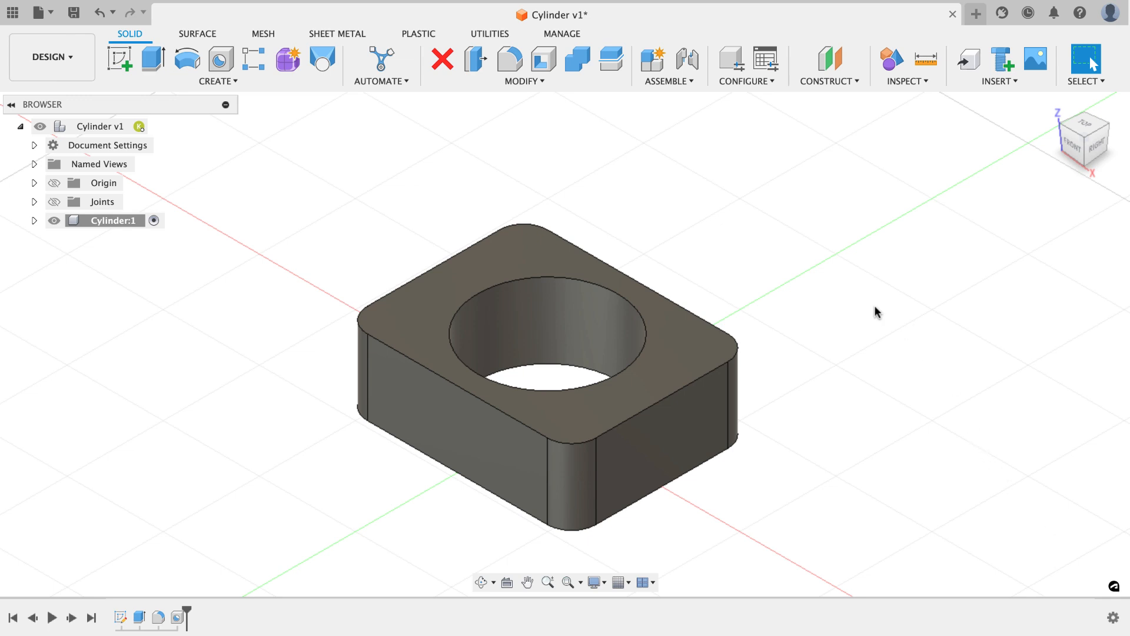
mouse_move(869, 304)
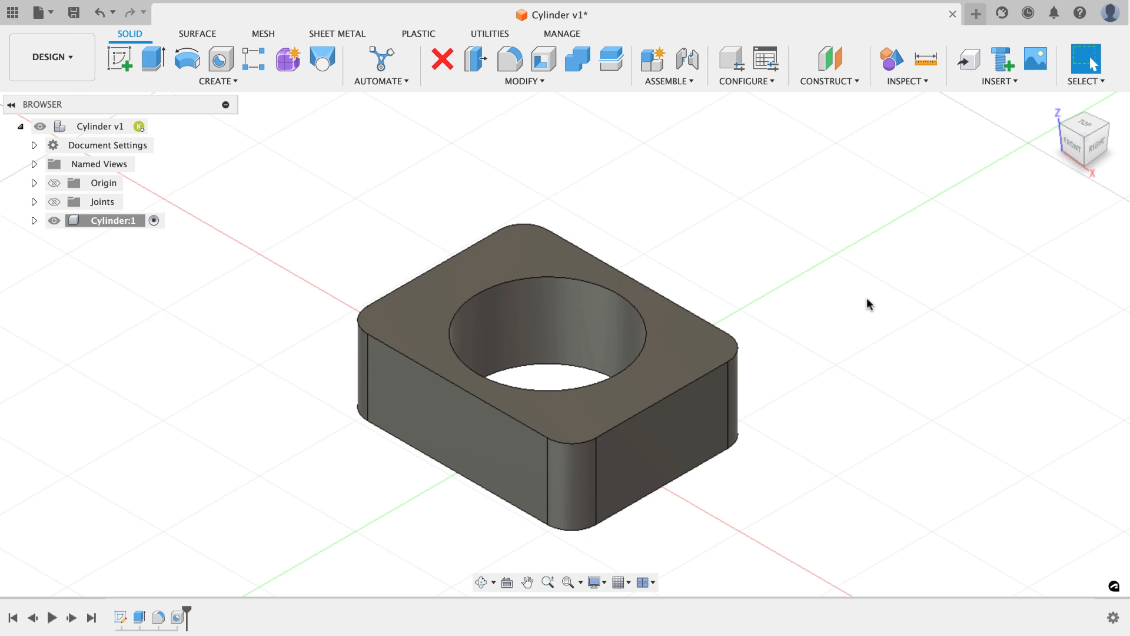
mouse_move(308, 149)
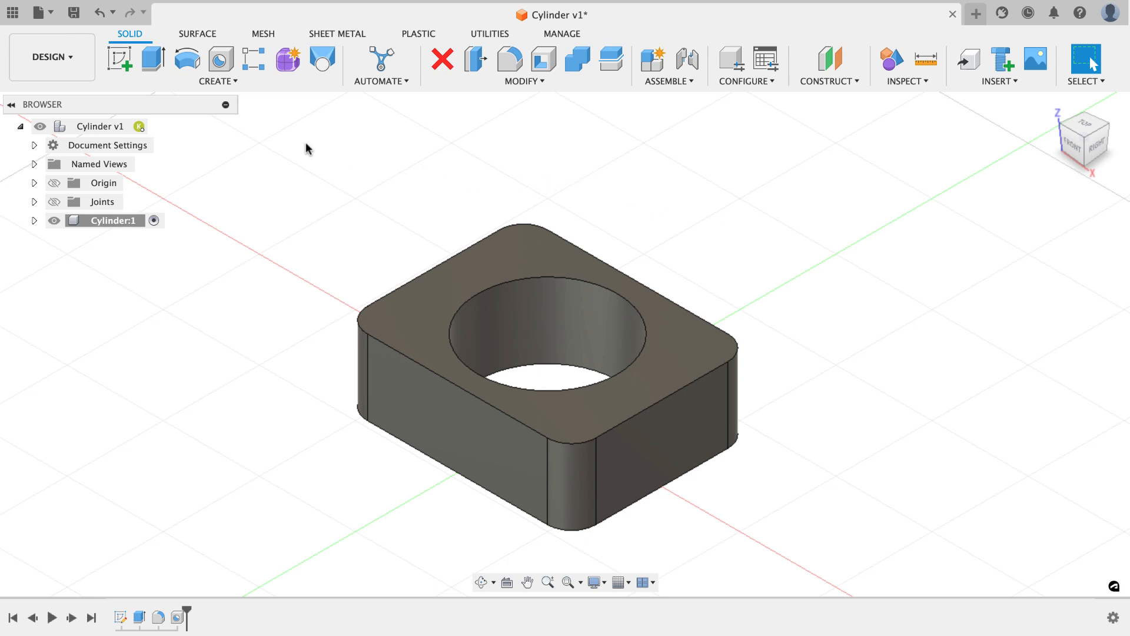
Step: Sketch a top-face point aligned with the bore centre, 0.1875 in from the left edge
click(119, 59)
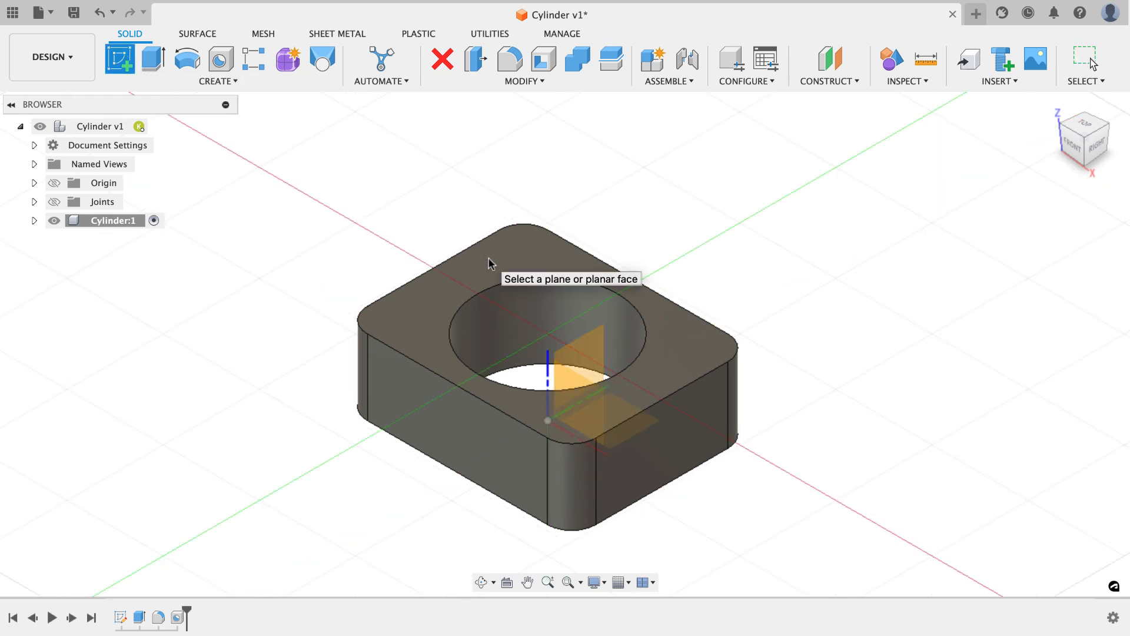
click(530, 238)
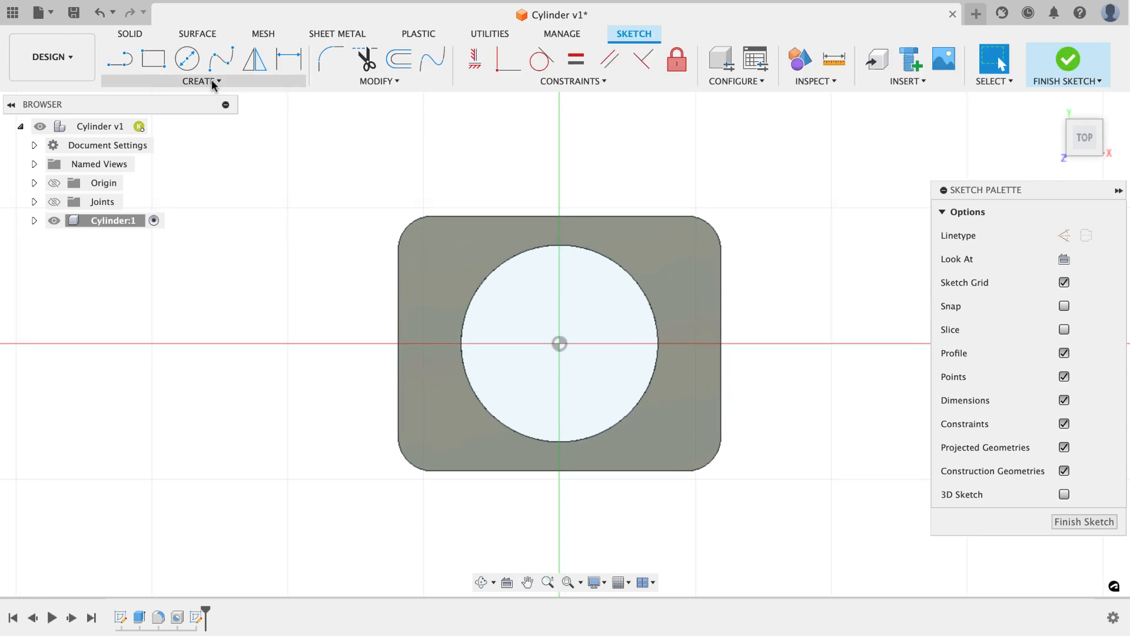
click(202, 81)
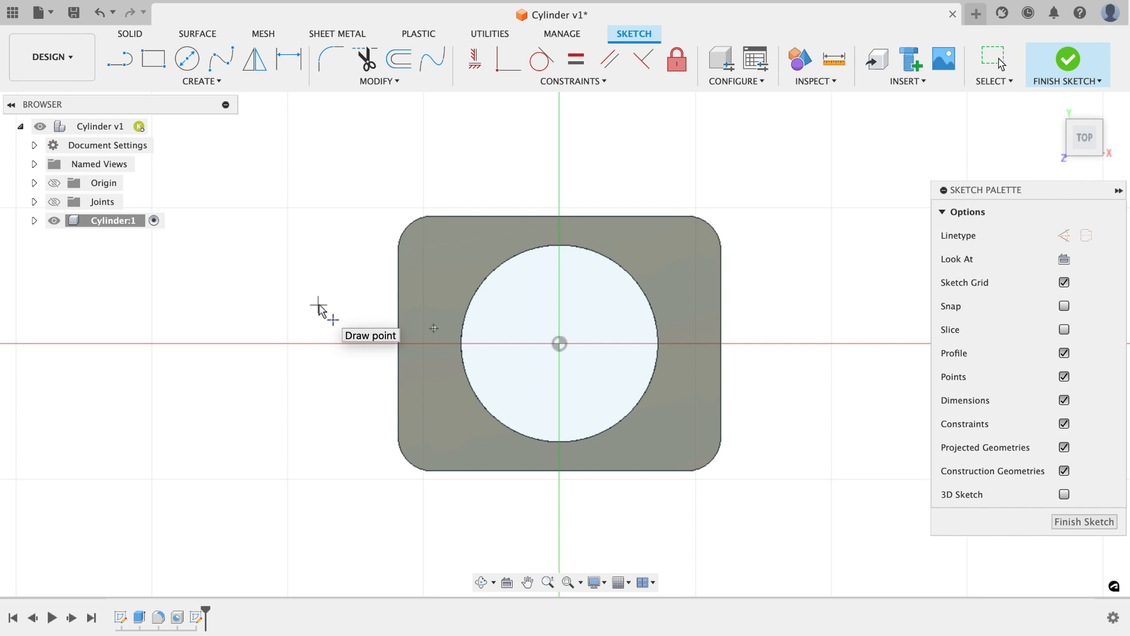
mouse_move(330, 202)
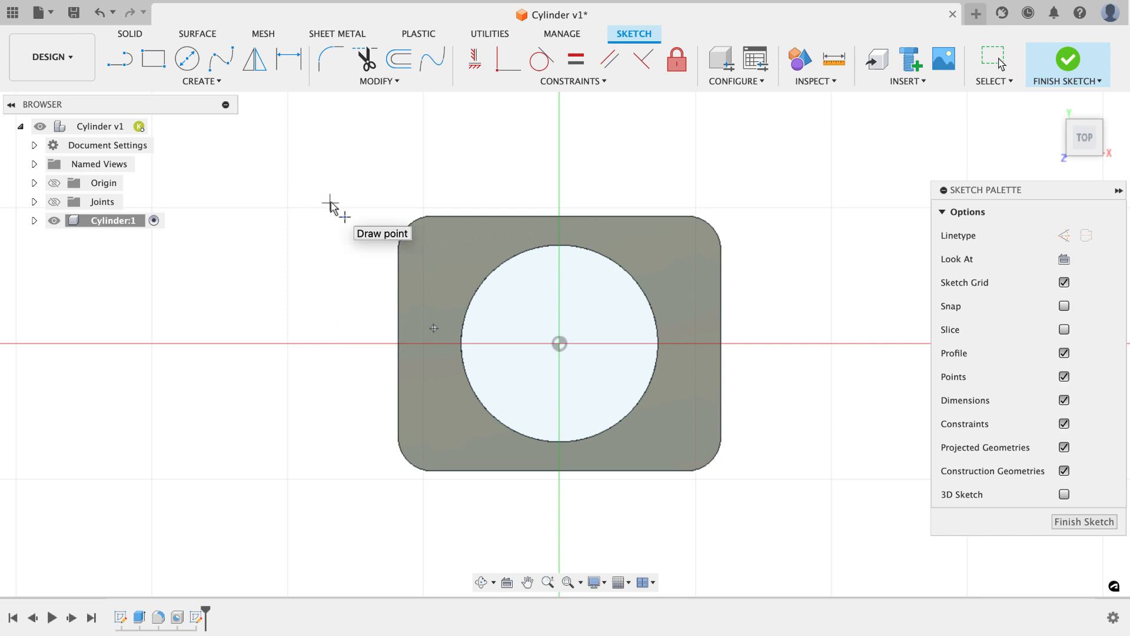
mouse_move(353, 189)
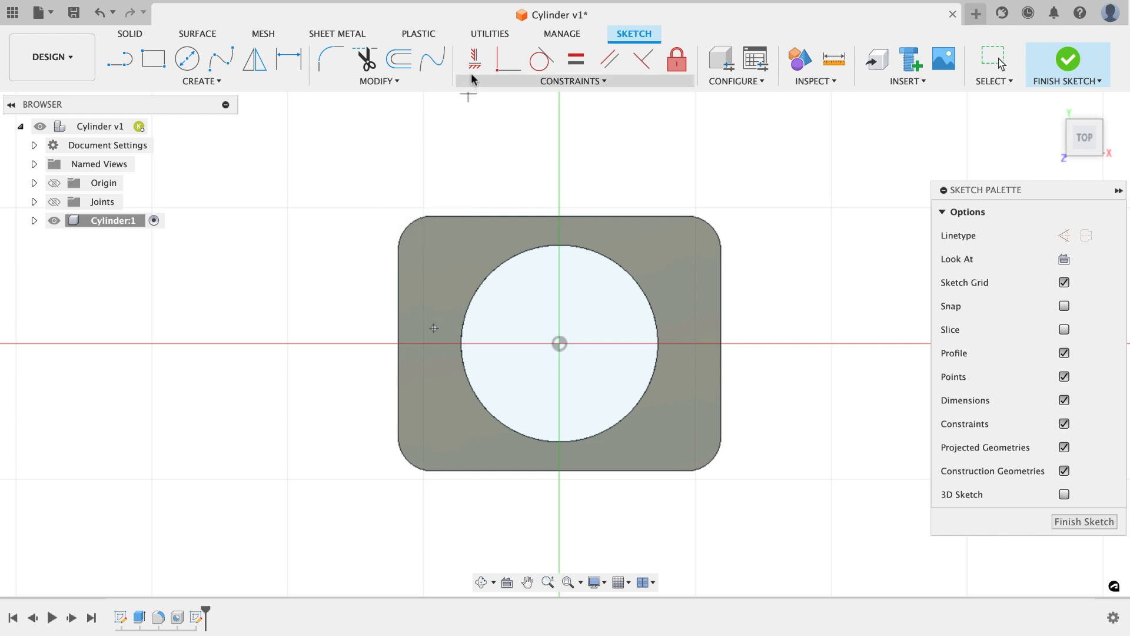
click(474, 59)
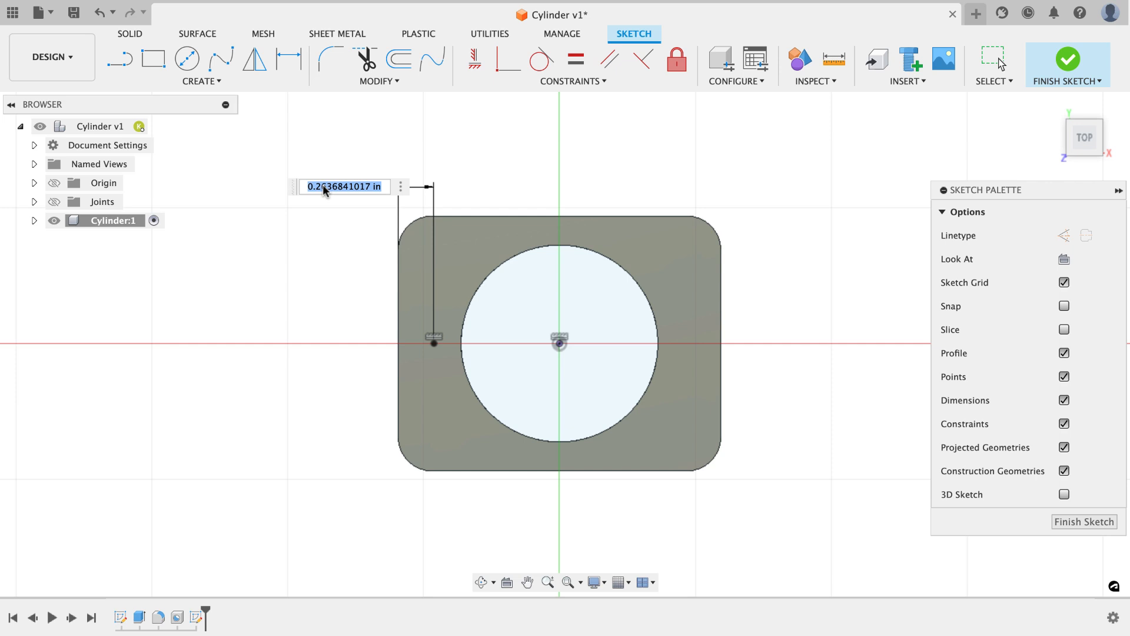
text(.1875)
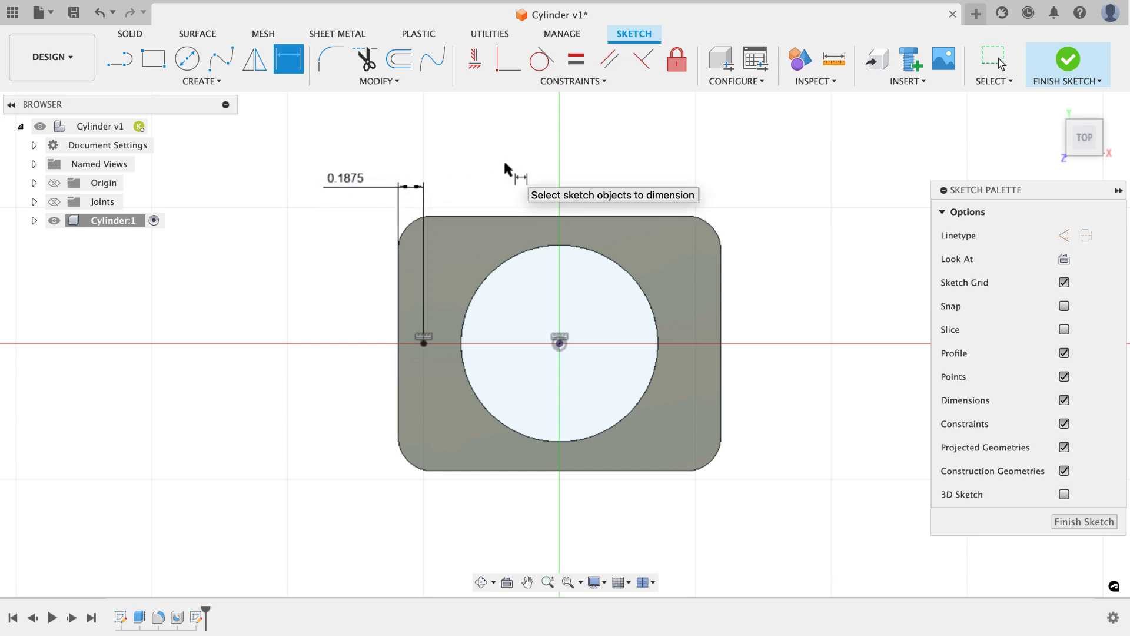
mouse_move(1084, 521)
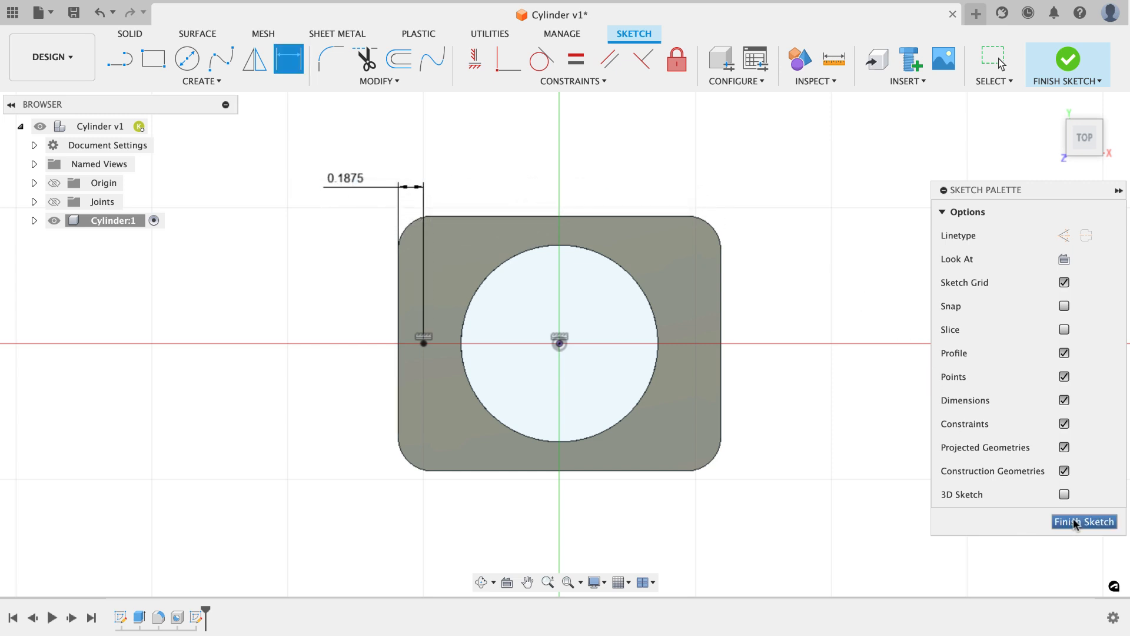
click(1083, 521)
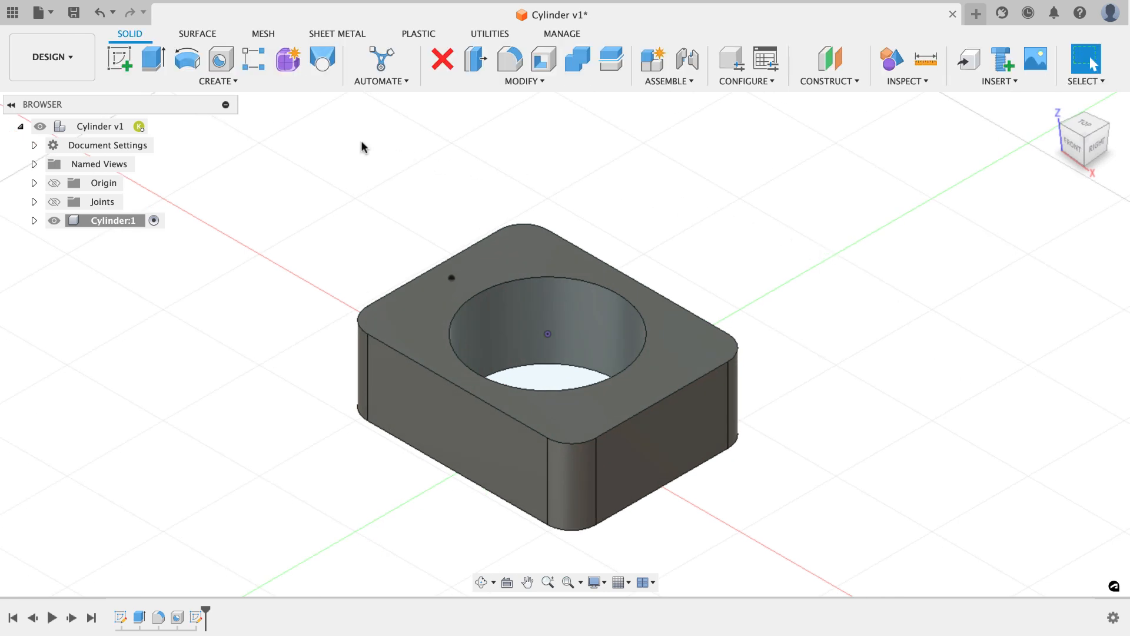
Step: Drill a 0.125 in diameter, 0.1875 in deep hole at the sketch point
click(221, 61)
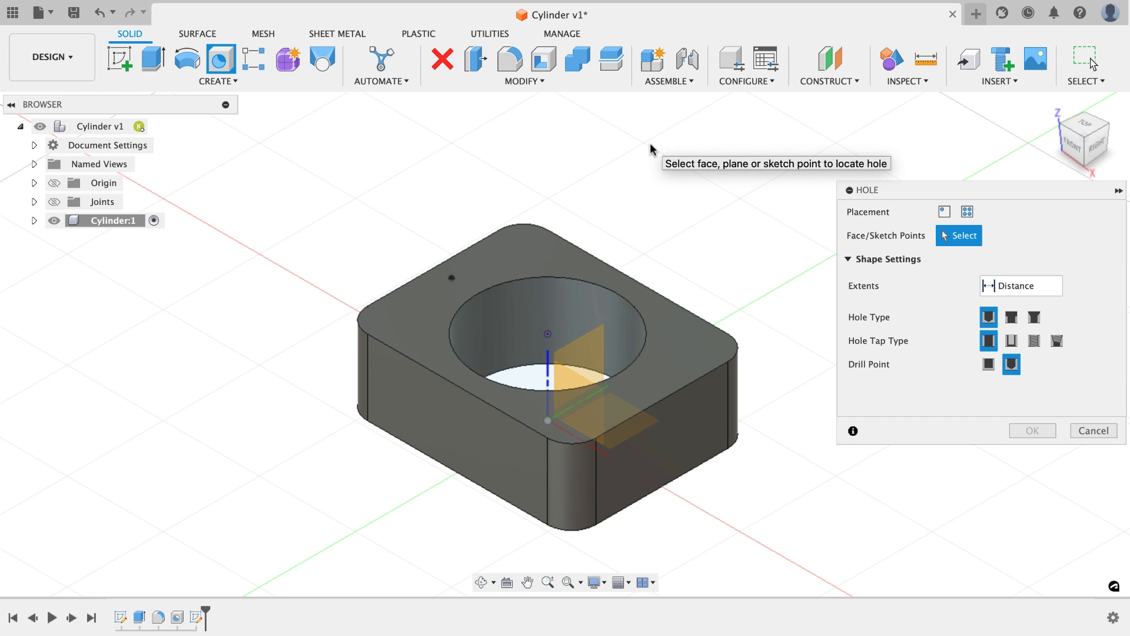
mouse_move(475, 256)
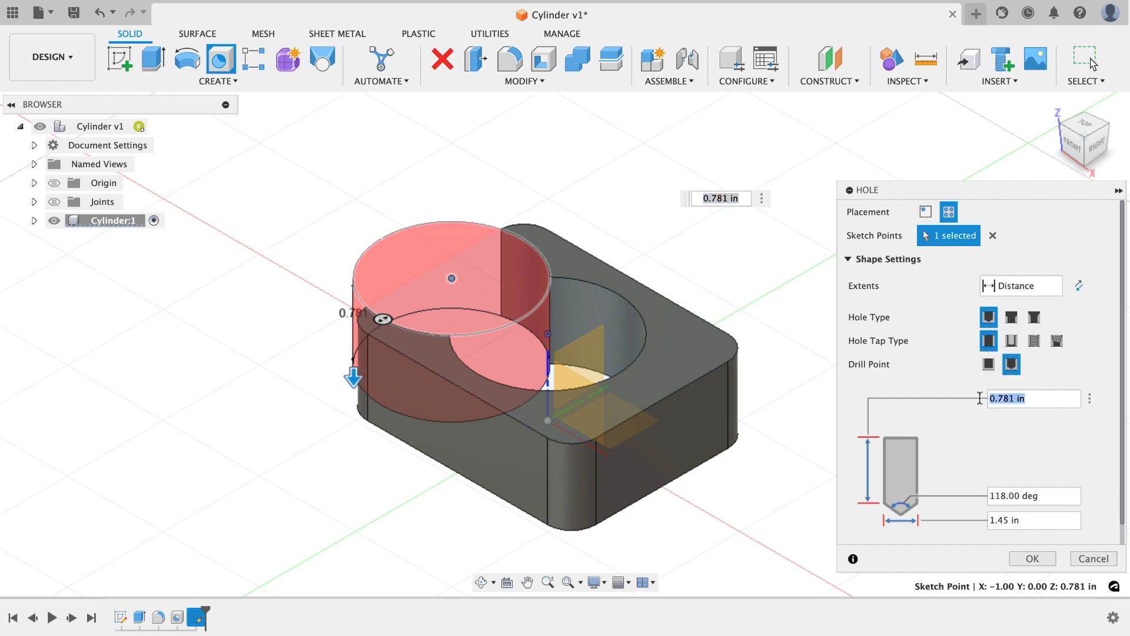
text(.1875)
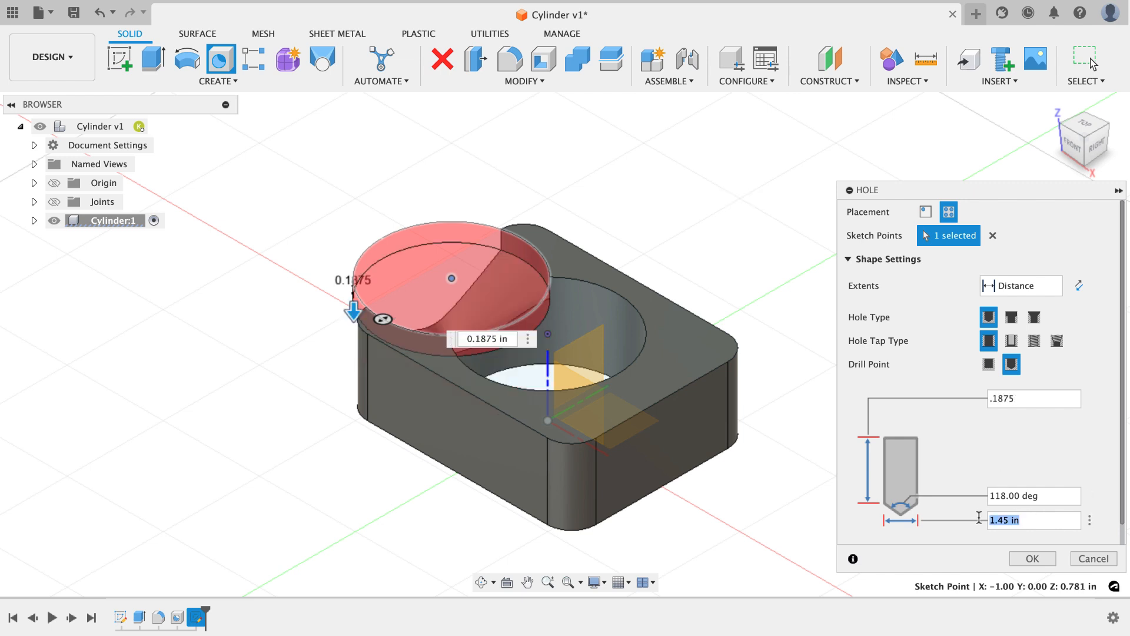
text(.125)
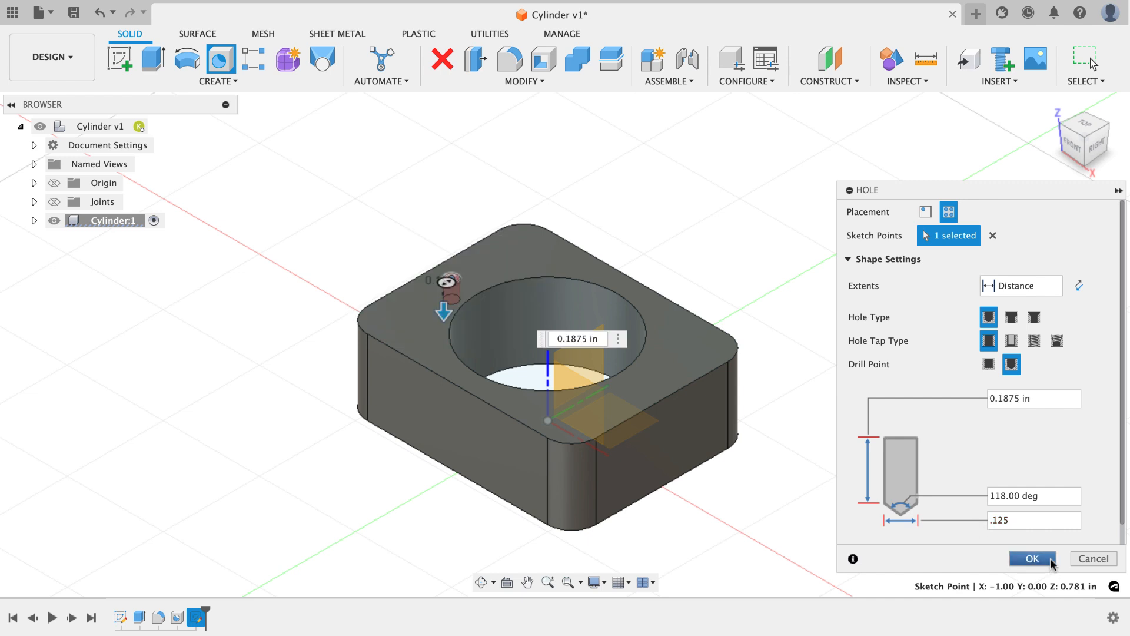
click(1031, 558)
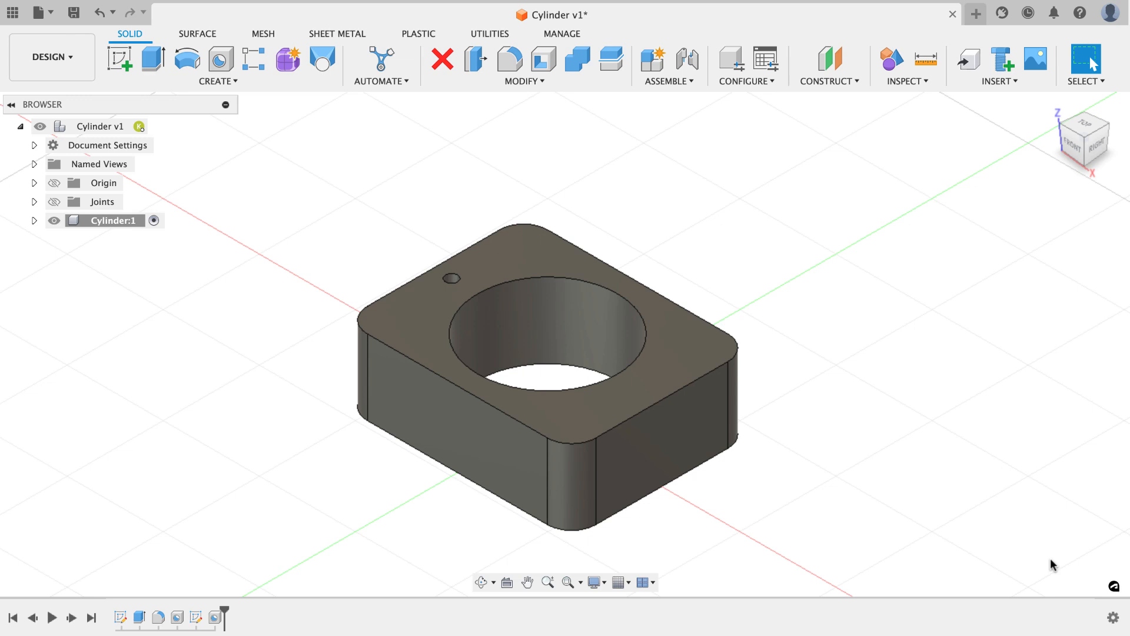
mouse_move(717, 191)
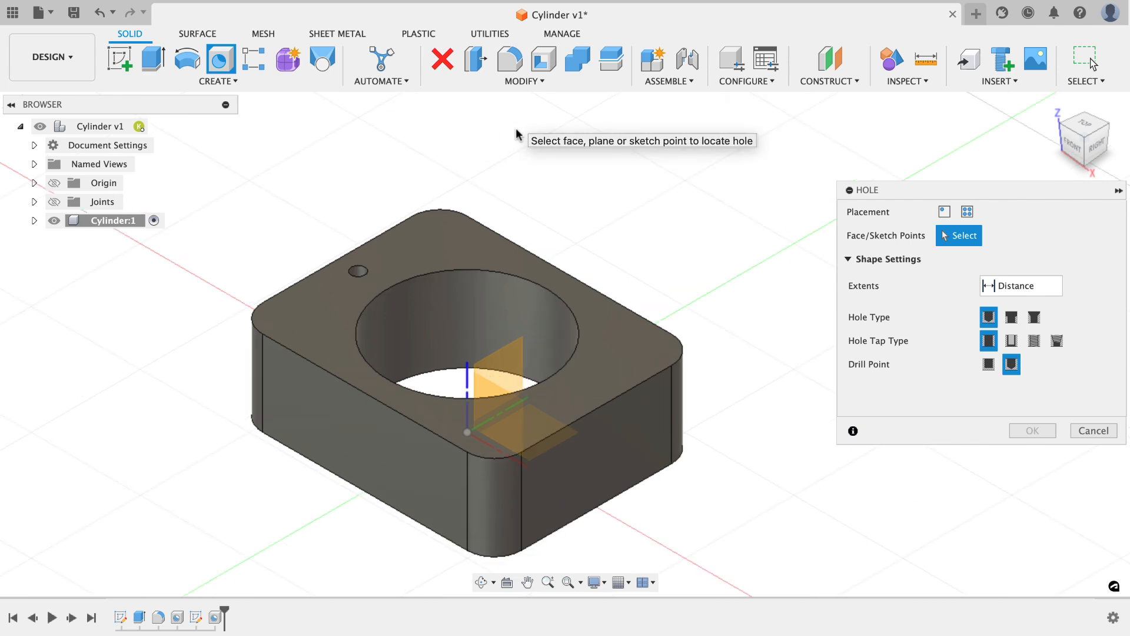
Step: Add a through-all ANSI Unified clearance hole for a flat head machine screw on the top face
click(411, 288)
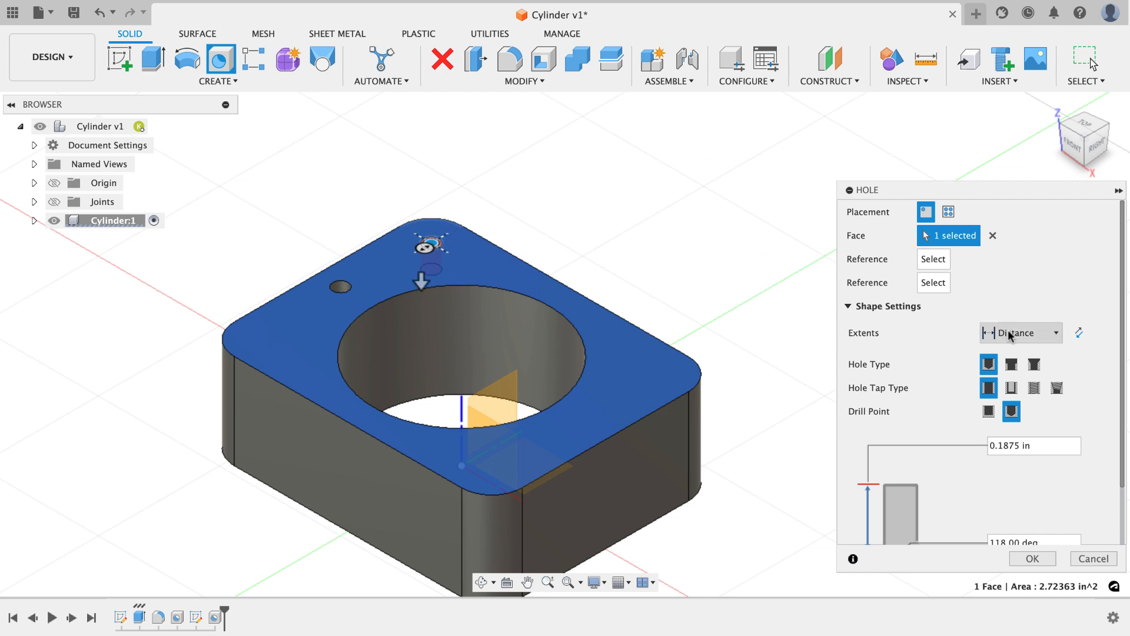
click(1021, 332)
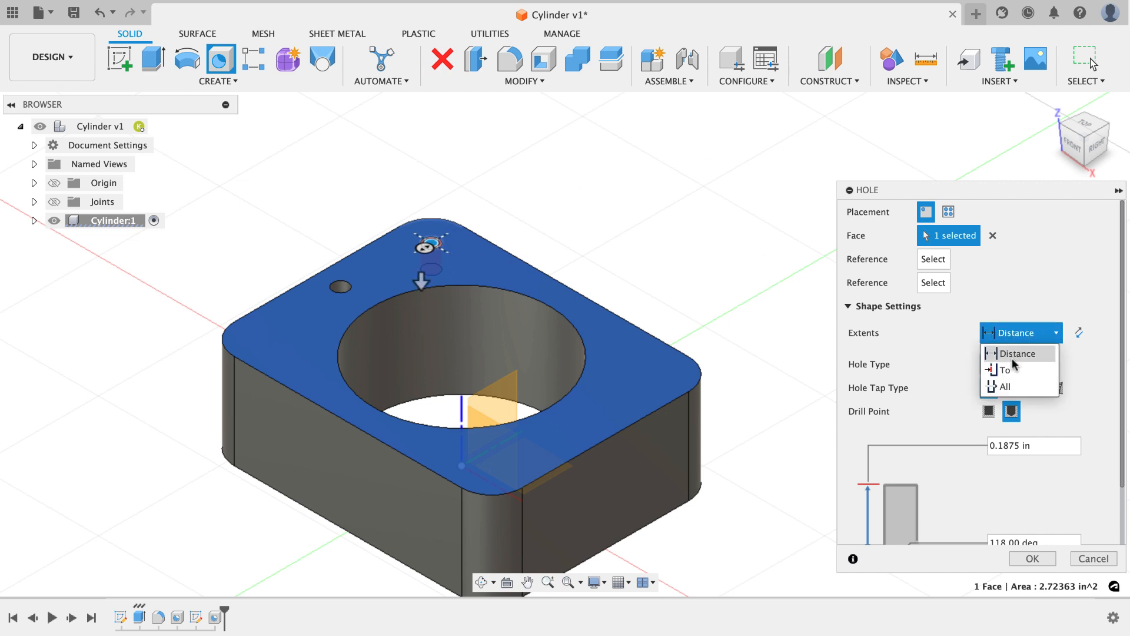
click(1006, 386)
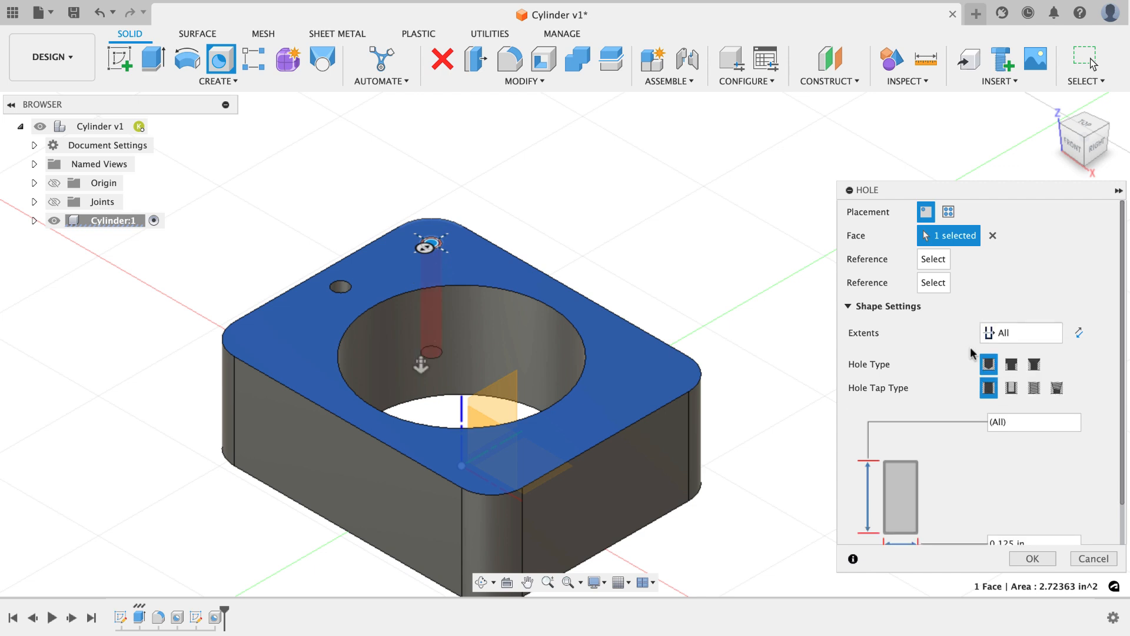
mouse_move(924, 398)
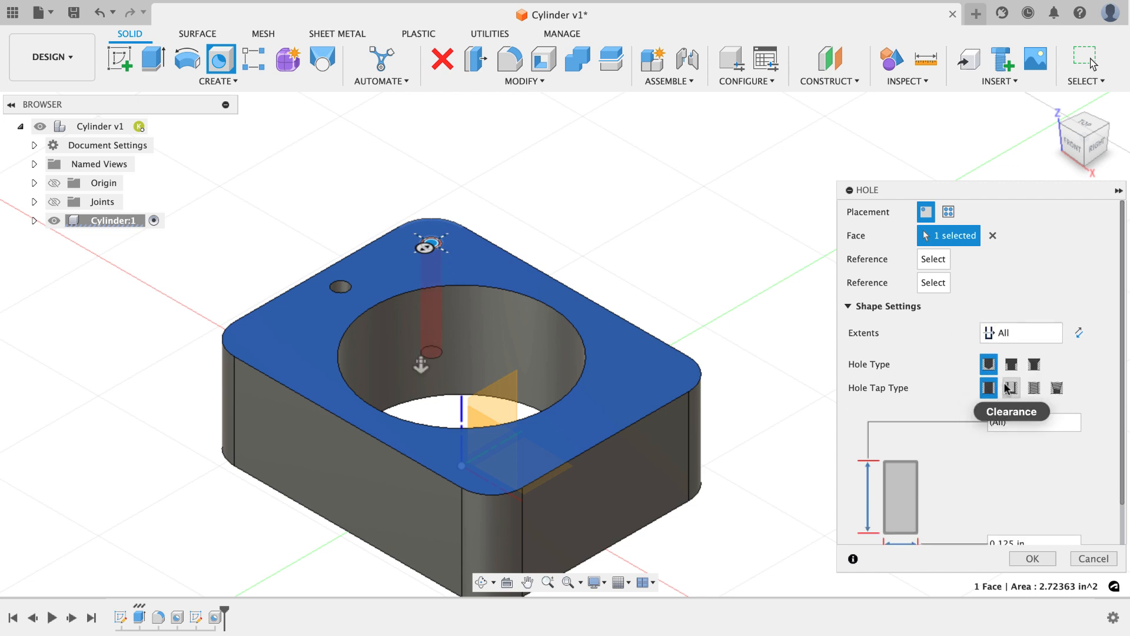
click(1011, 388)
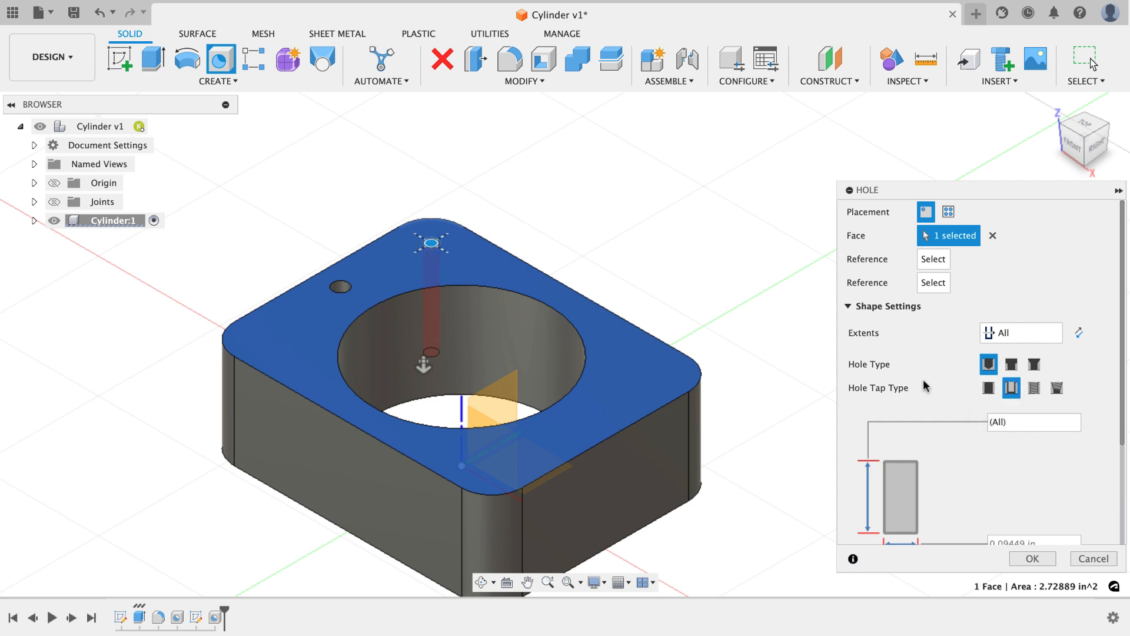
click(1008, 481)
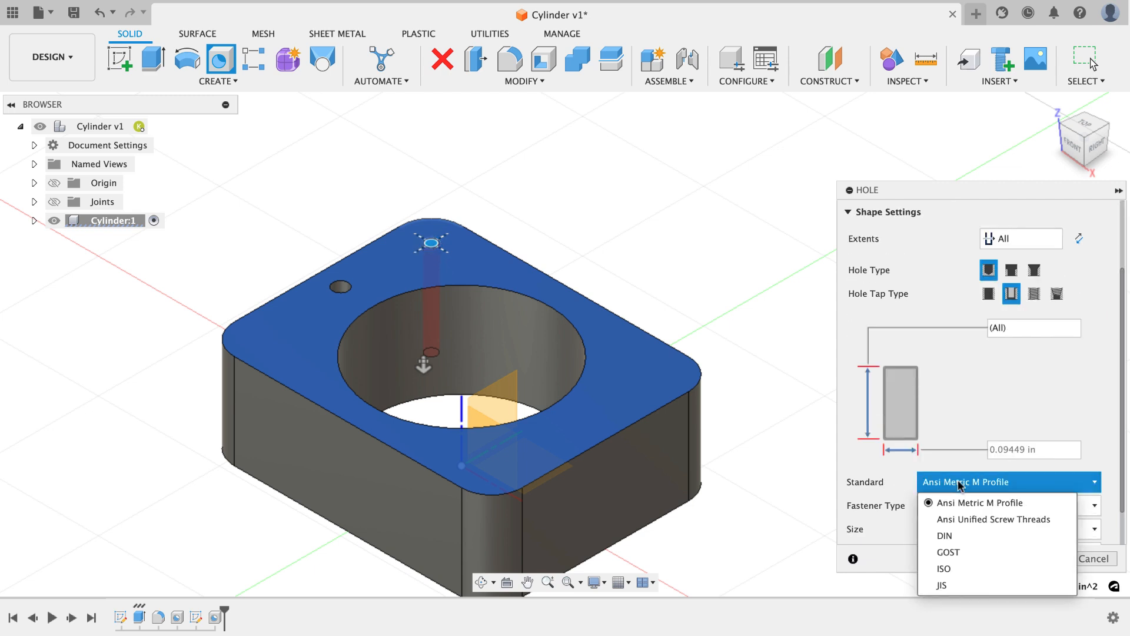
click(994, 519)
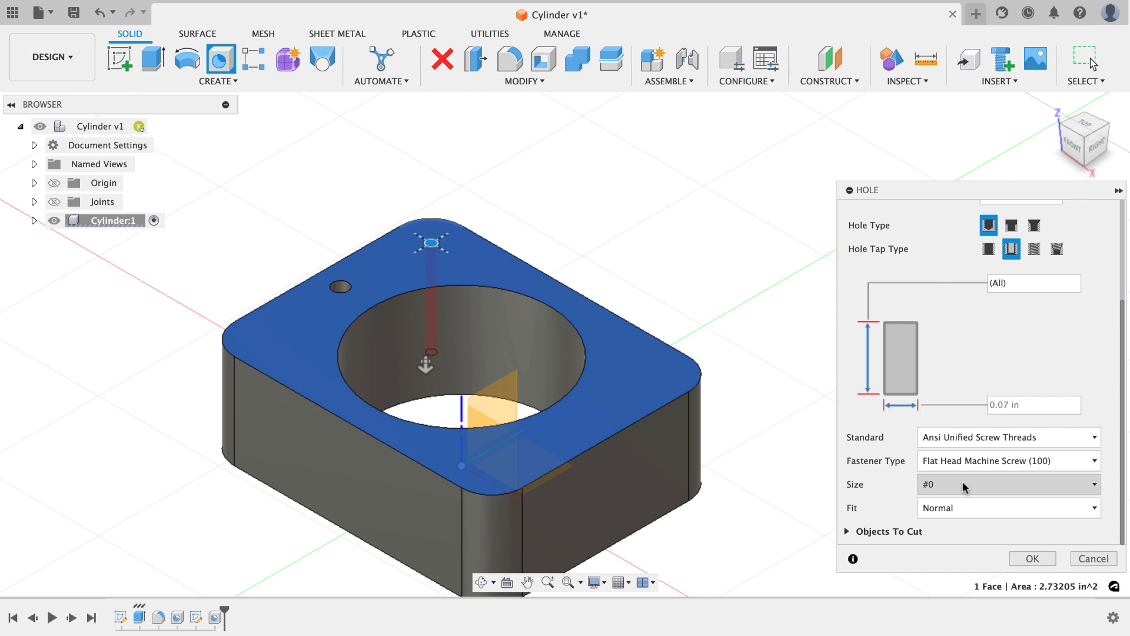
click(1008, 484)
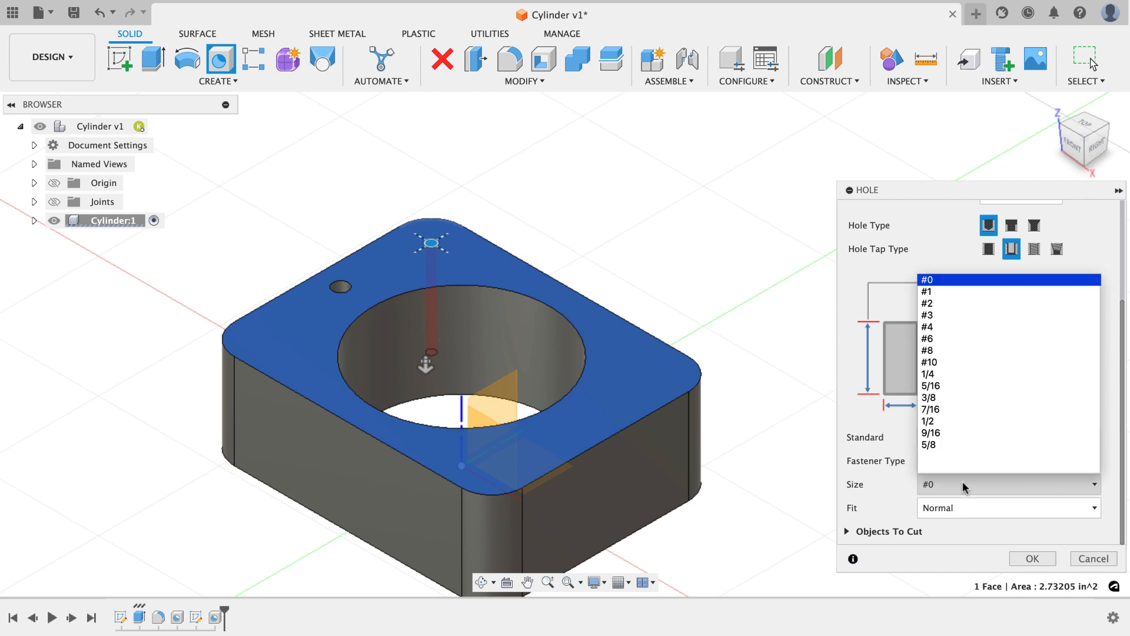
click(929, 361)
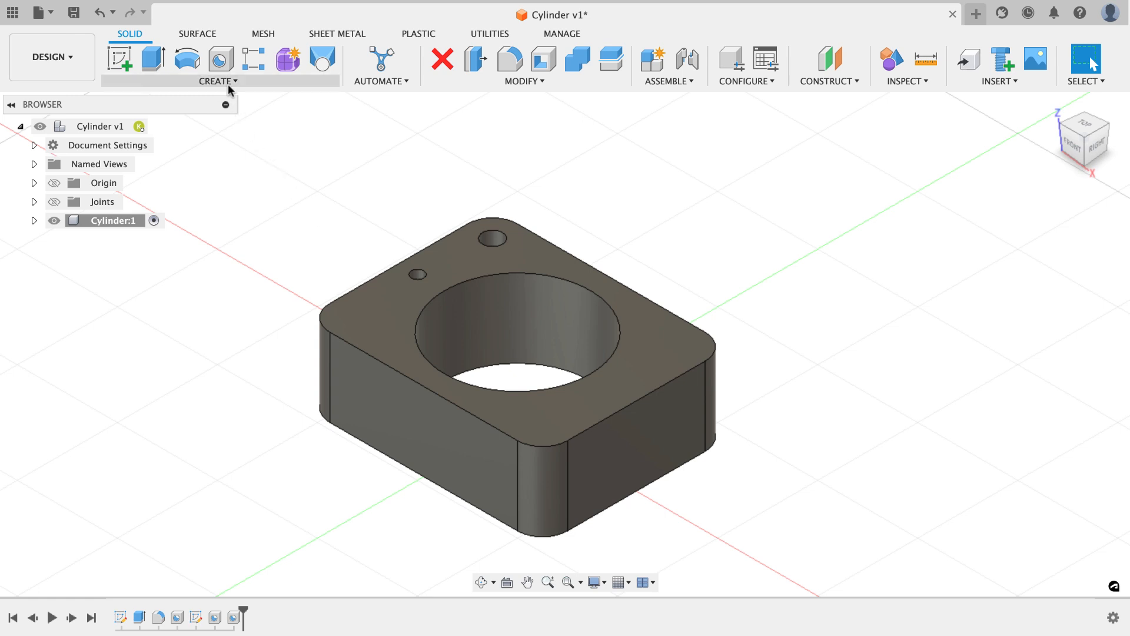
Step: Mirror the clearance hole feature across the center origin plane to the opposite corner
click(217, 80)
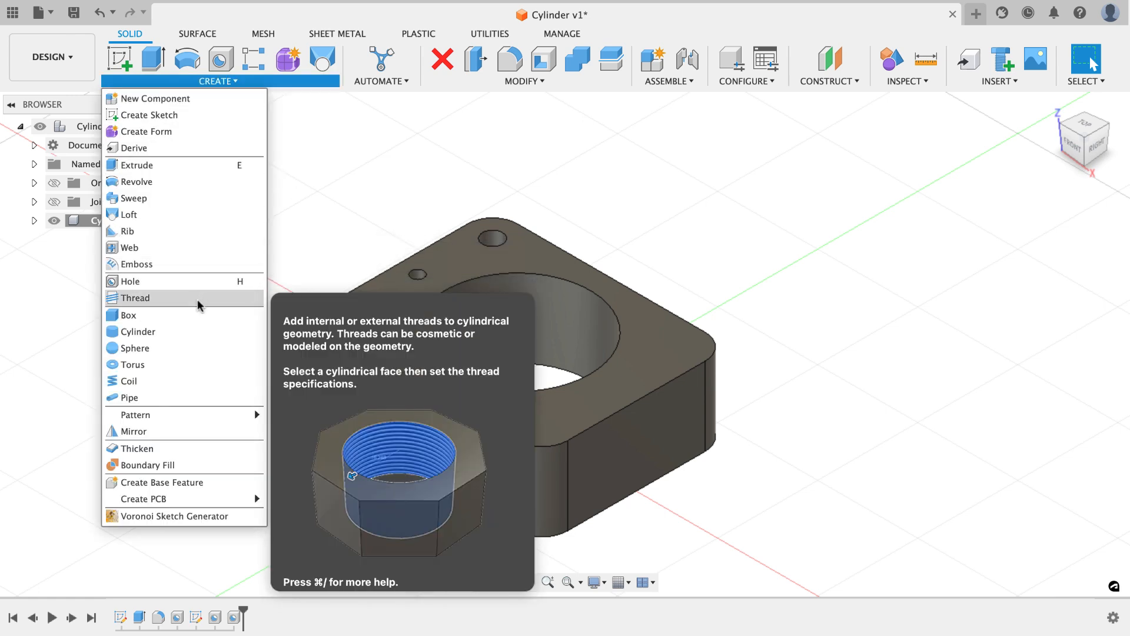
click(134, 431)
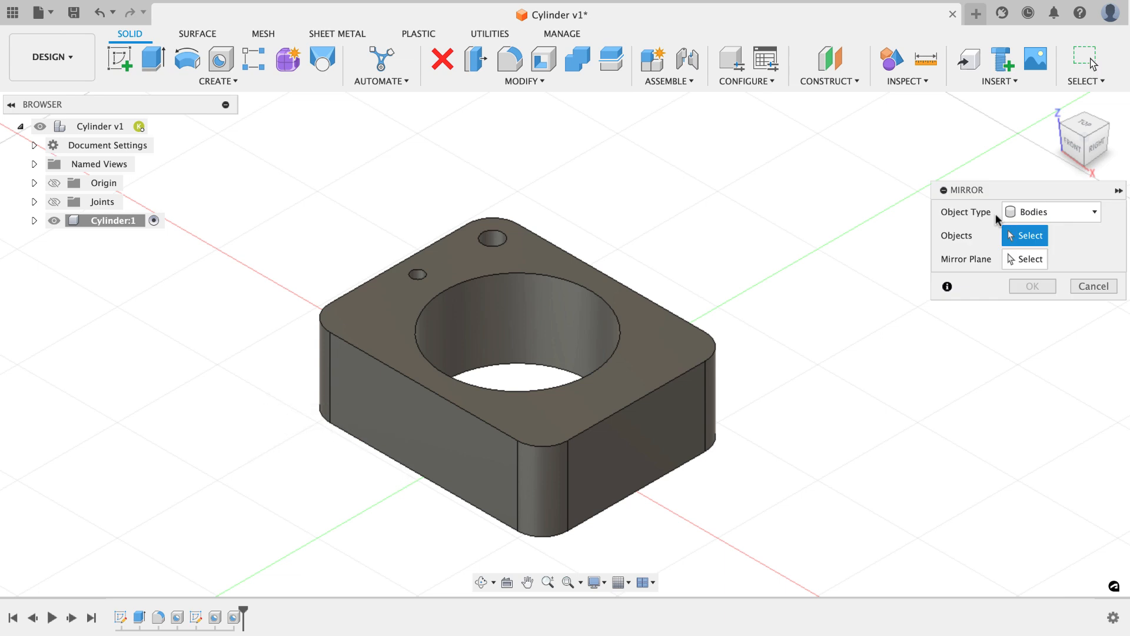
mouse_move(972, 218)
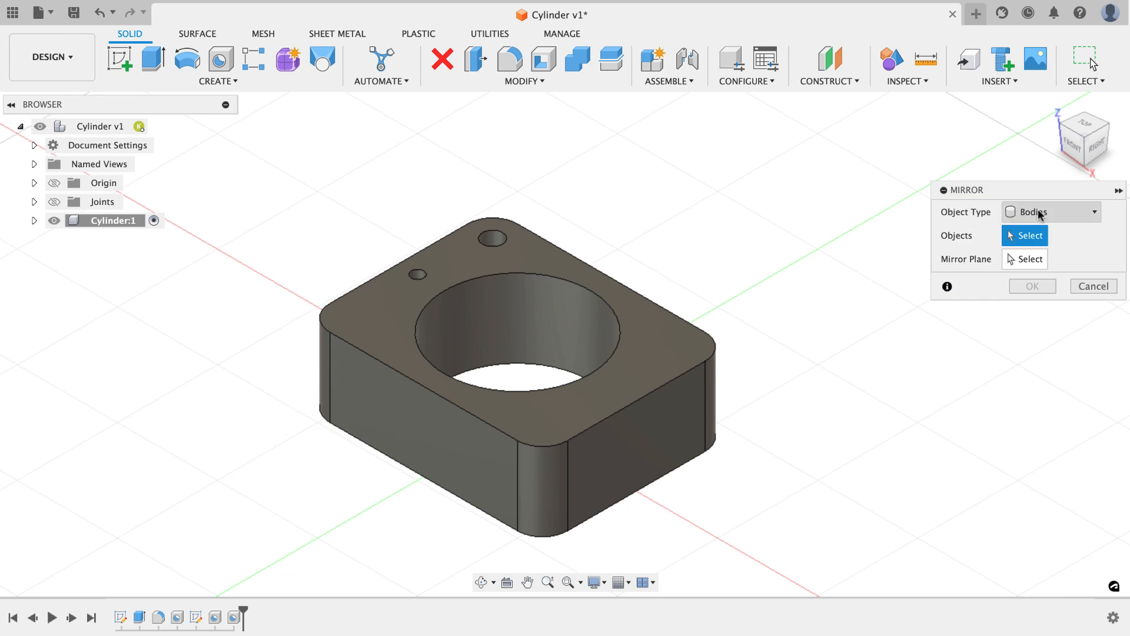
click(1049, 212)
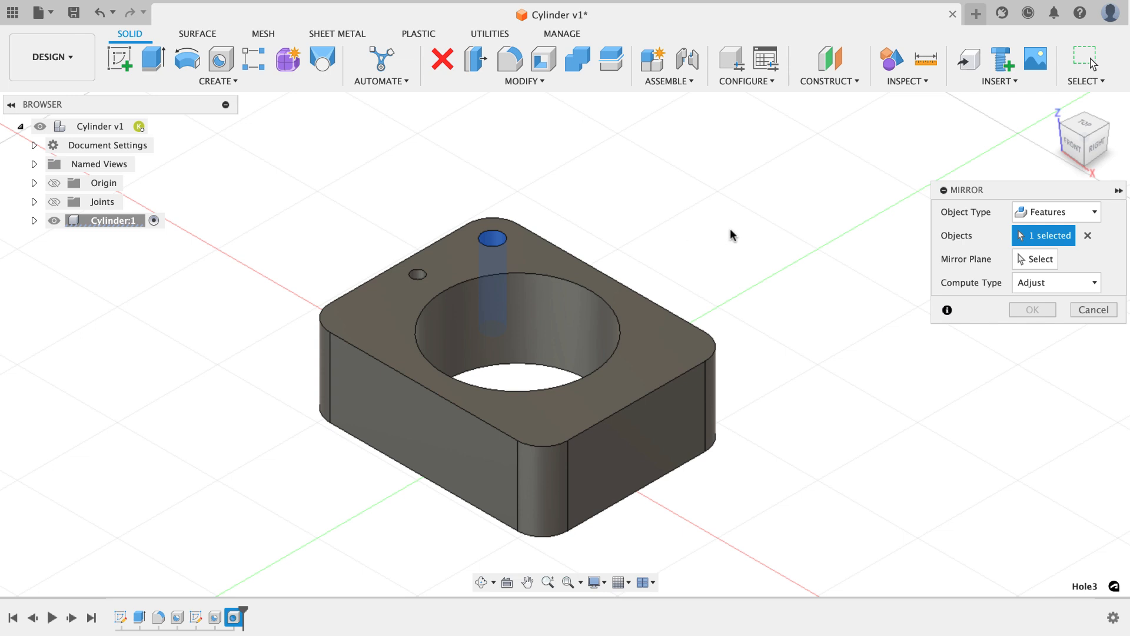
click(1040, 259)
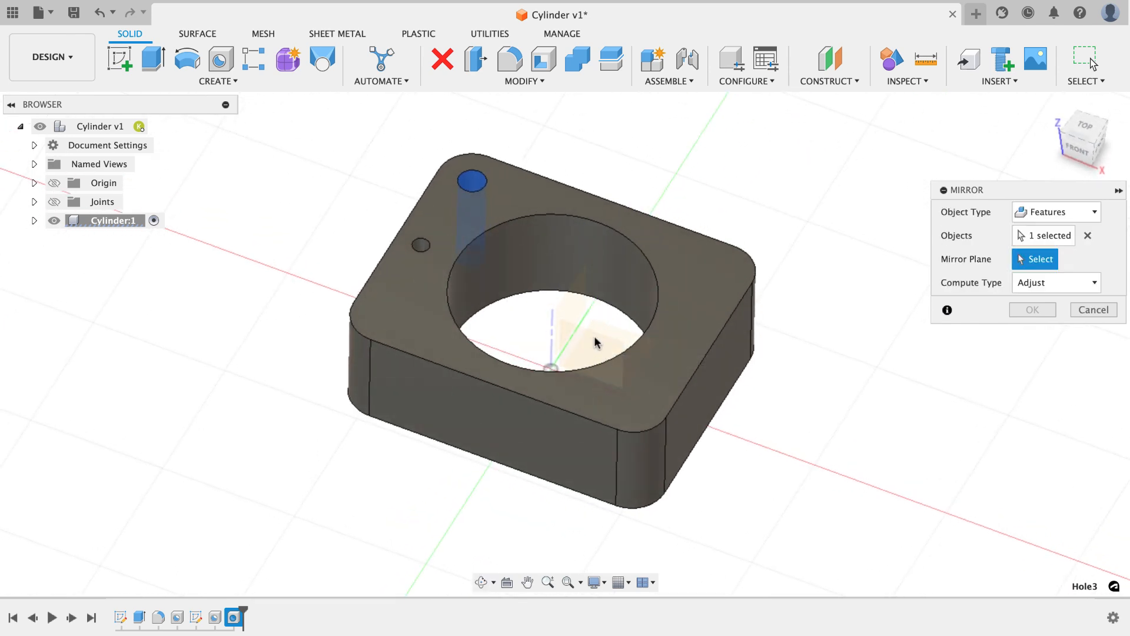
click(595, 343)
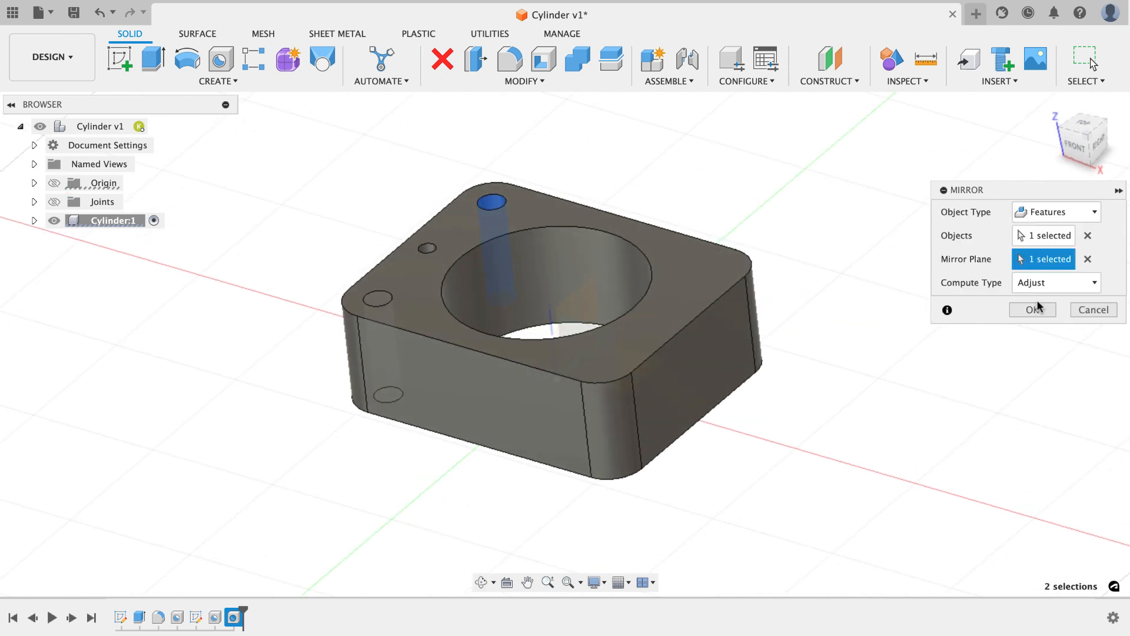
click(1032, 309)
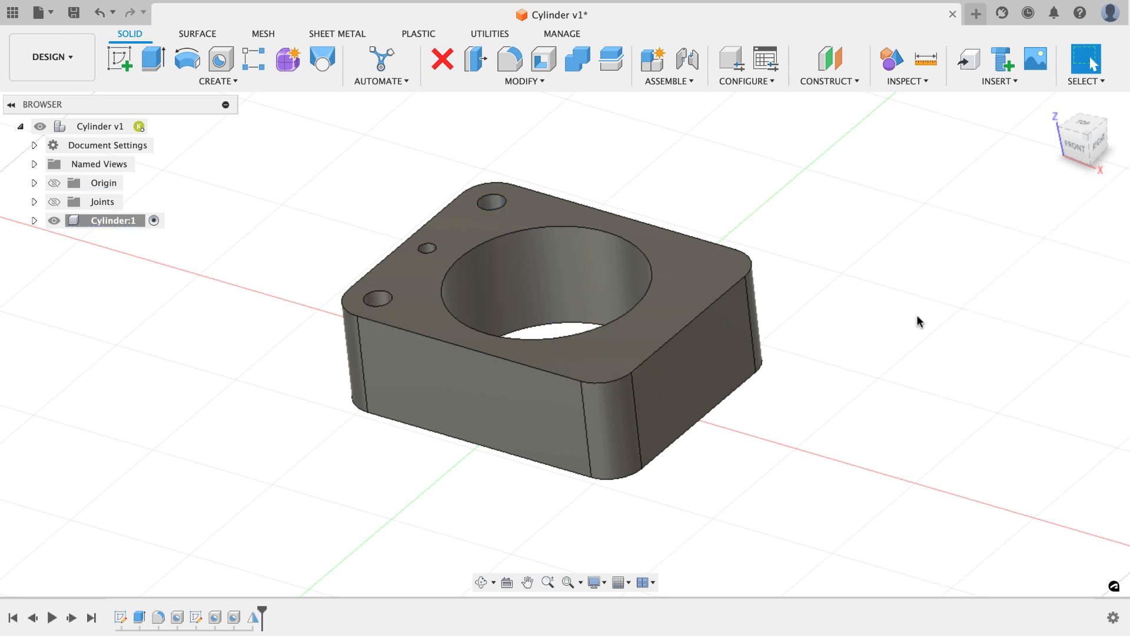
Step: Mirror the pin hole and clearance hole features across the other center plane
drag(919, 320, 940, 344)
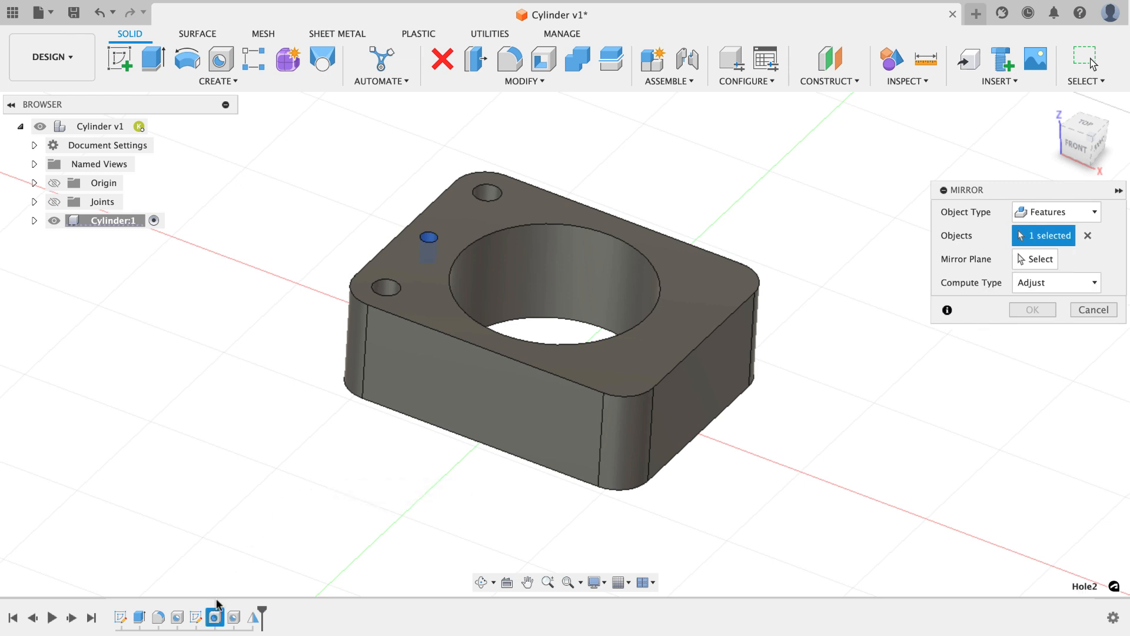
click(489, 192)
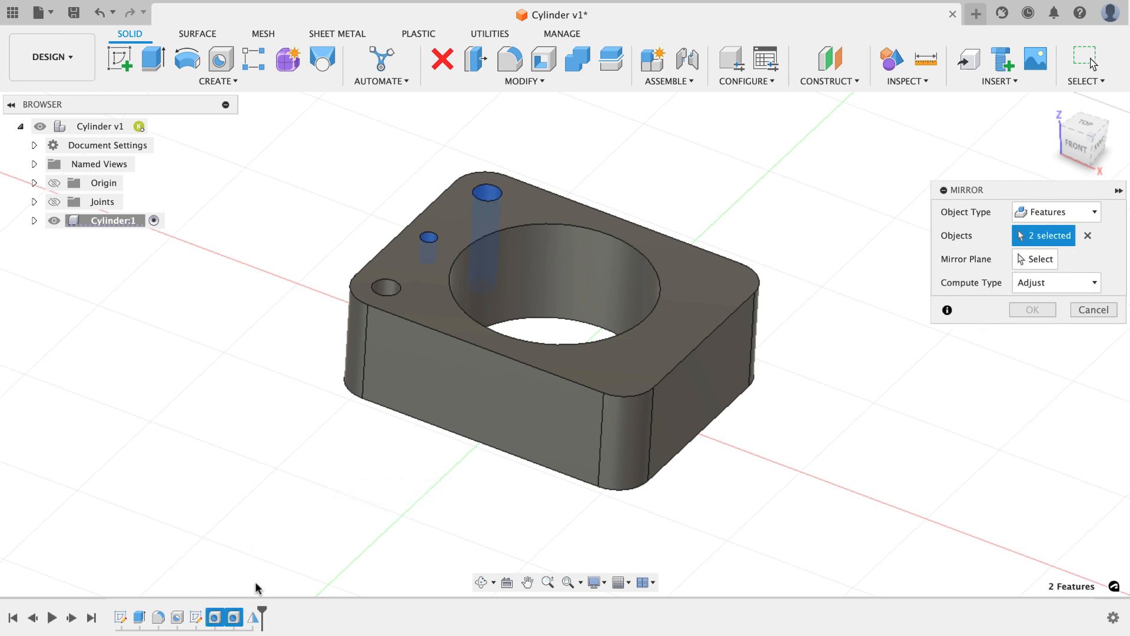
click(387, 287)
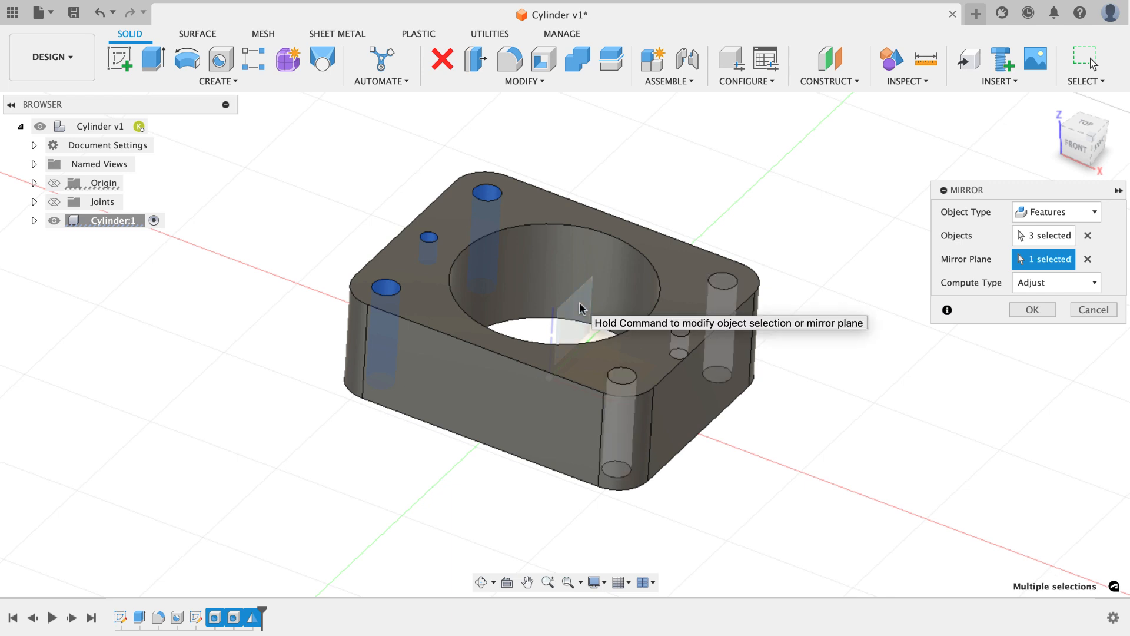
click(1032, 309)
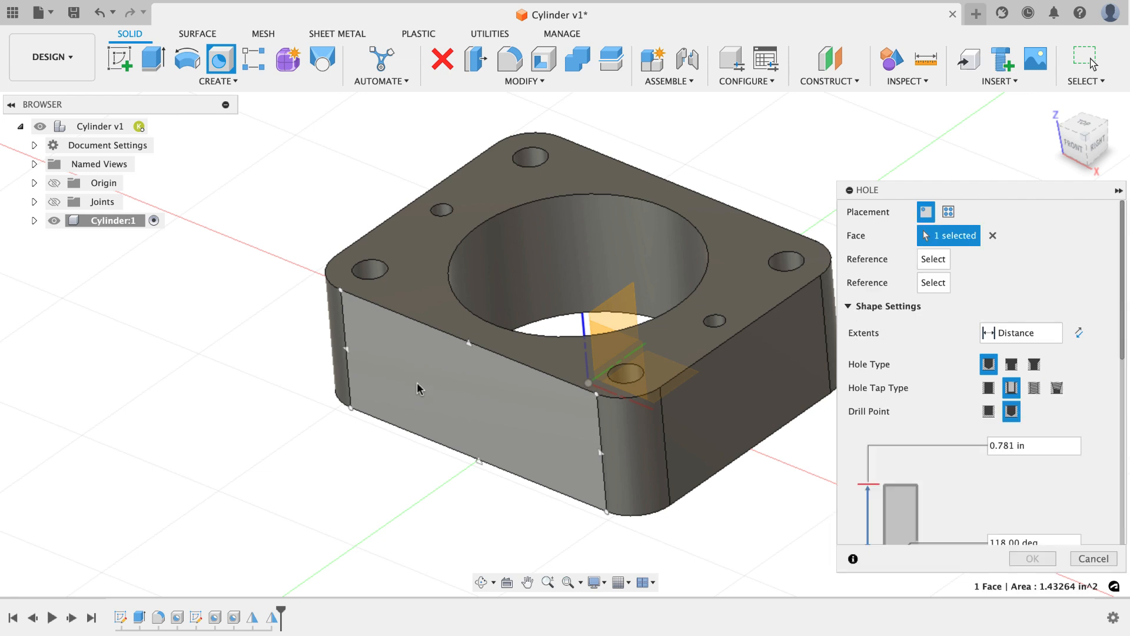
Step: Place a new hole on the block's long side face
click(433, 397)
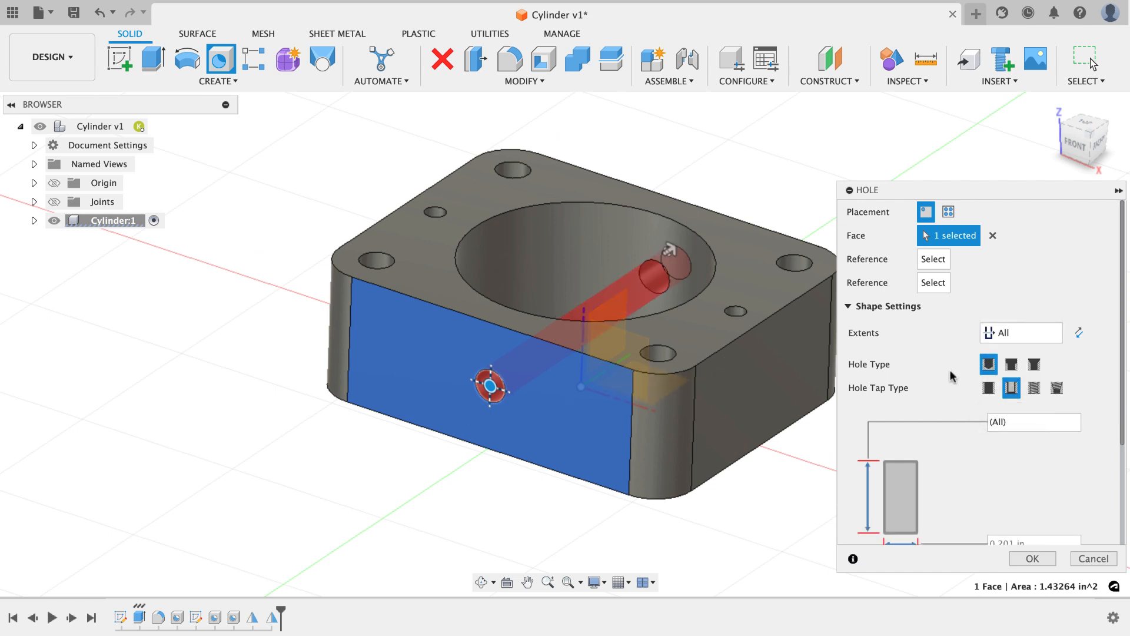
mouse_move(988, 388)
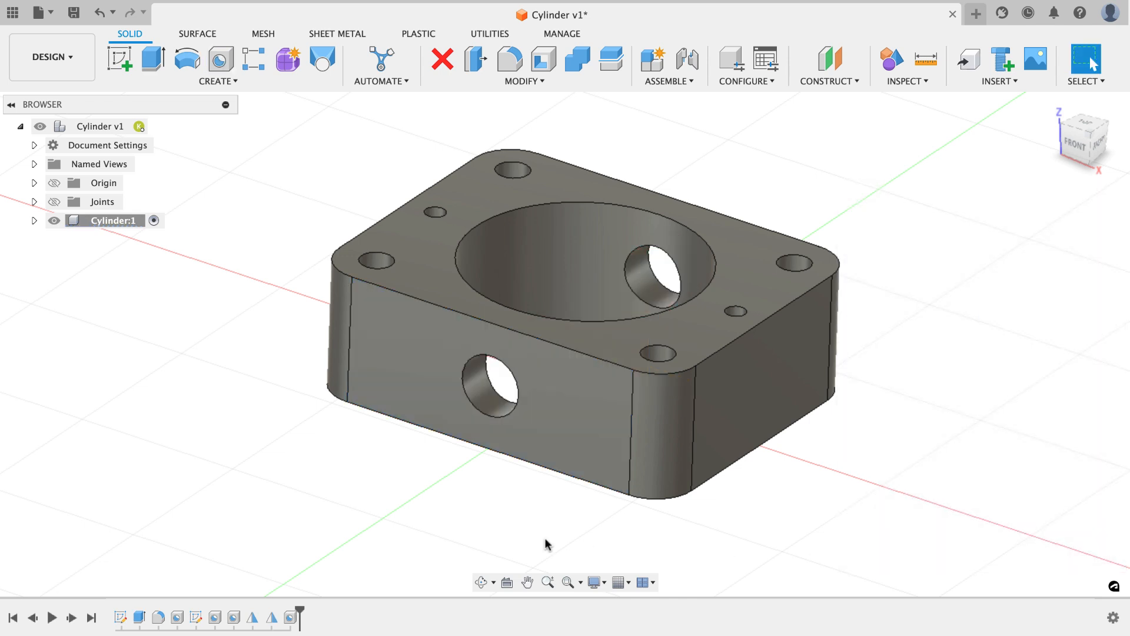
mouse_move(138, 121)
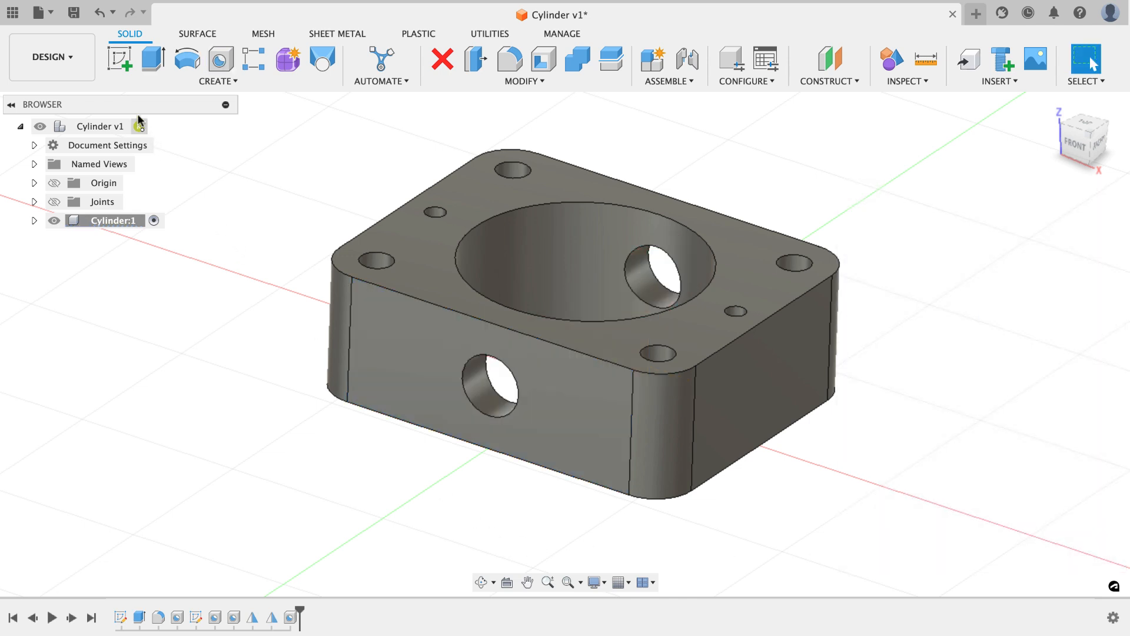
Step: Sketch a point left of the side hole, dimensioned 0.6875 in from the left edge
click(122, 58)
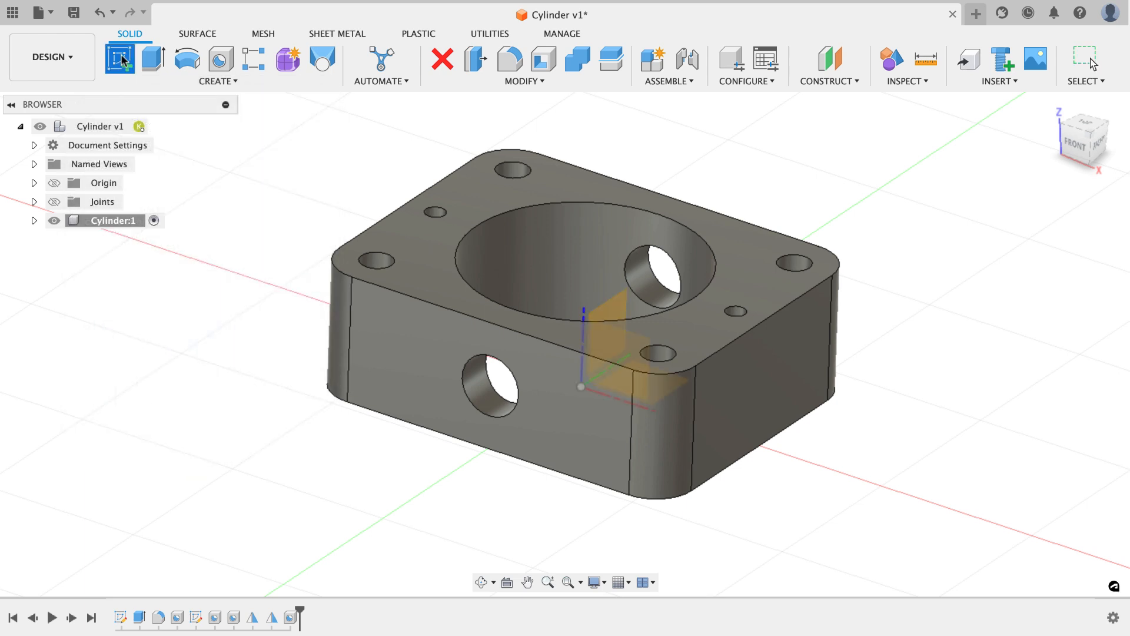
click(121, 58)
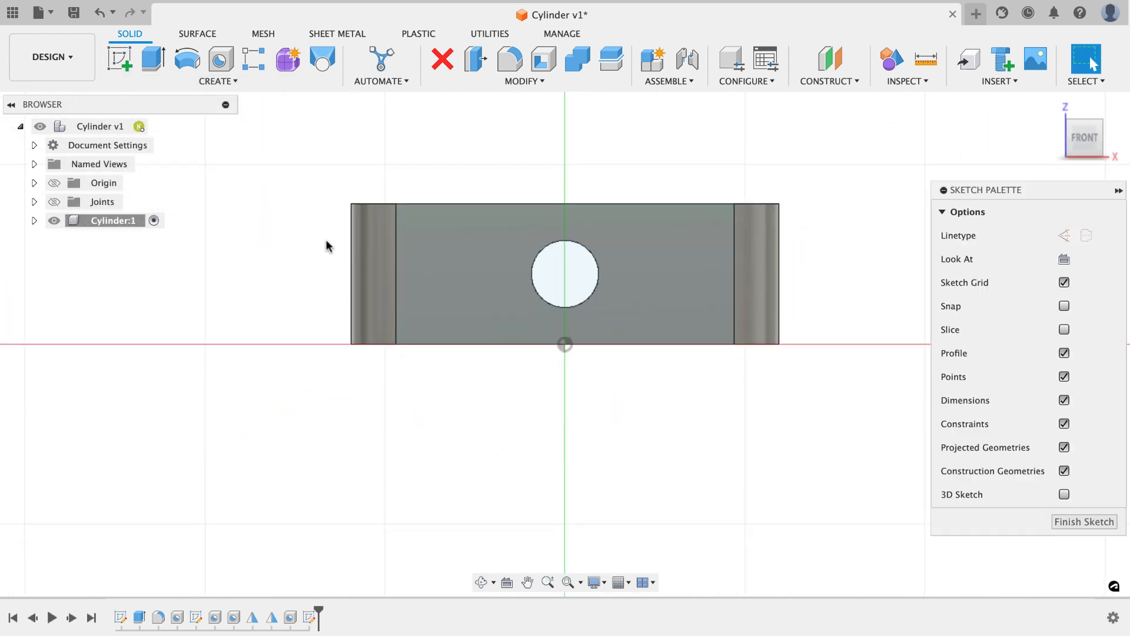
click(200, 81)
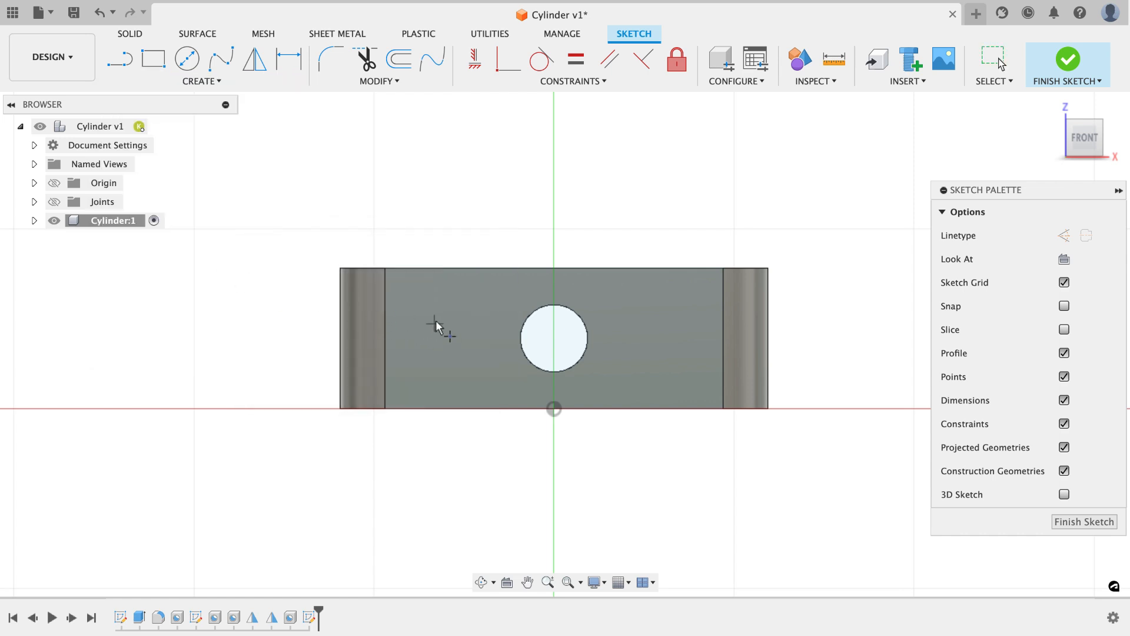
mouse_move(280, 199)
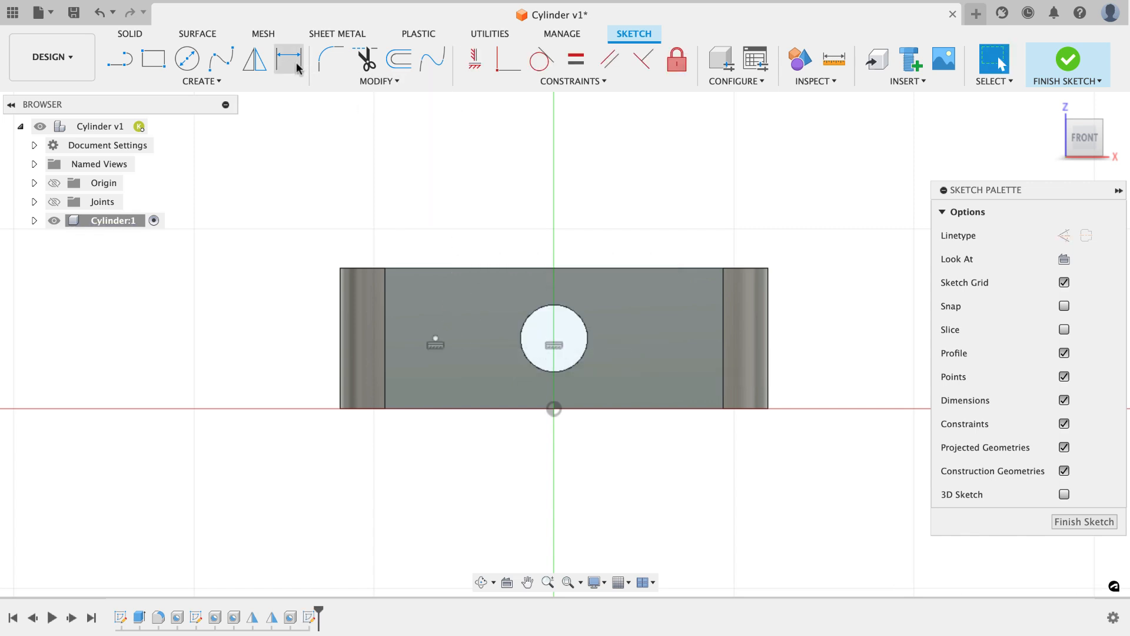
click(287, 58)
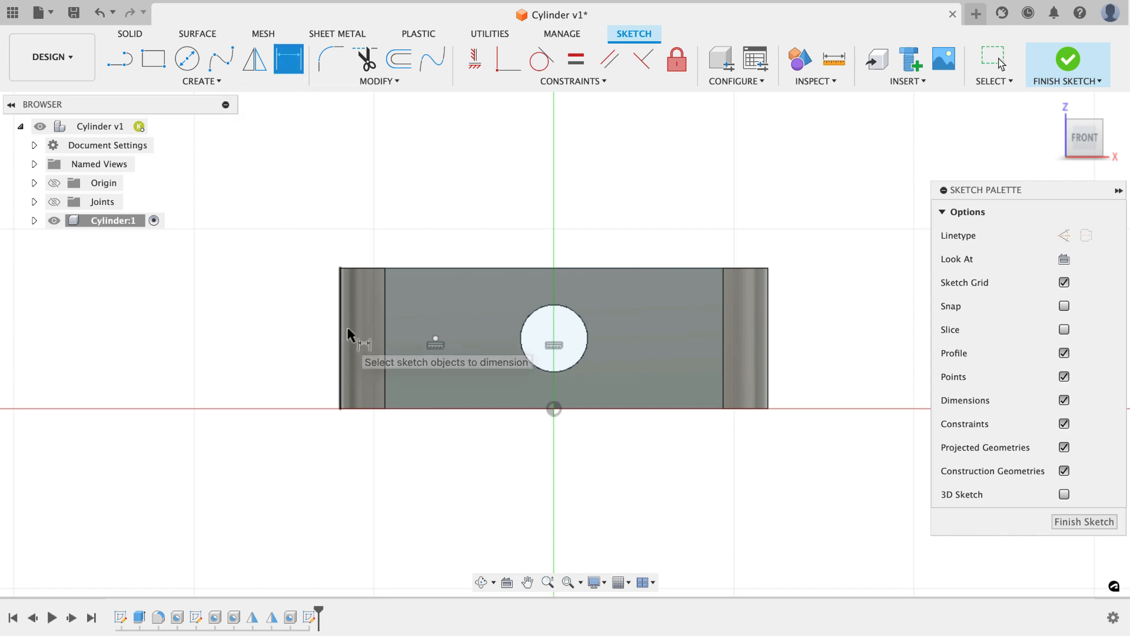
click(434, 340)
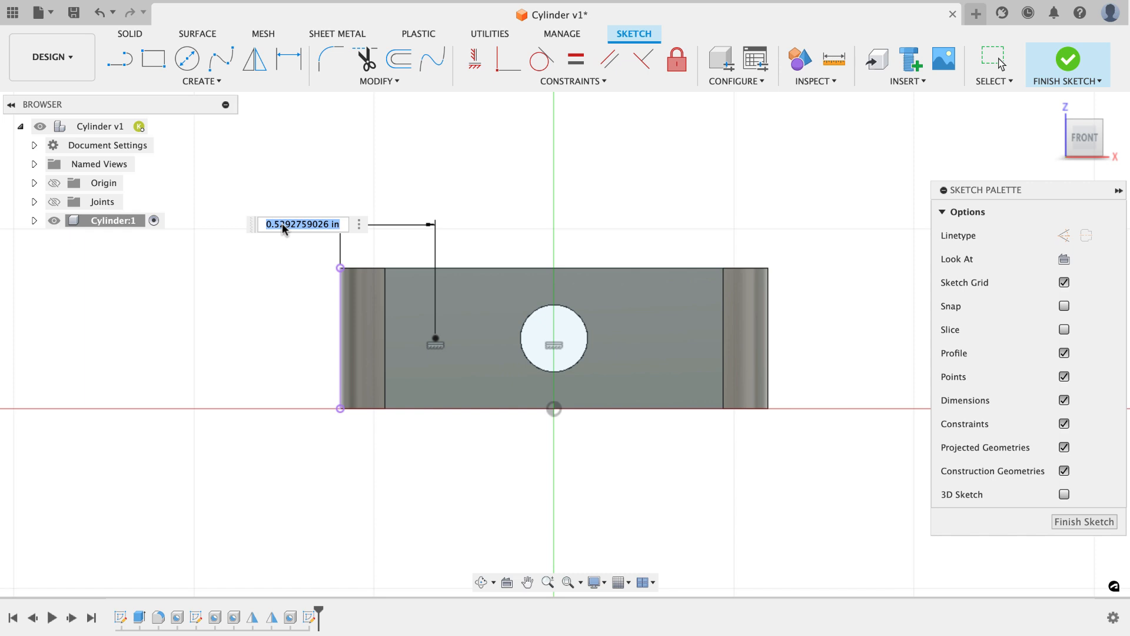
text(.6875)
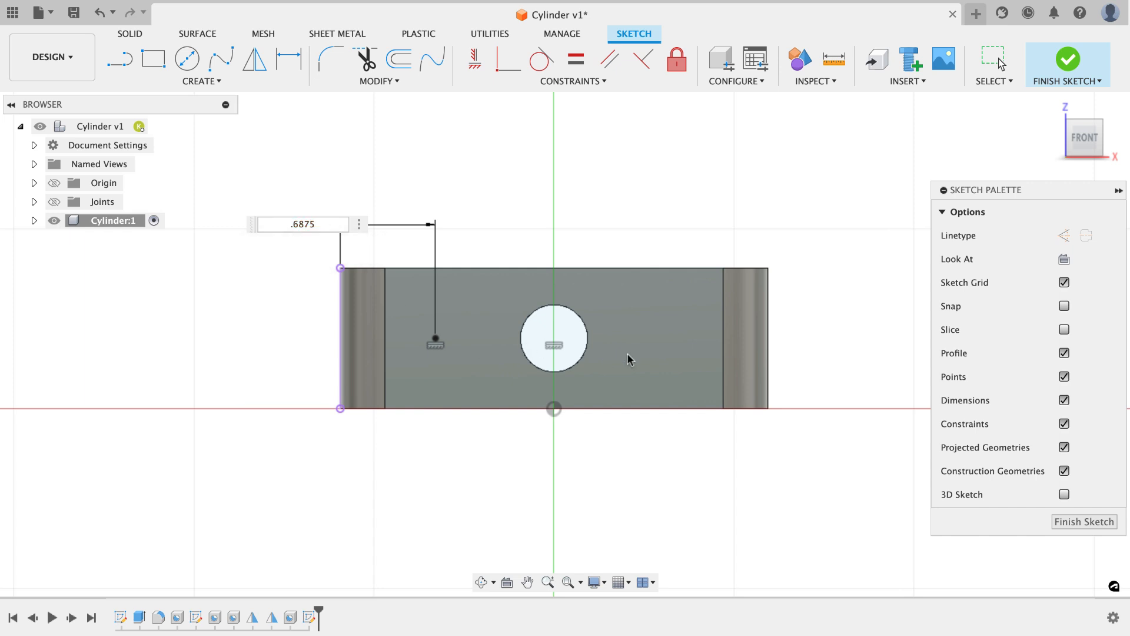
mouse_move(879, 458)
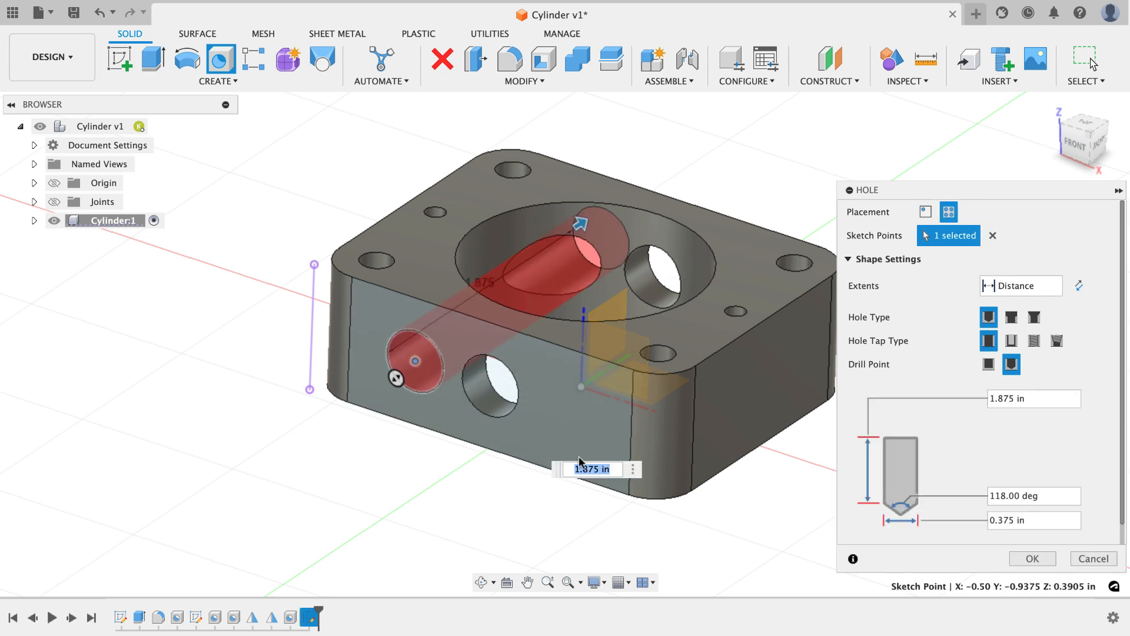
mouse_move(988, 317)
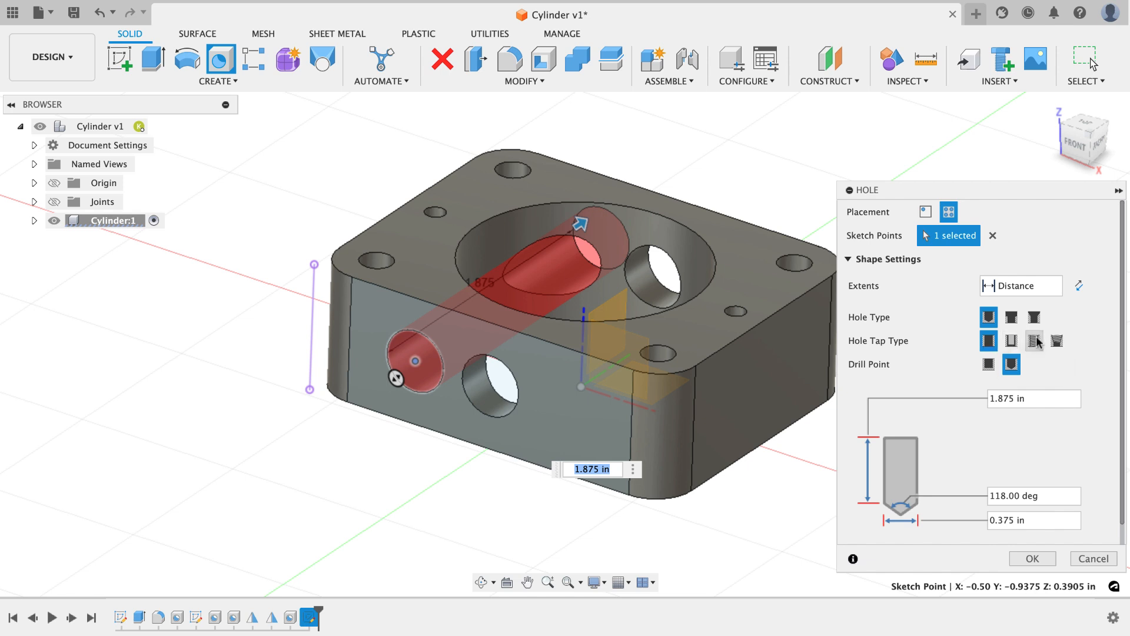
Step: Make the hole tapped, 0.25 in deep, #10 size with 10-32 UNF threads
click(1034, 341)
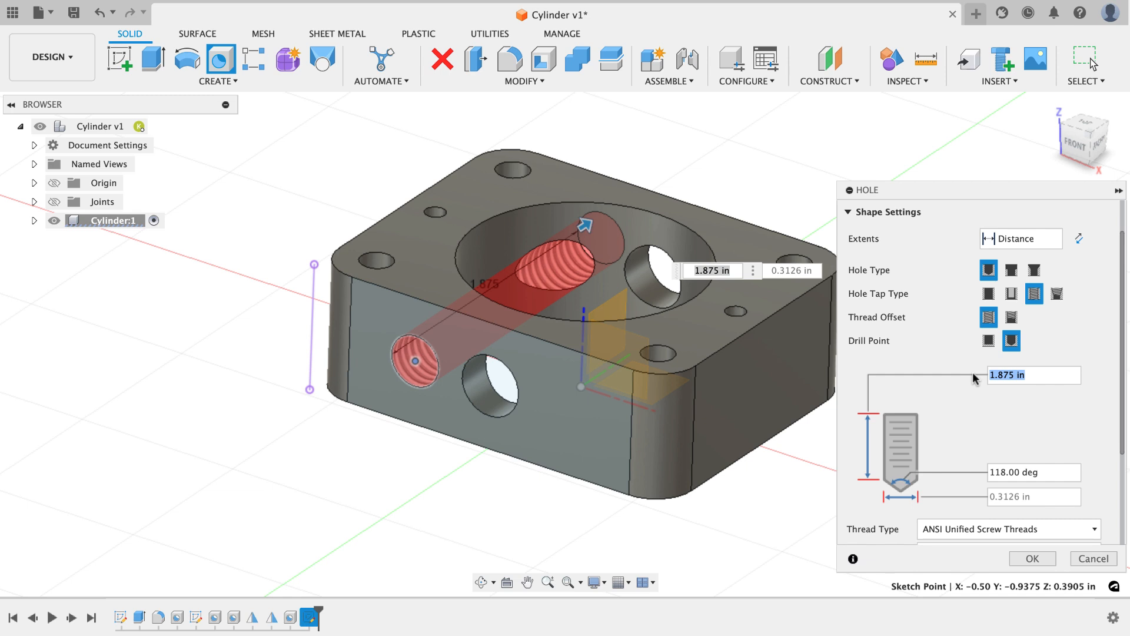
text(.25)
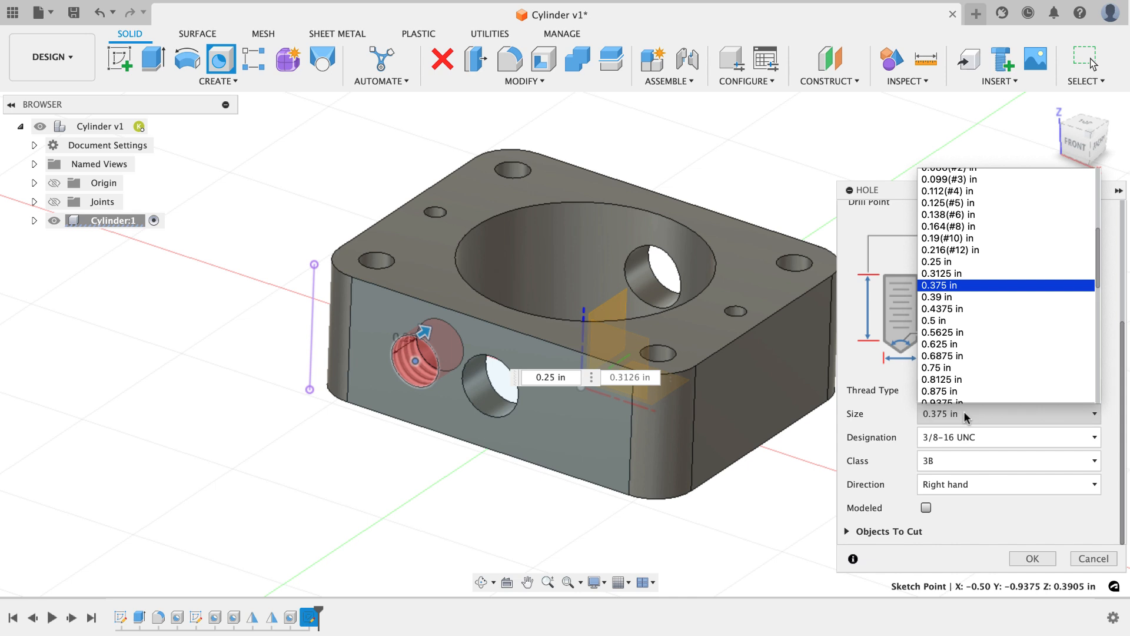
click(948, 232)
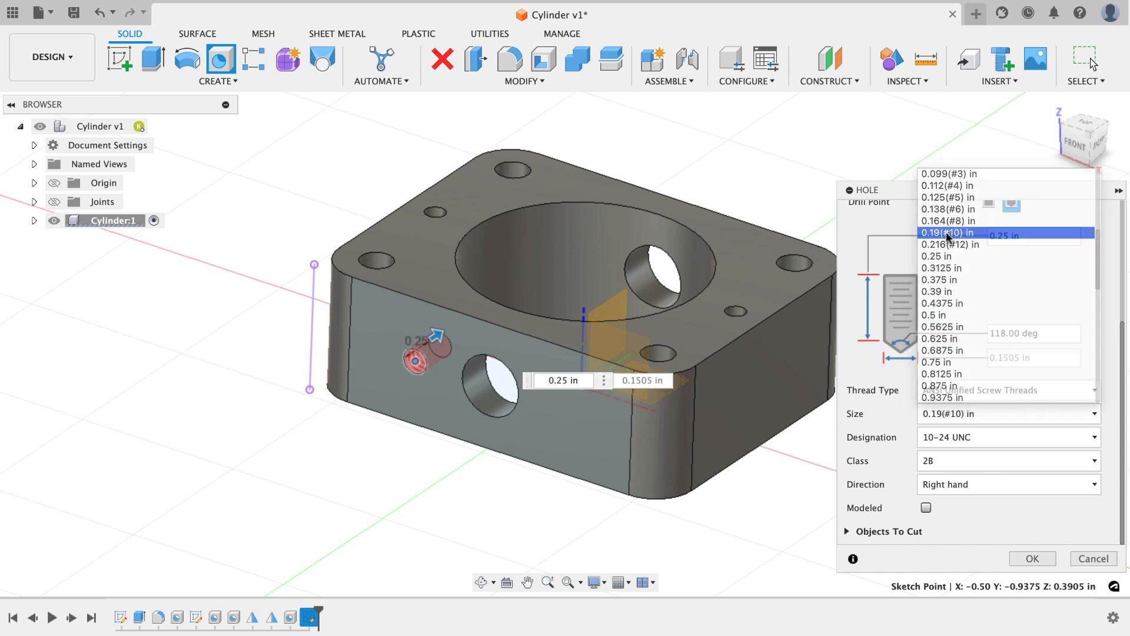
click(1008, 437)
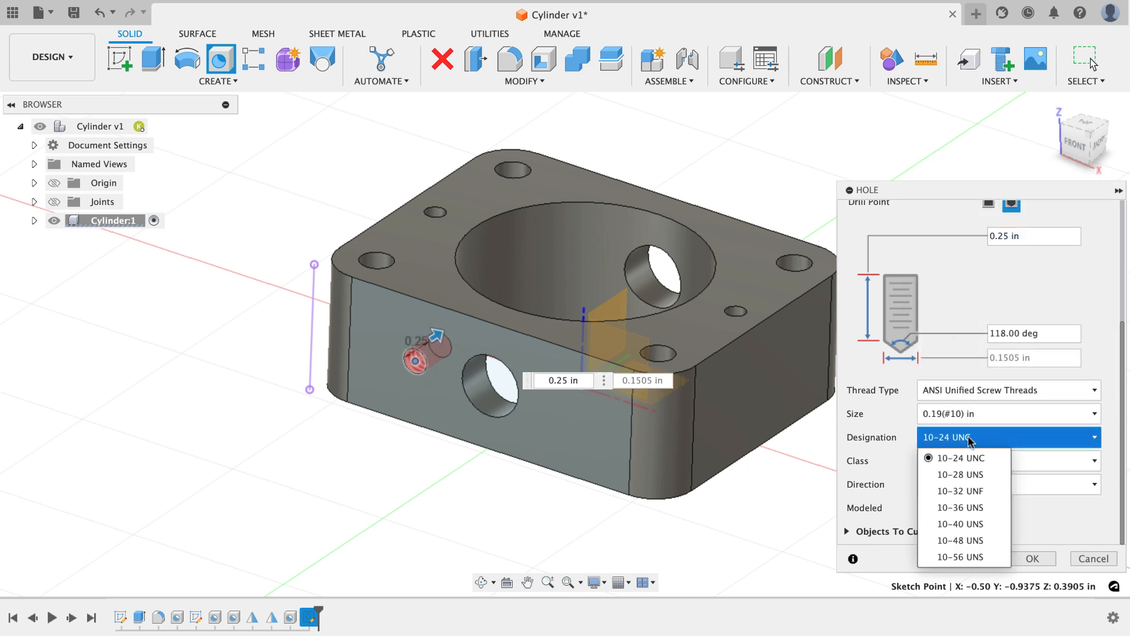
click(959, 491)
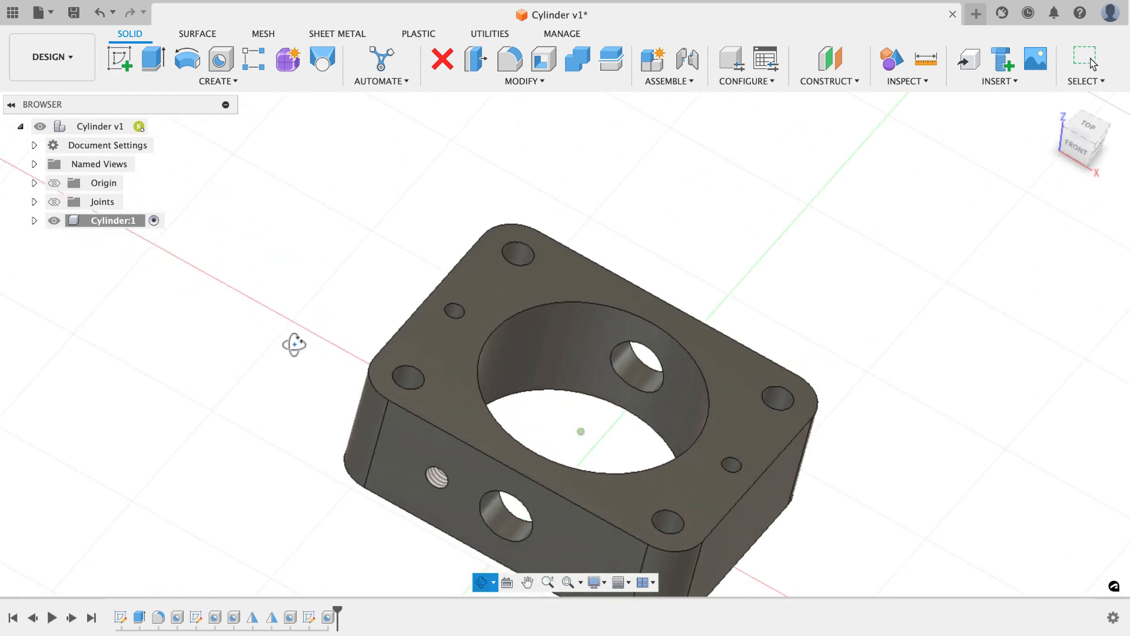
Step: Mirror the tapped hole feature across the block's middle plane to the right side
click(218, 80)
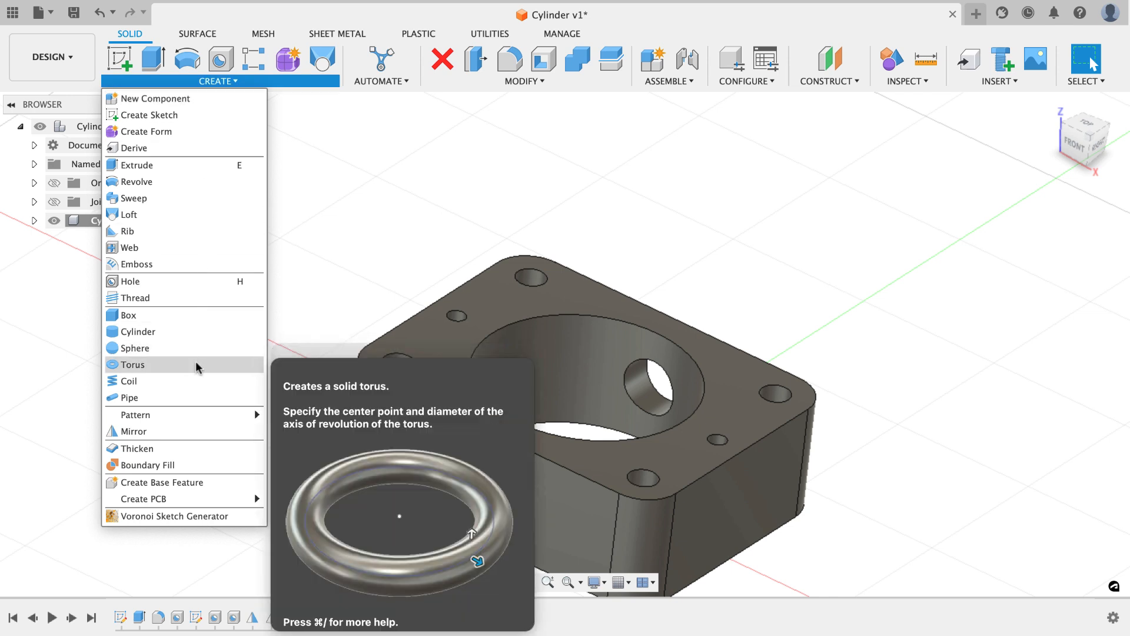
click(134, 431)
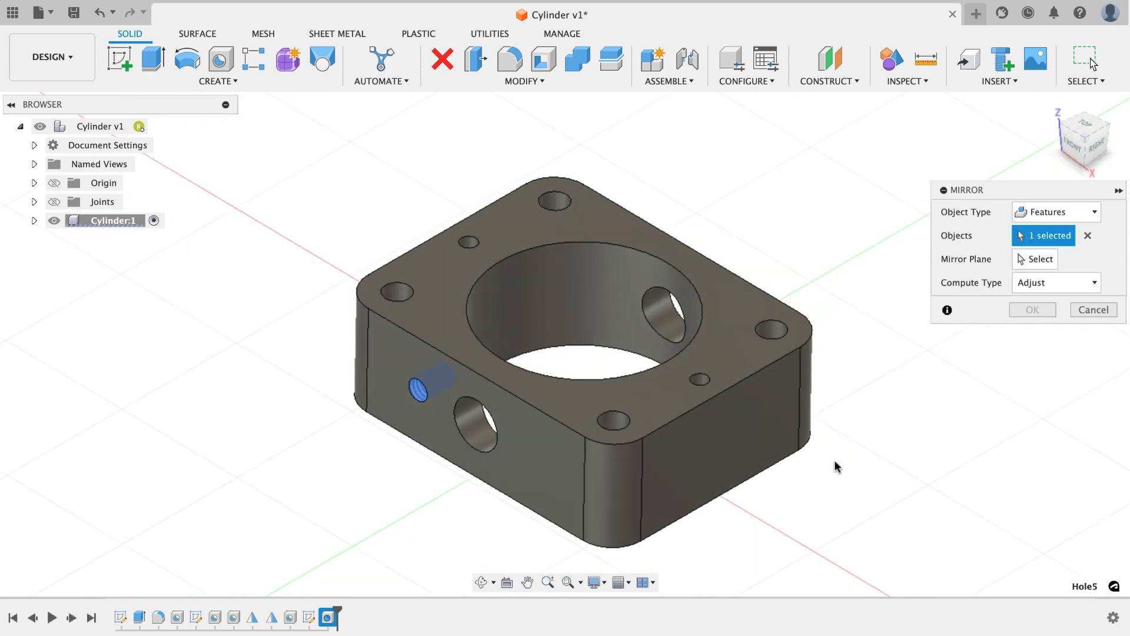
click(1038, 259)
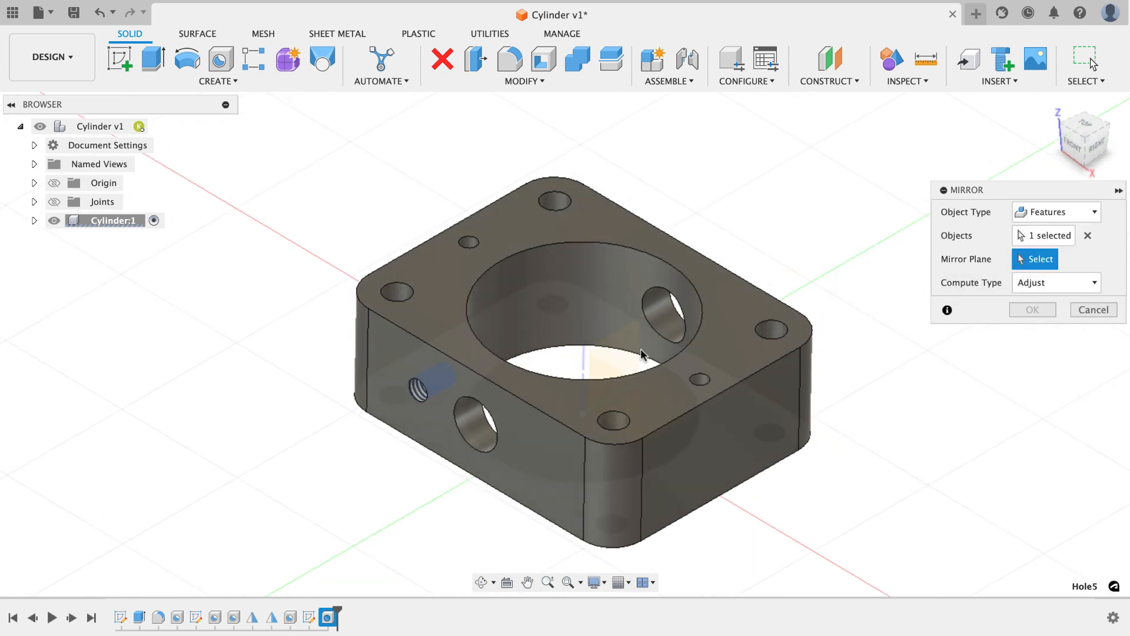
mouse_move(622, 349)
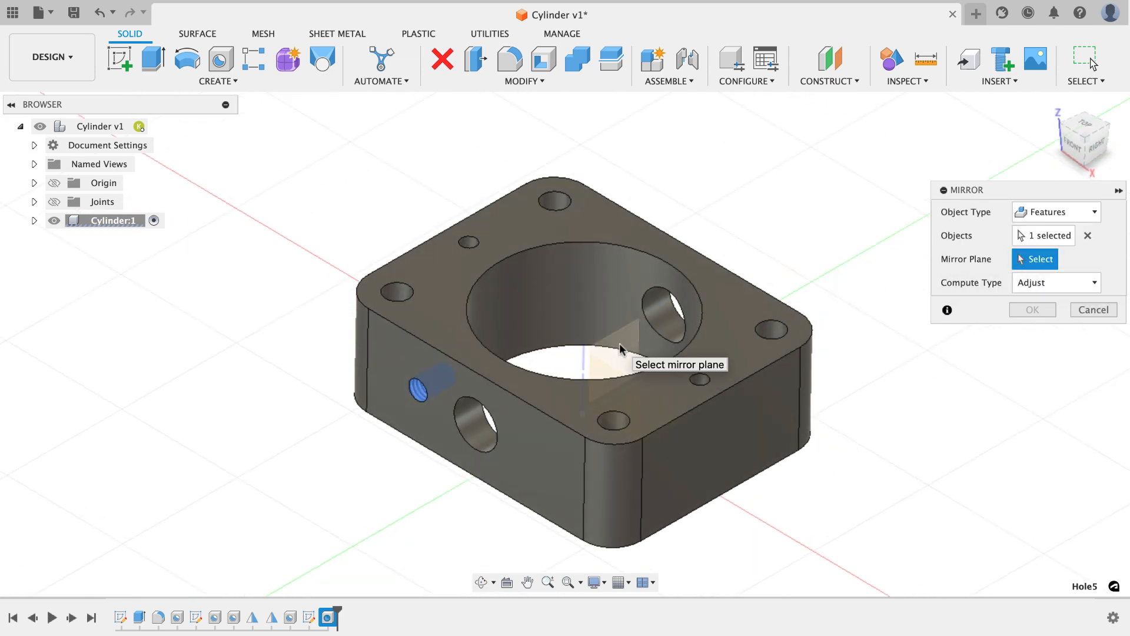
click(620, 350)
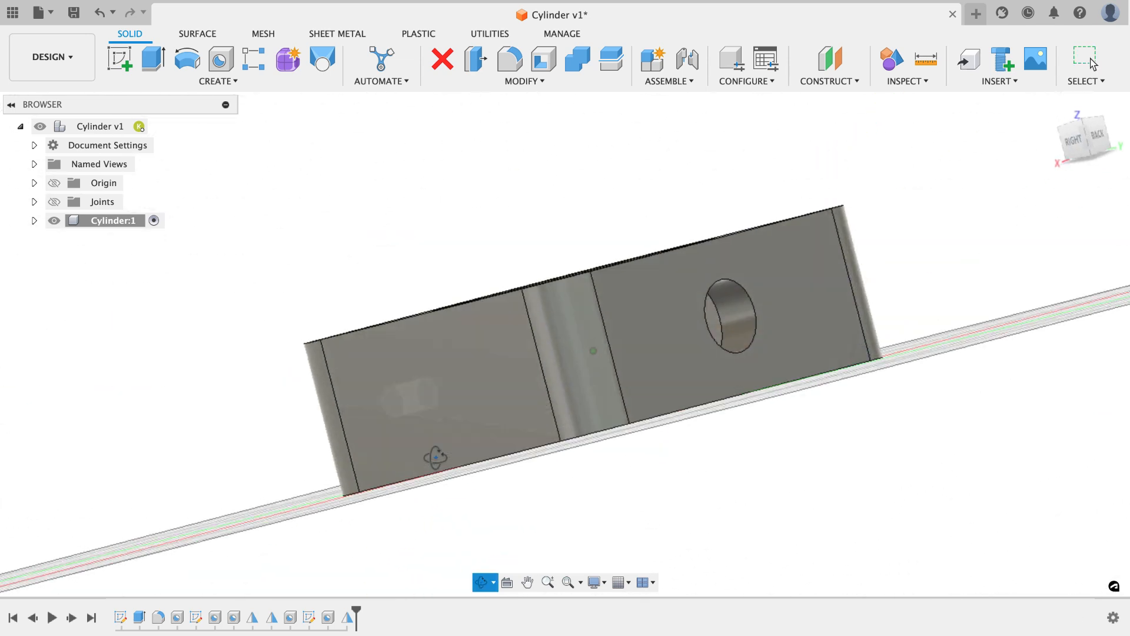
click(684, 354)
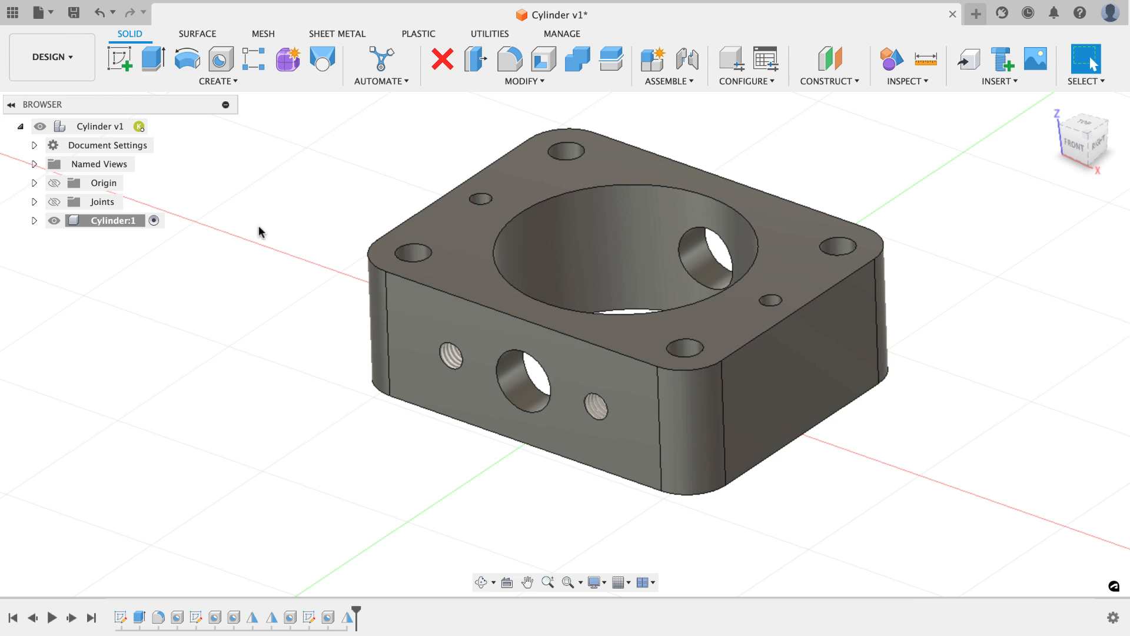
mouse_move(267, 323)
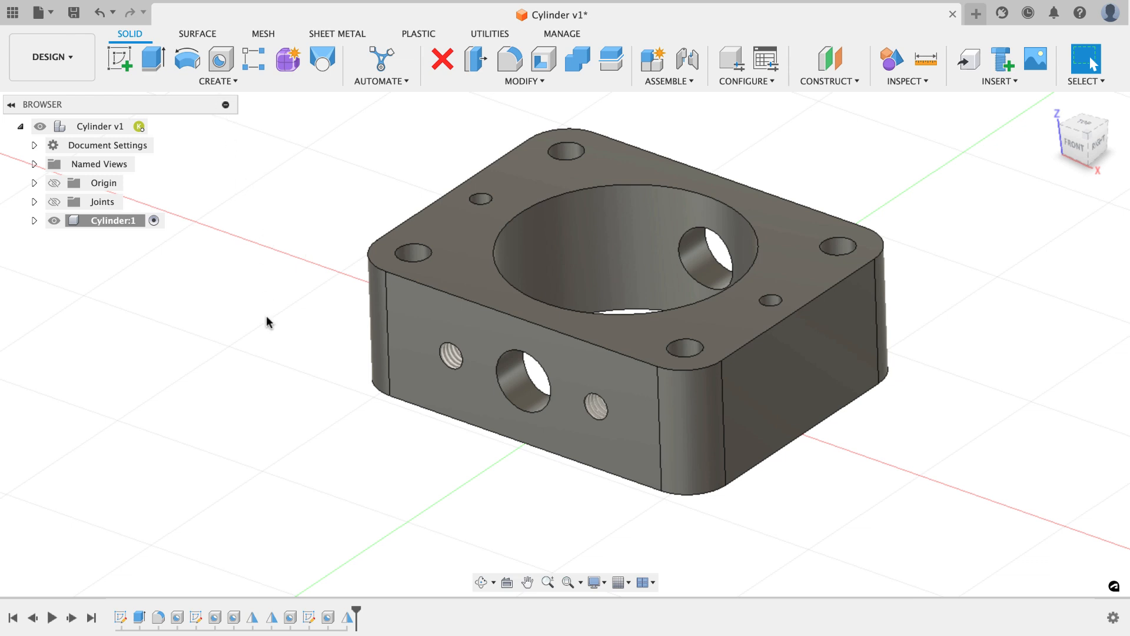
Step: Repeat Mirror on both tapped holes across the middle plane onto the opposite face
right_click(269, 322)
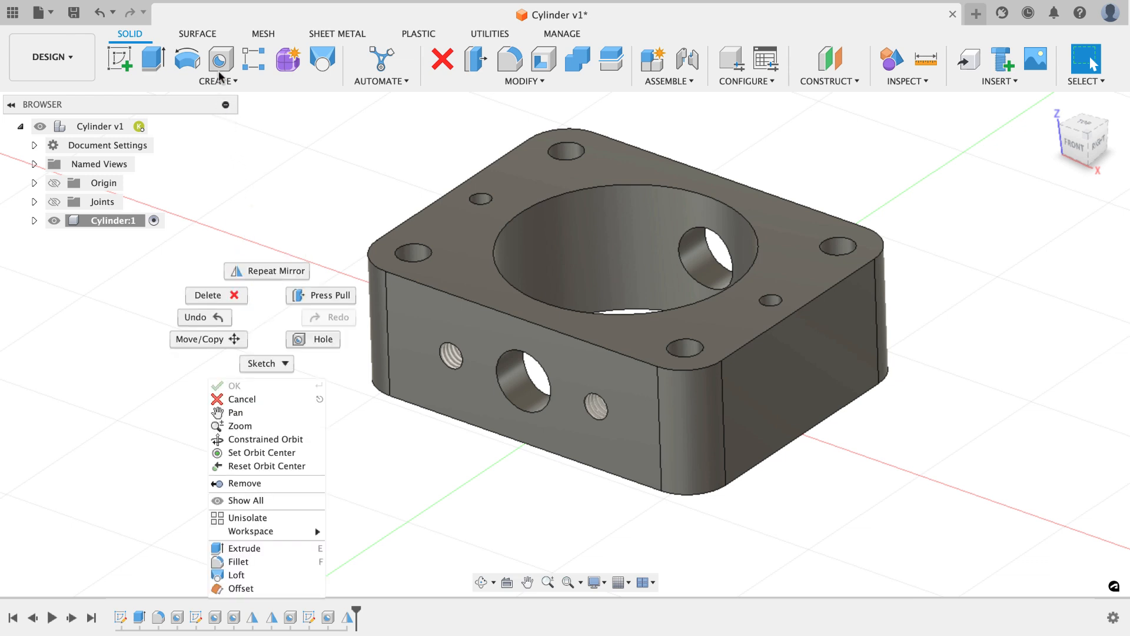
click(266, 271)
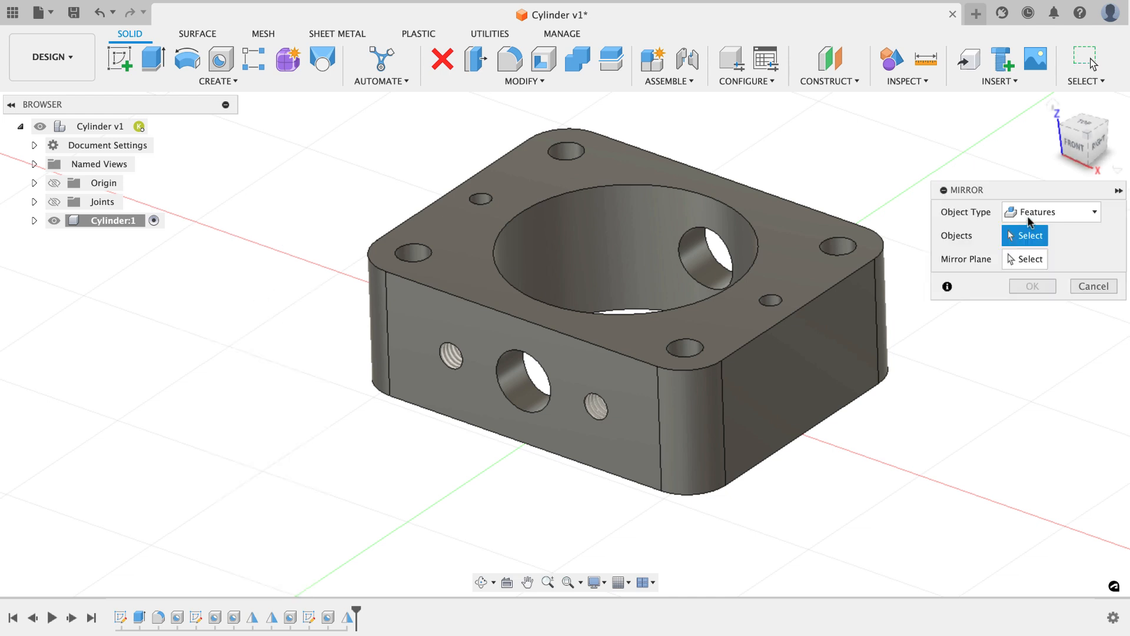
click(449, 354)
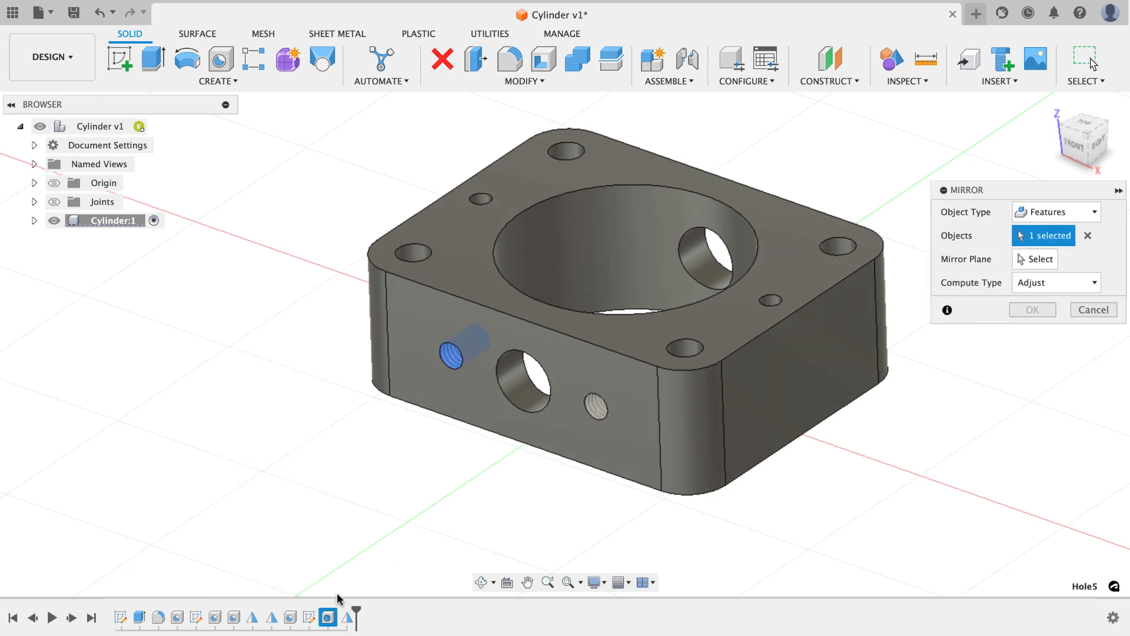
click(595, 408)
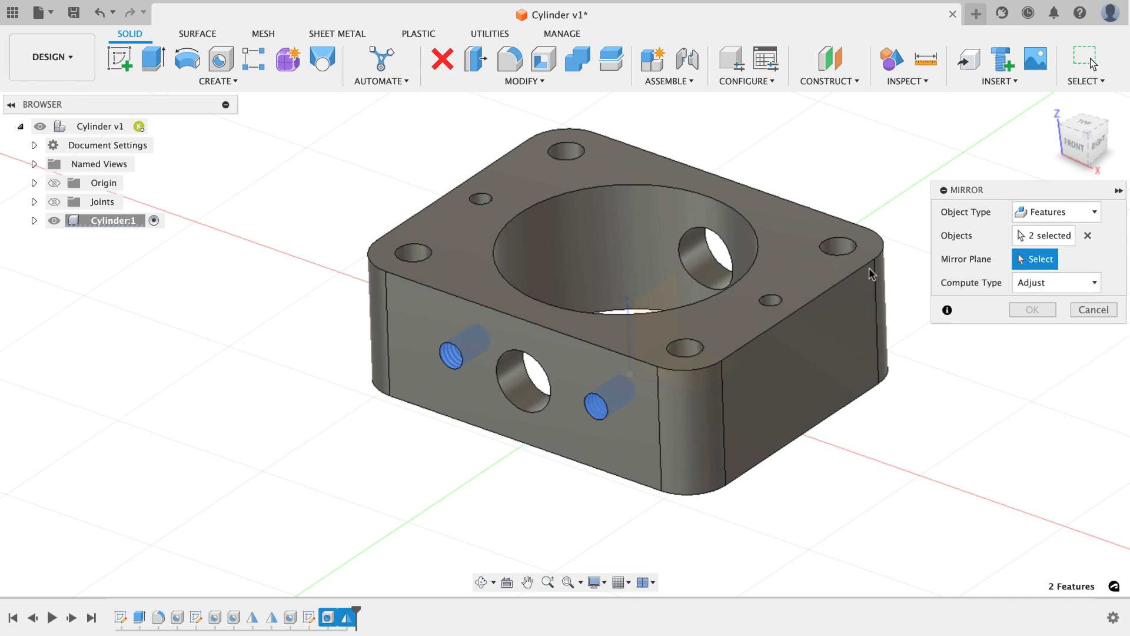
click(628, 339)
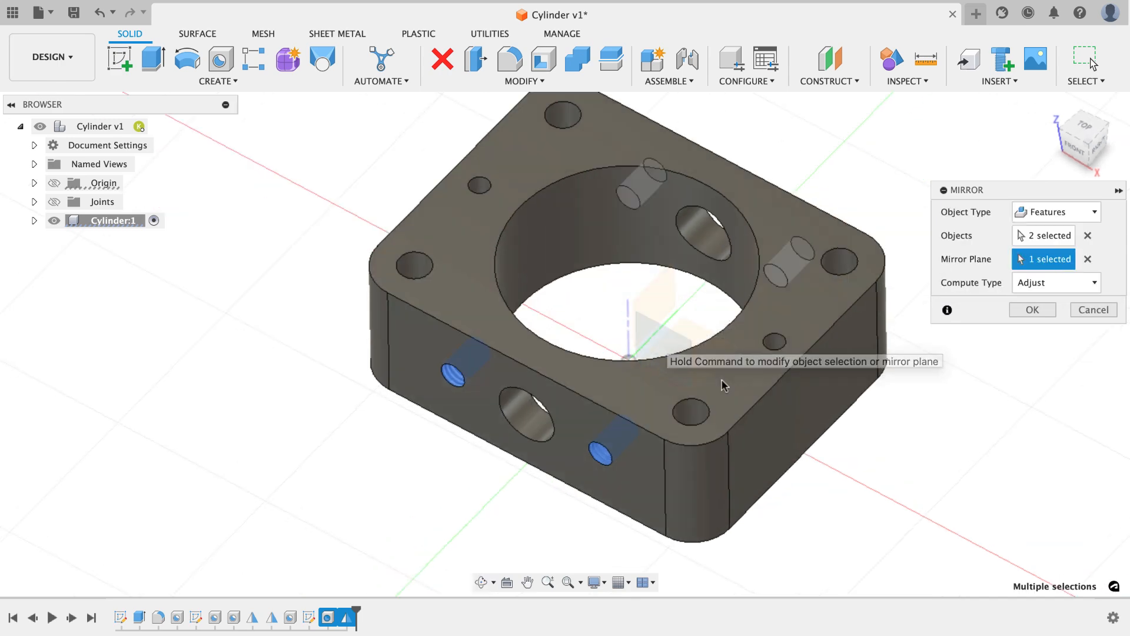
click(1093, 310)
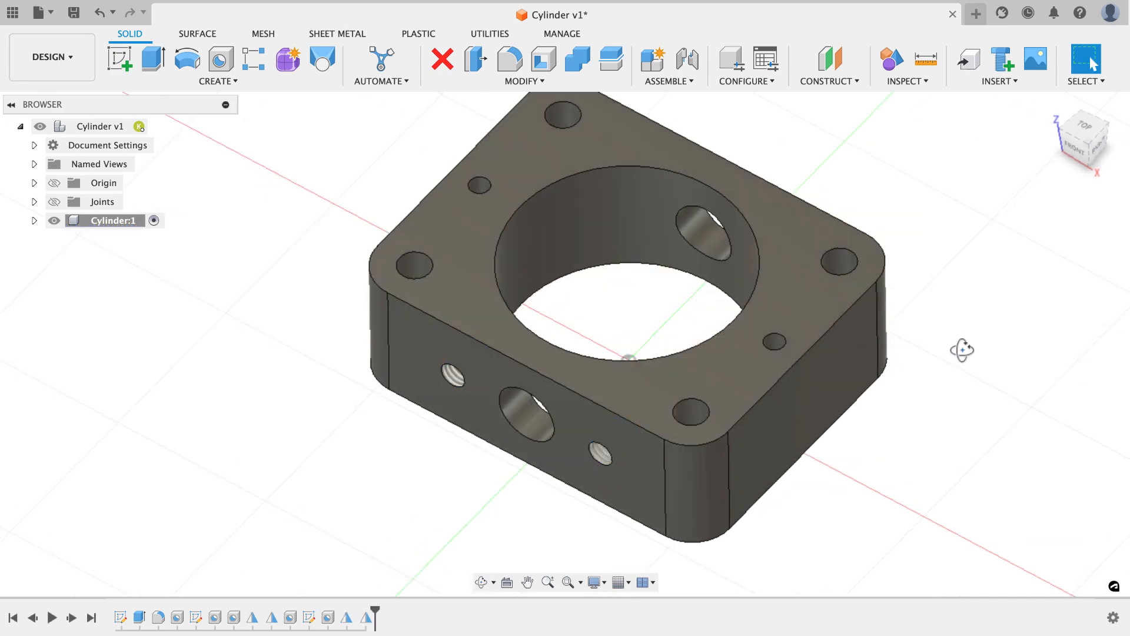